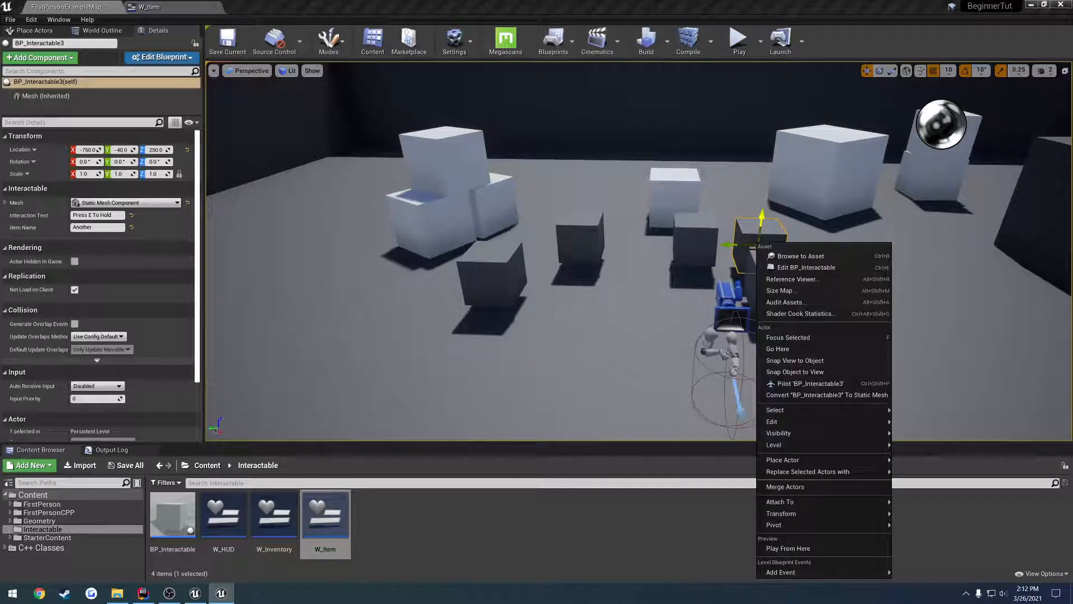
Step: Play-test dropping the kjahsdf item, then bring up W_Item's event graph
click(788, 547)
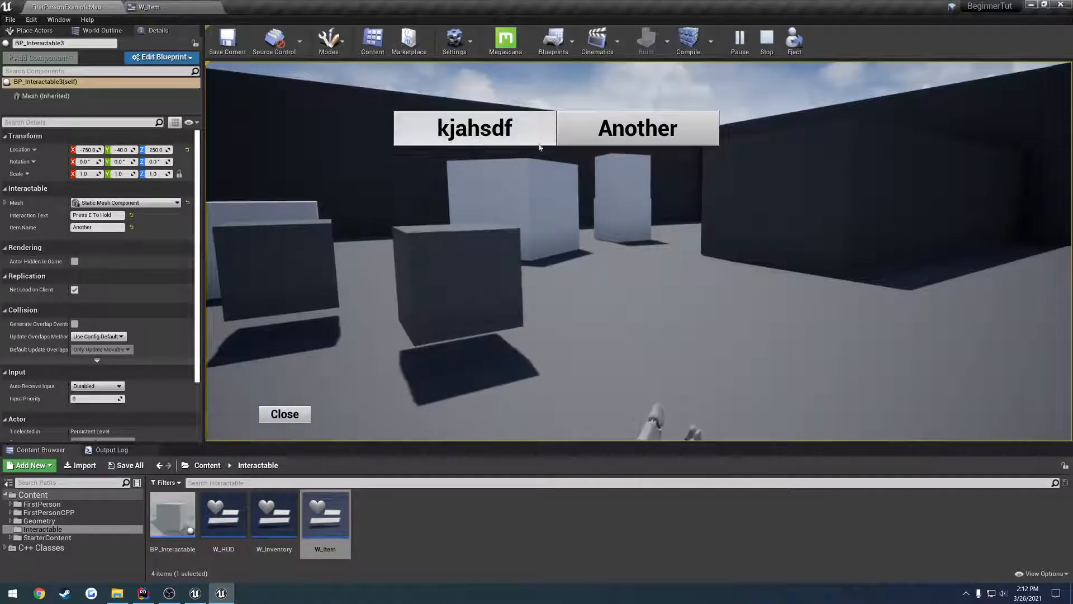
click(285, 414)
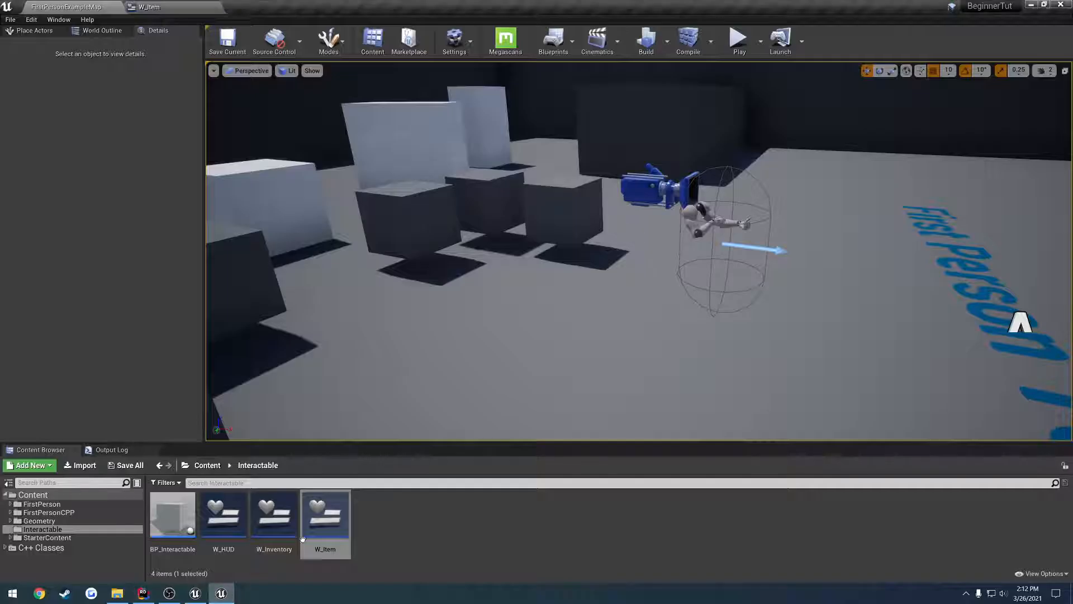
click(325, 516)
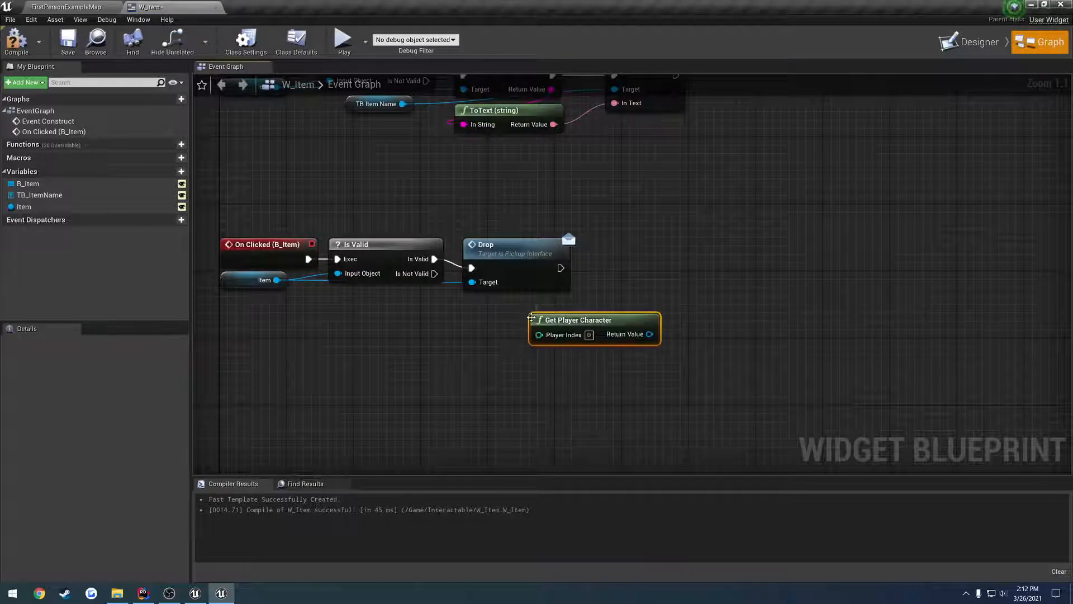
Step: Cast the player character to BeginnerTutCharacter and call Drop Item on its inventory component with Item
drag(648, 317, 644, 280)
text(cast)
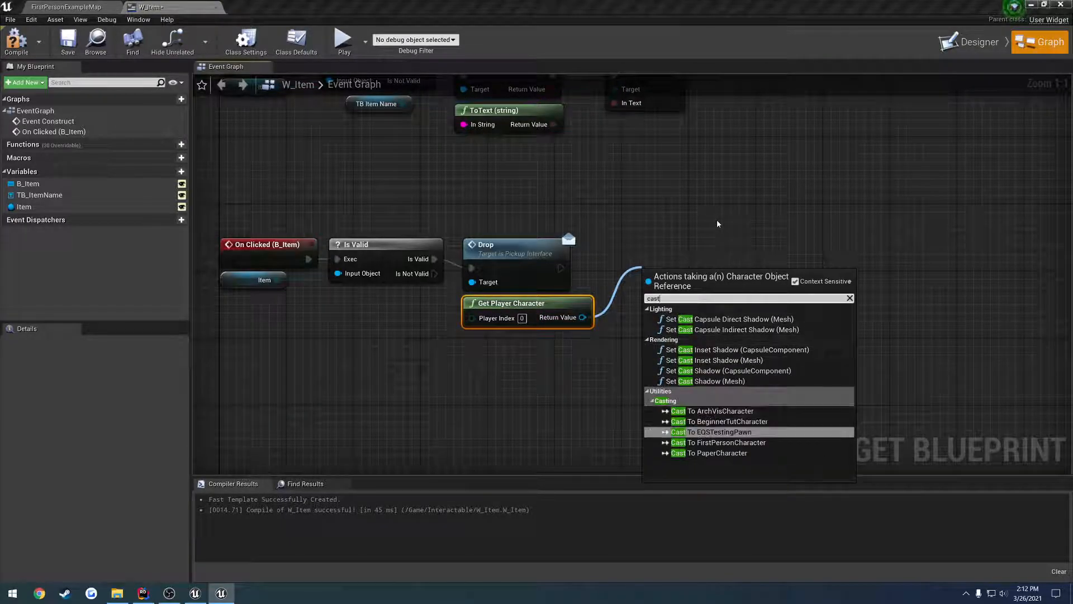
click(727, 420)
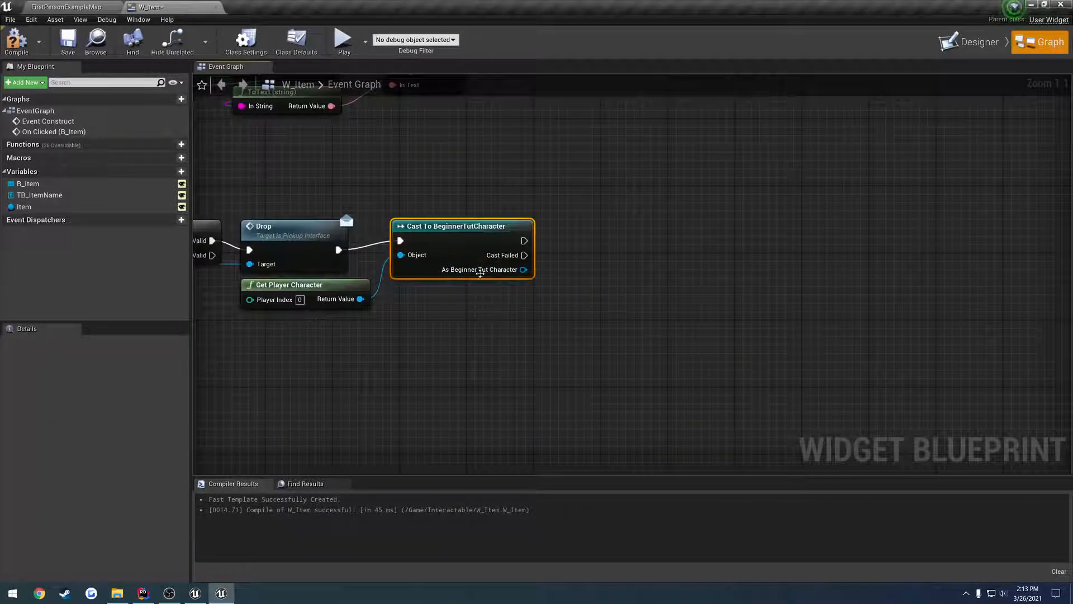
drag(524, 269, 587, 264)
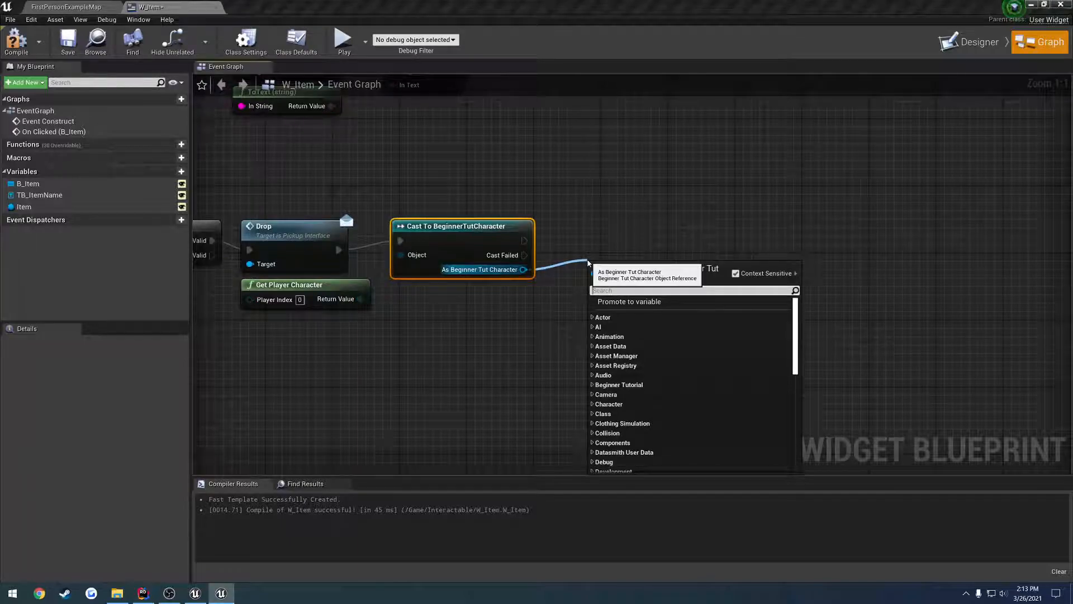
text(getinven)
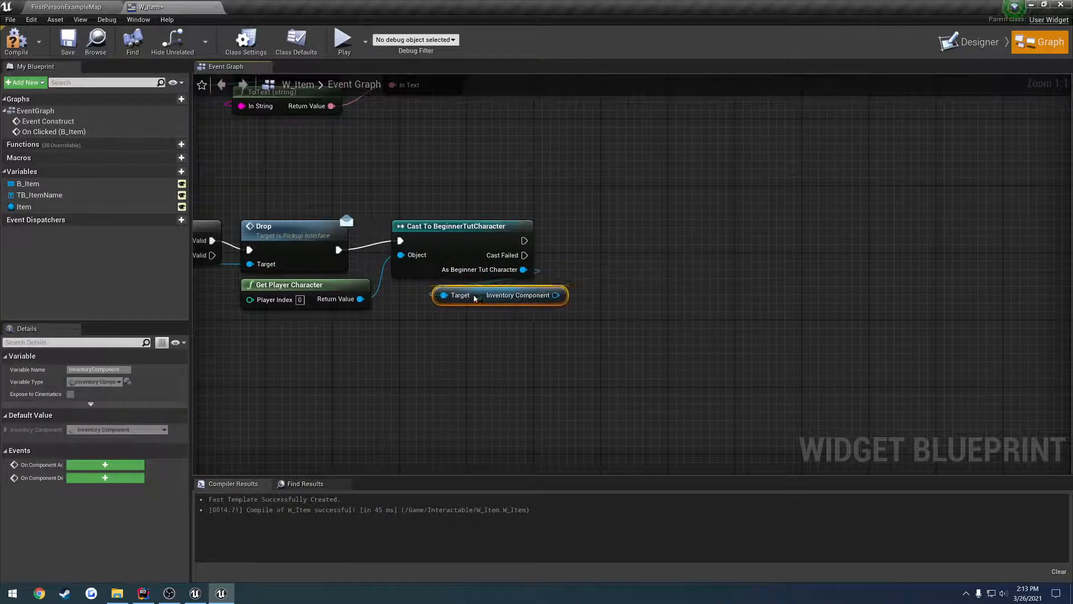
drag(555, 295, 602, 261)
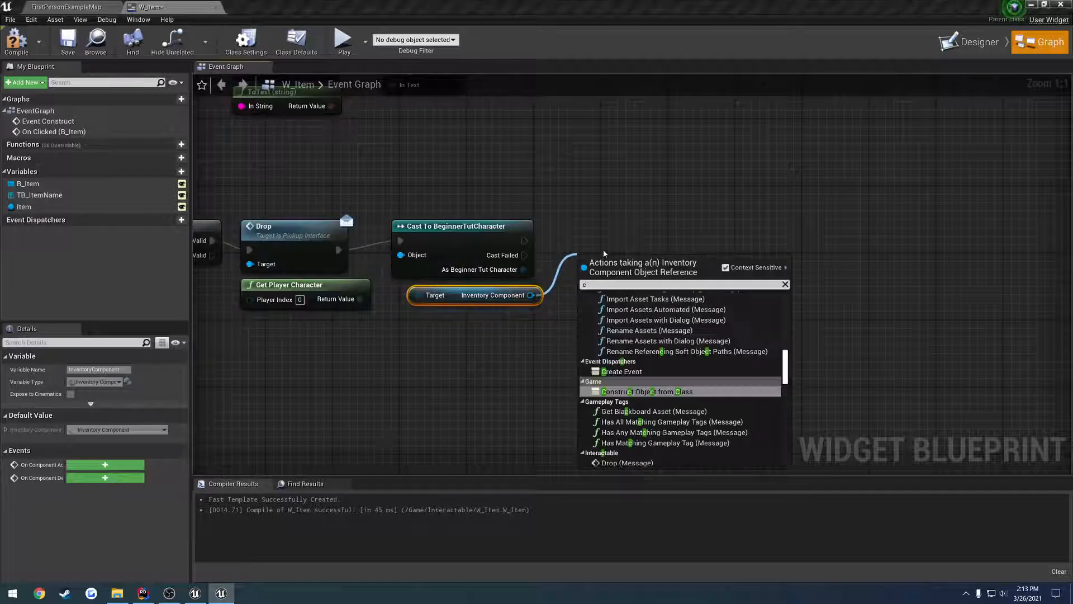
click(623, 391)
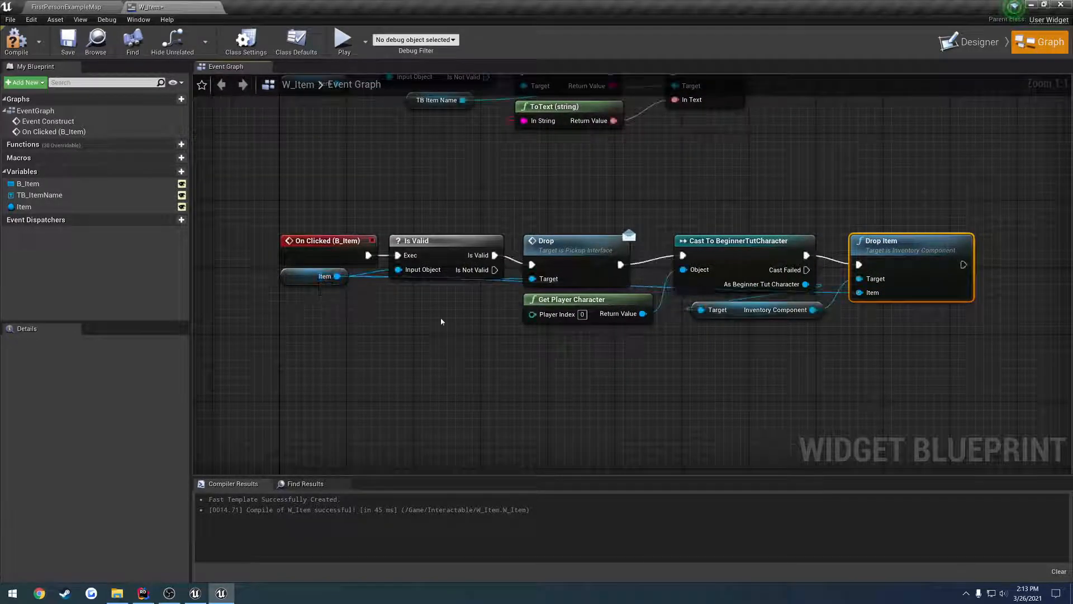
click(56, 4)
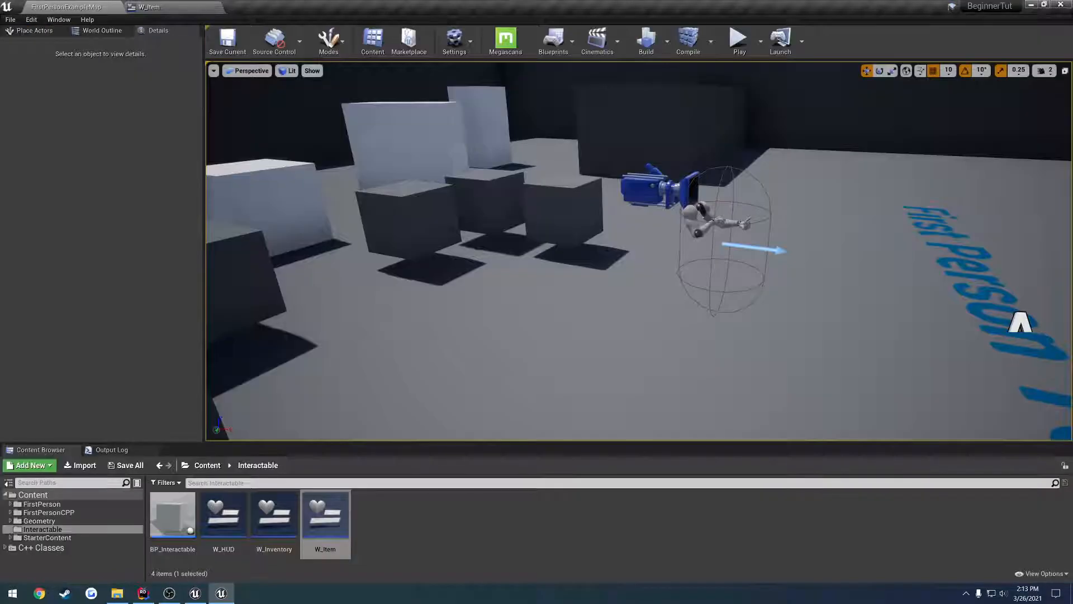
Step: Play the level to test dropping an item until DropItem throws an exception
click(740, 38)
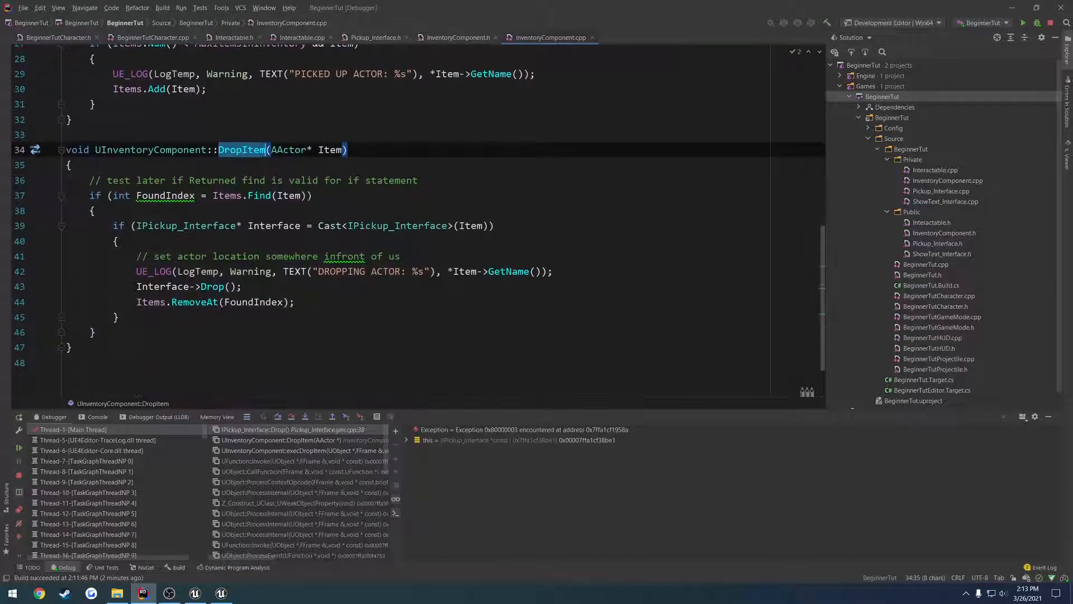
Step: Resume execution in Rider's debugger so the game returns to the inventory screen
click(215, 286)
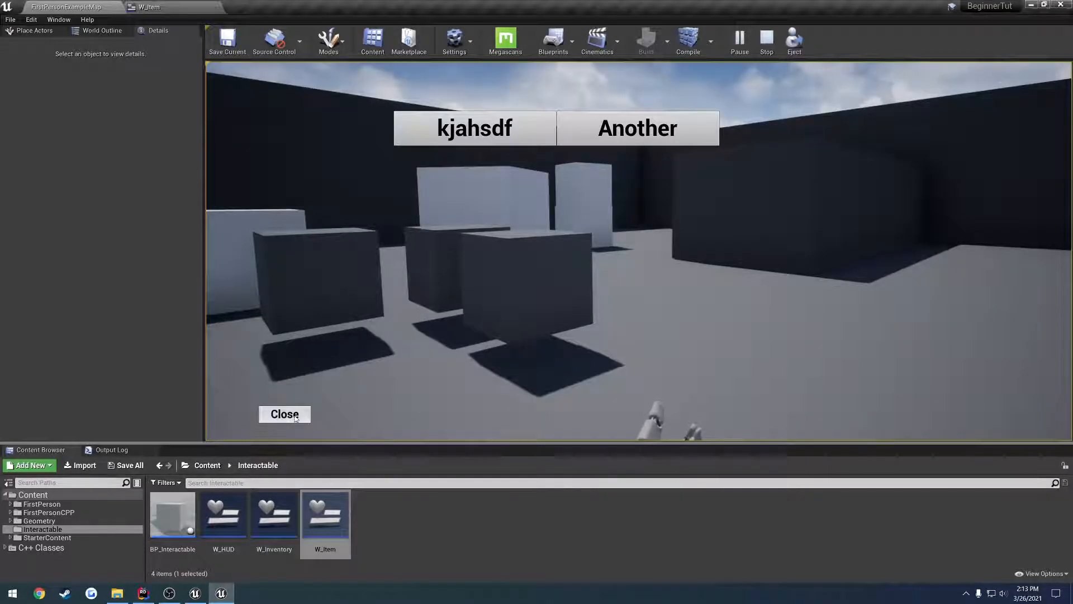
Step: Start a fresh play session and try dropping the kjahsdf item twice from the inventory
click(285, 414)
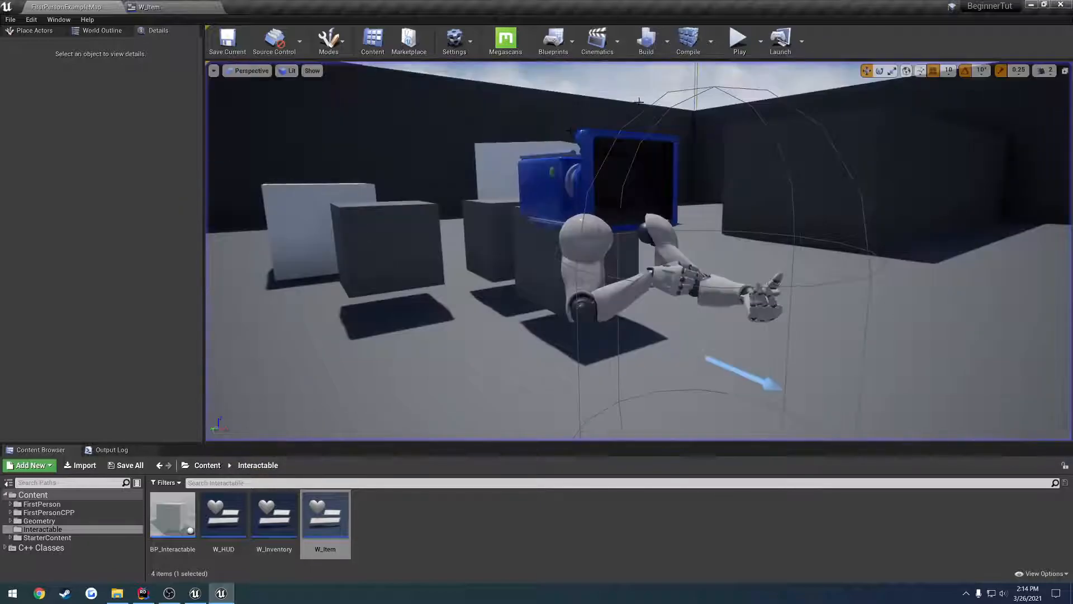
click(738, 38)
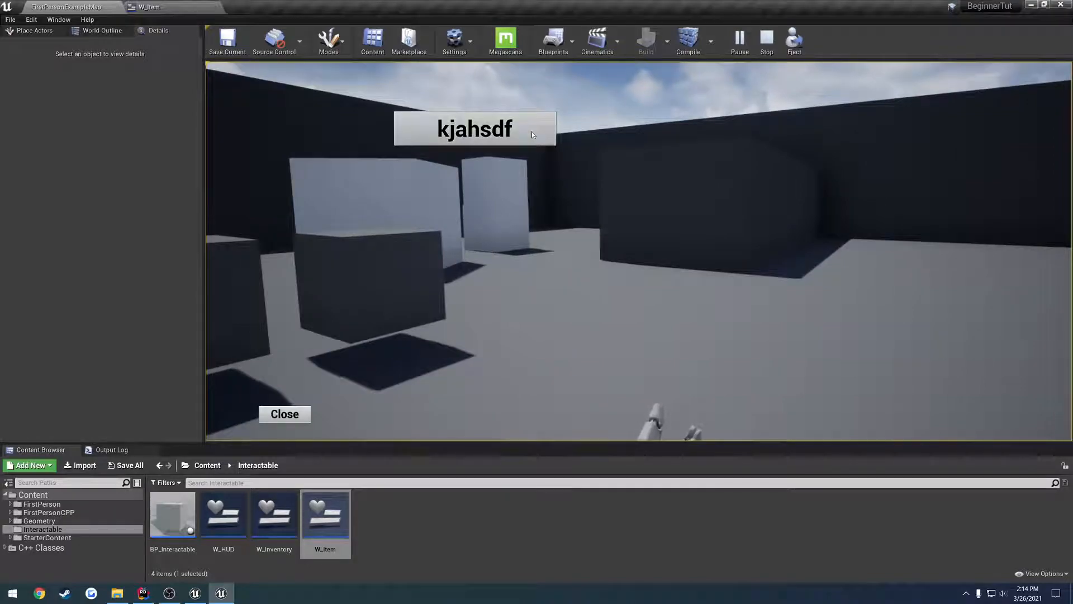
click(285, 414)
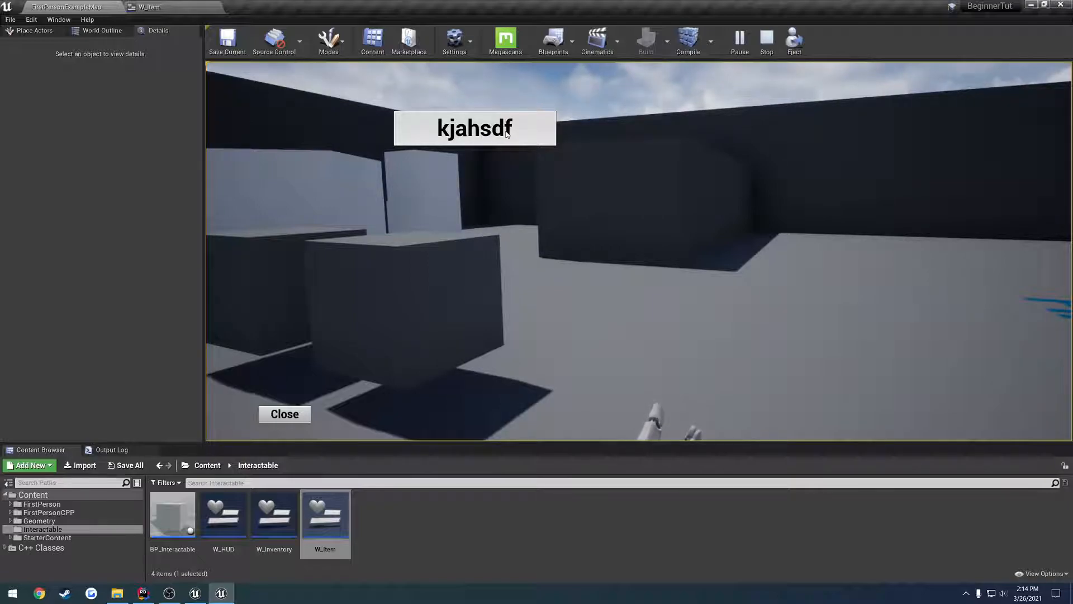
click(143, 592)
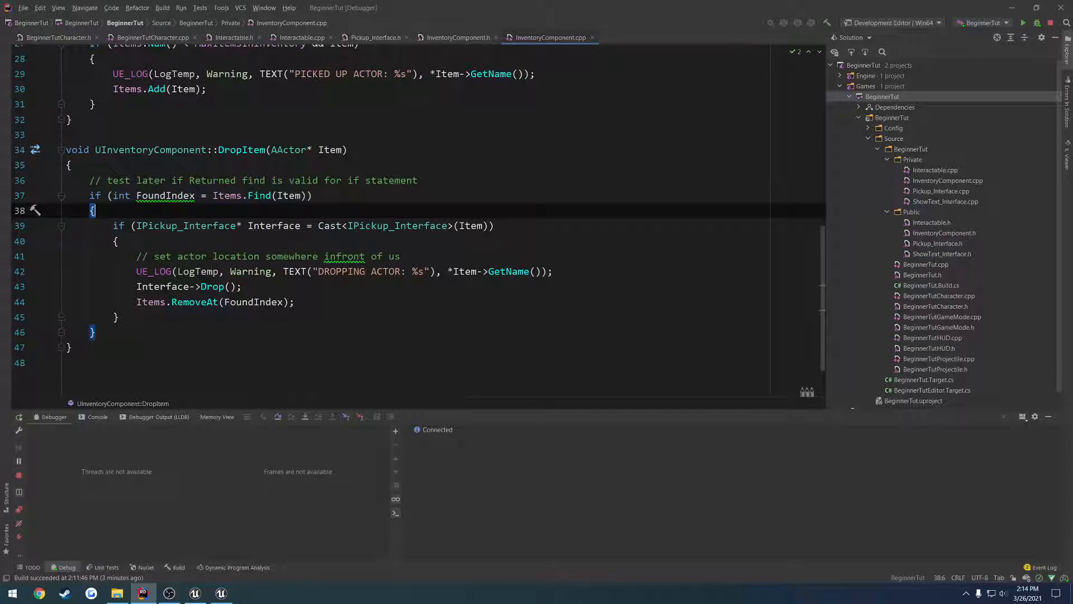
mouse_move(259, 195)
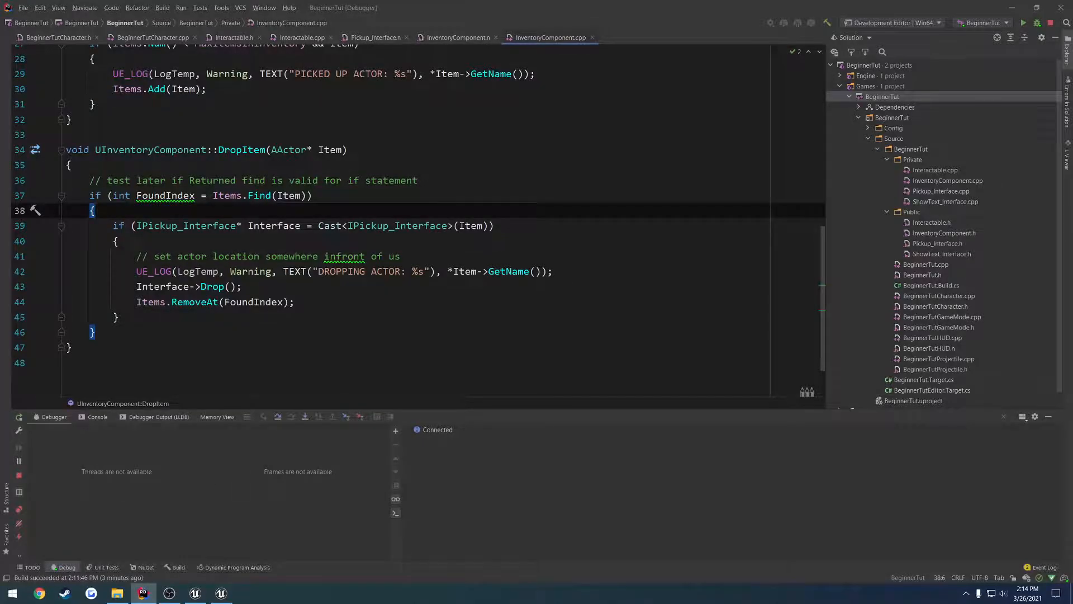
drag(113, 194, 271, 194)
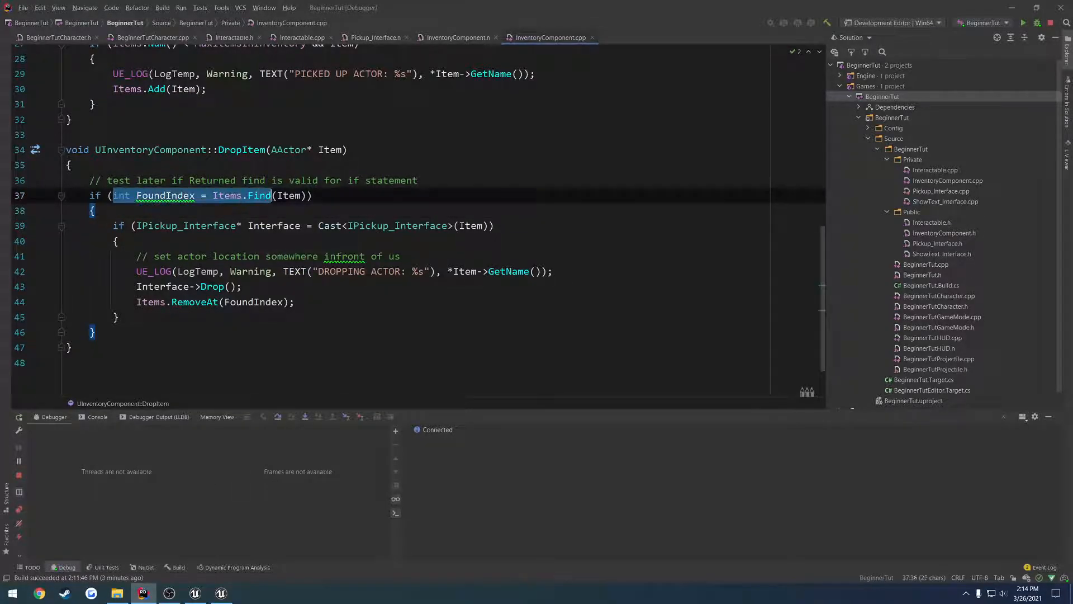
text(0))
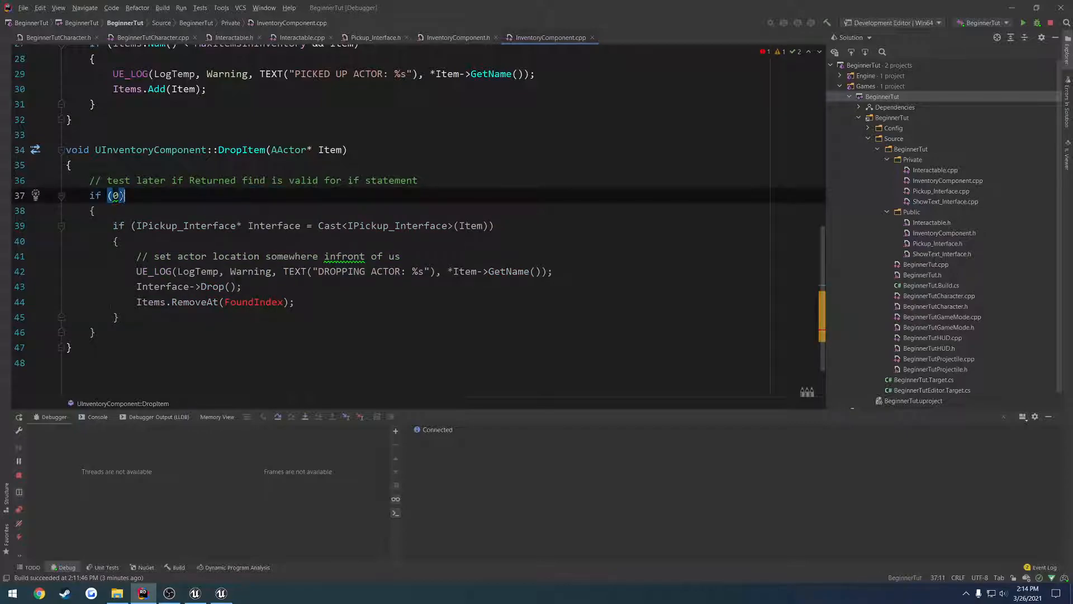
text(false)
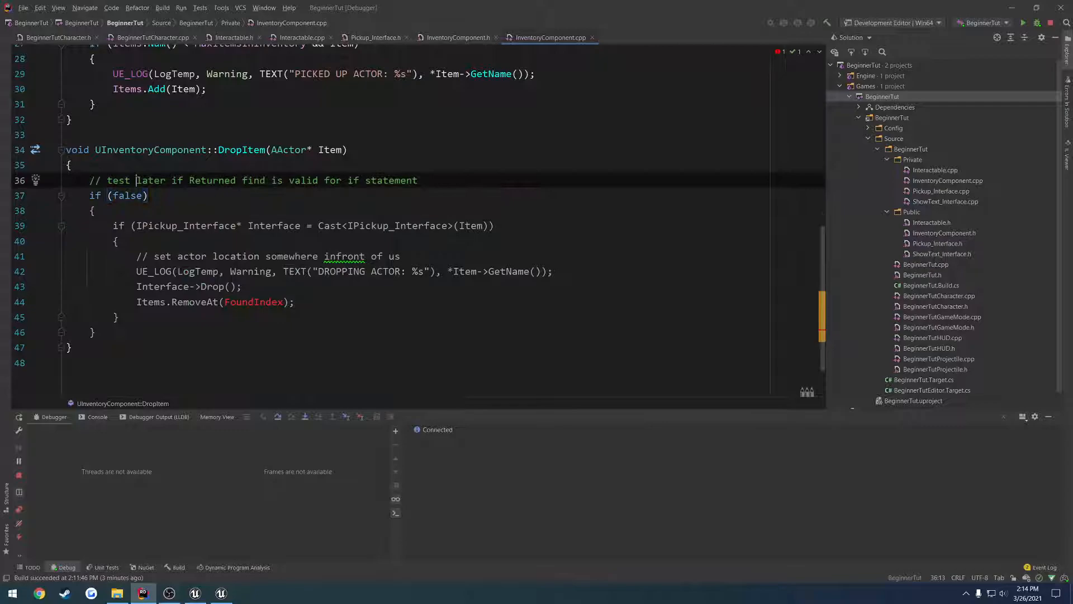
text(0)
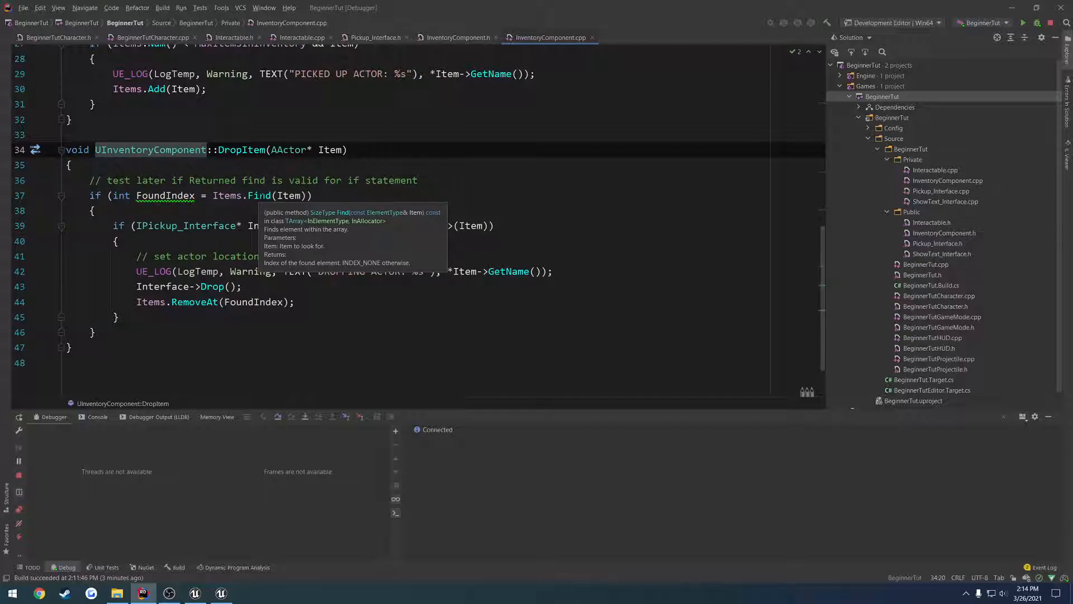
mouse_move(279, 242)
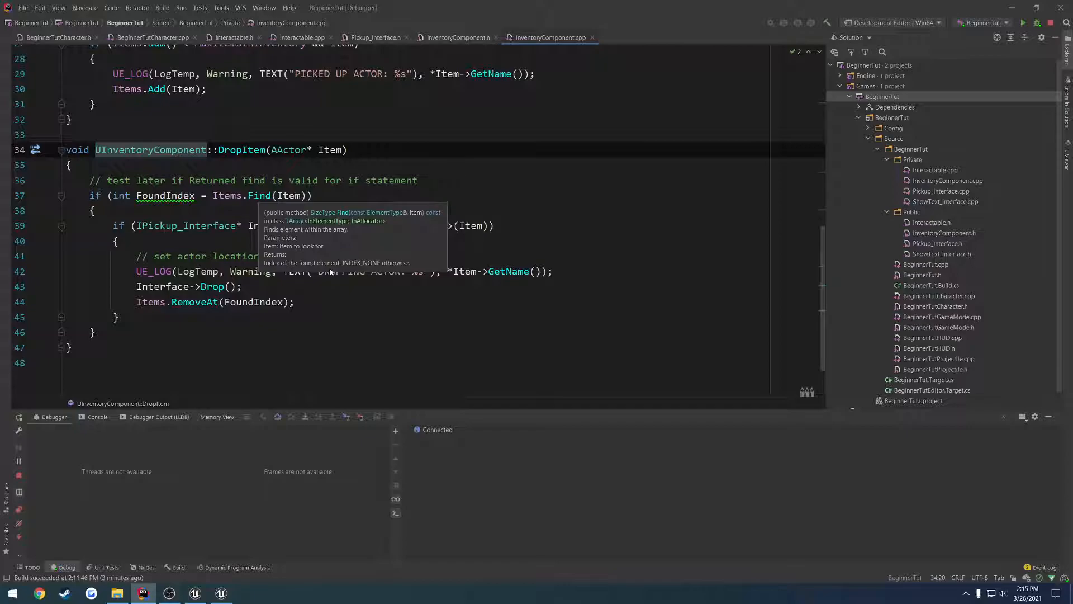
mouse_move(387, 269)
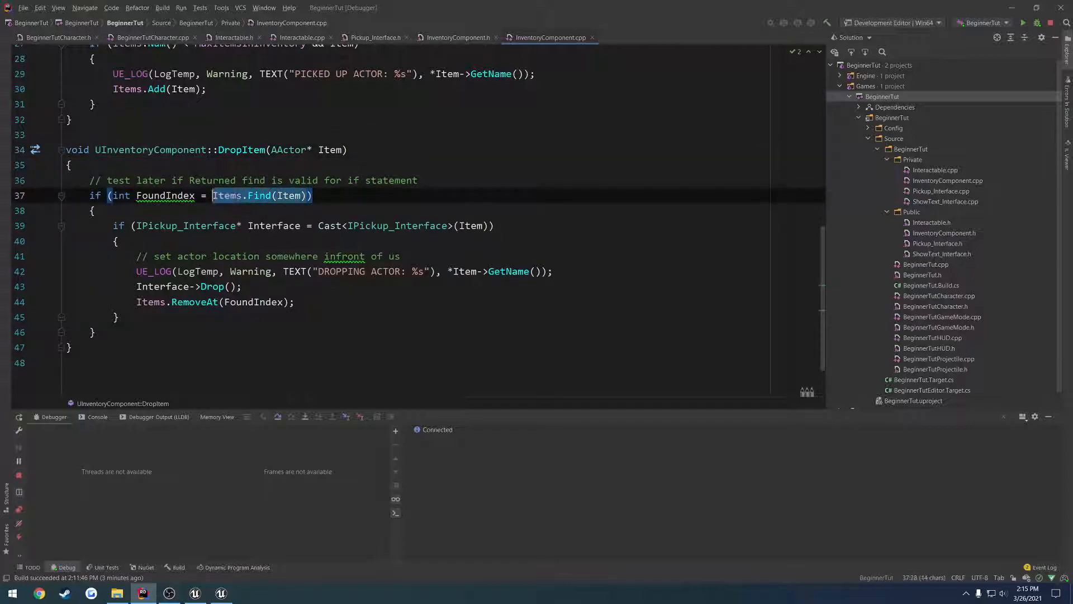
Step: Store Items.Find(Item) in FoundIndex and make DropItem's condition FoundIndex != INDEX_NONE
key(Delete)
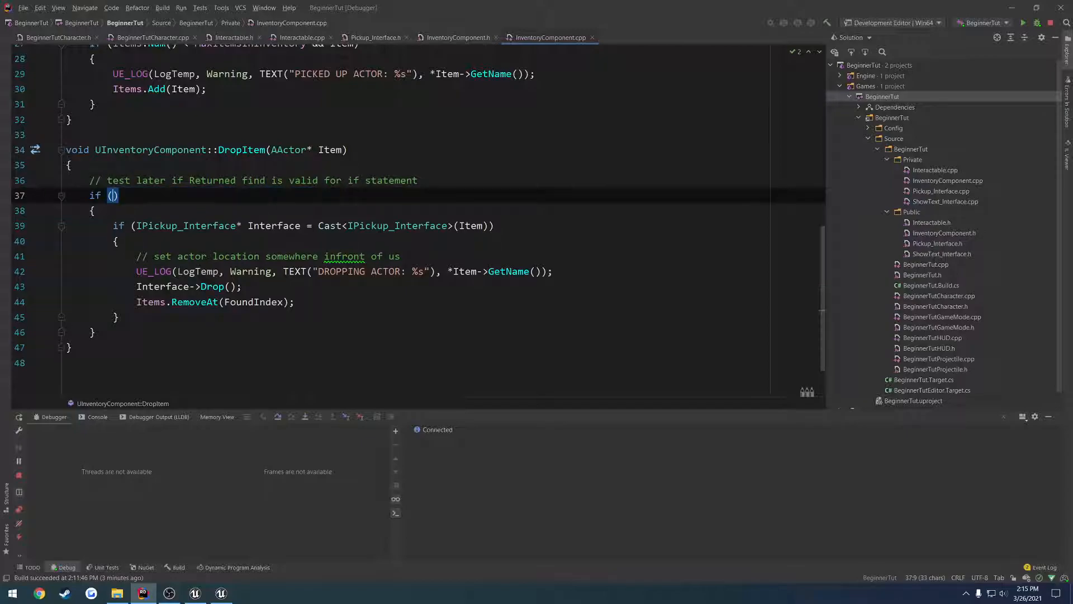
text(int FoundIndex = Items.Find(Item))
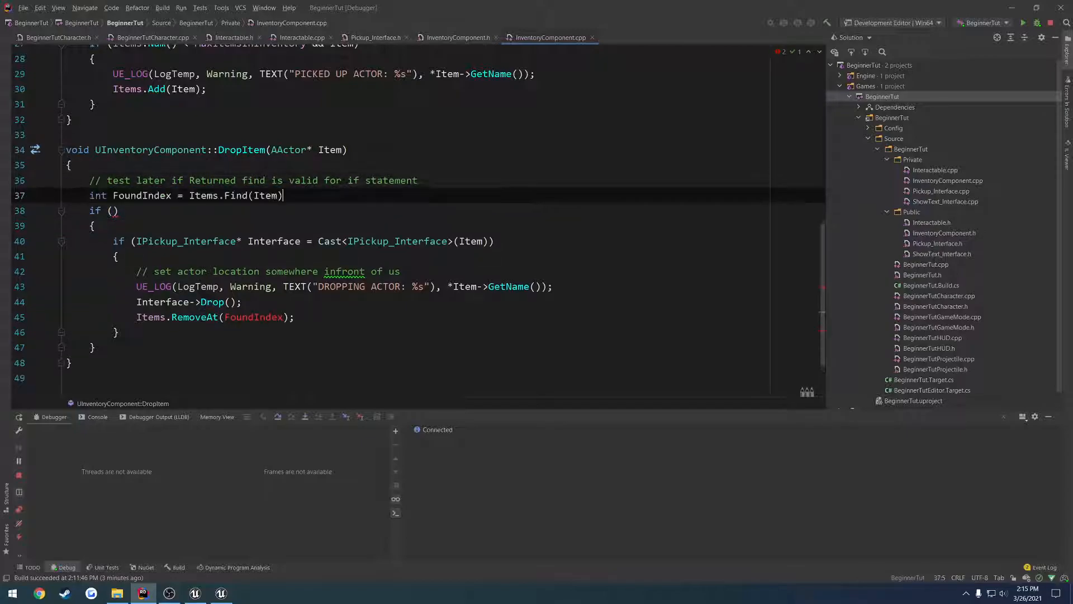
text(;)
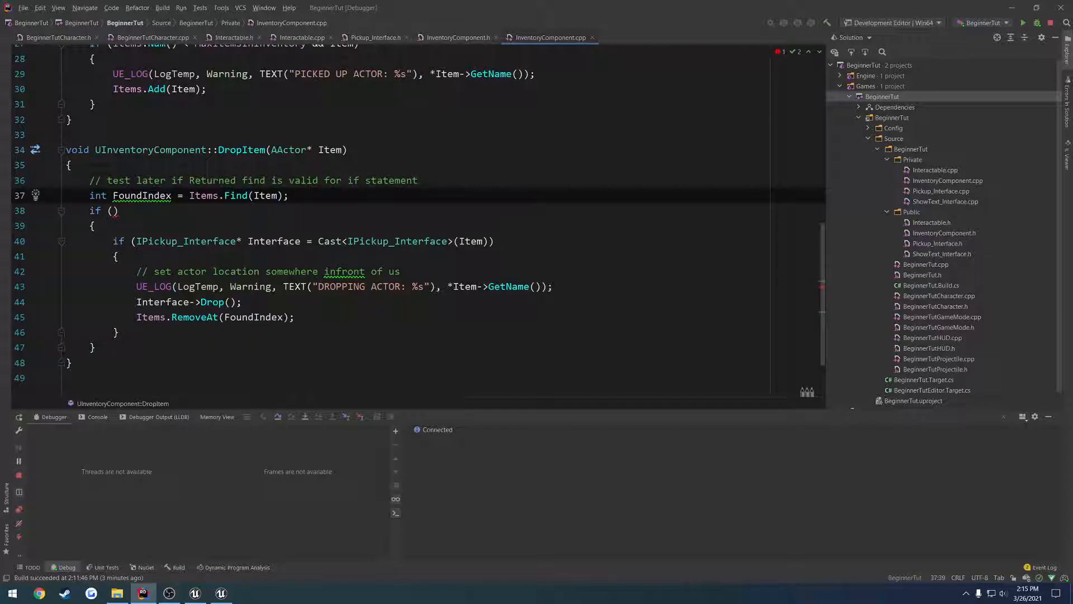
triple_click(168, 195)
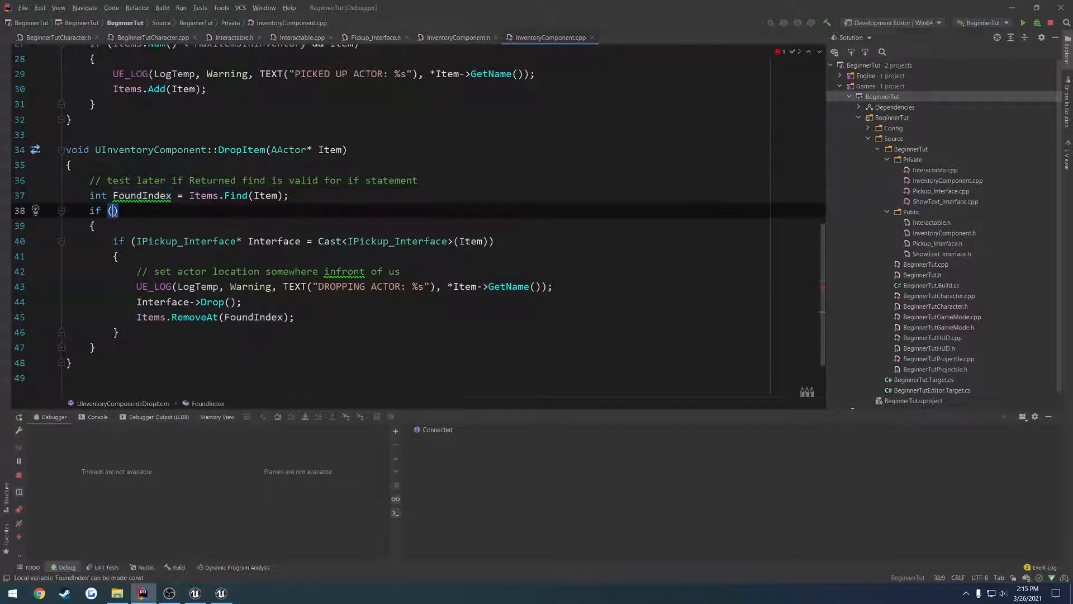
text(FoundIndex)
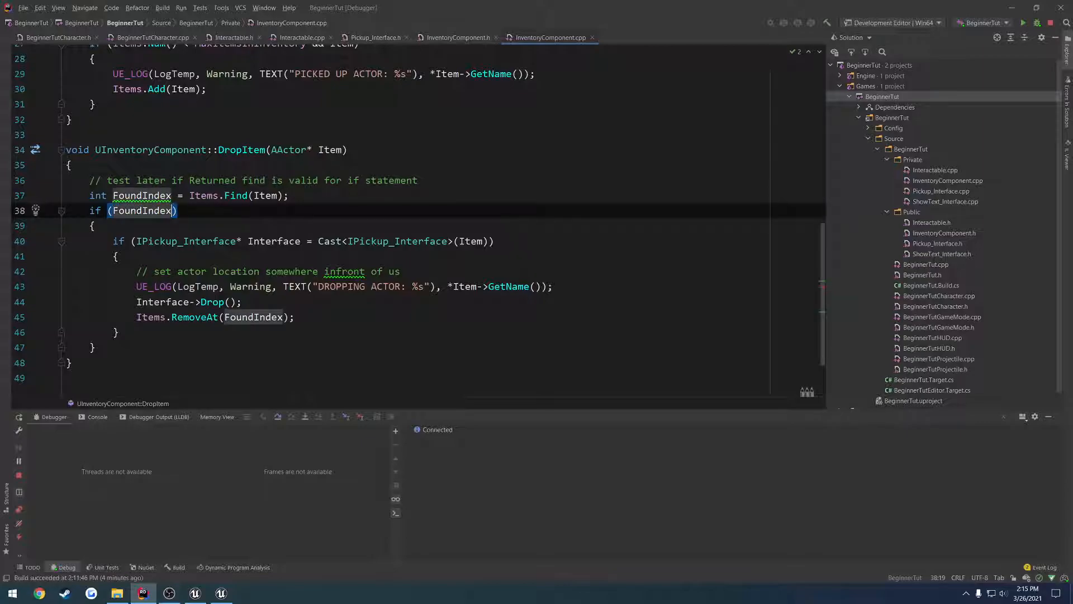
text(!=)
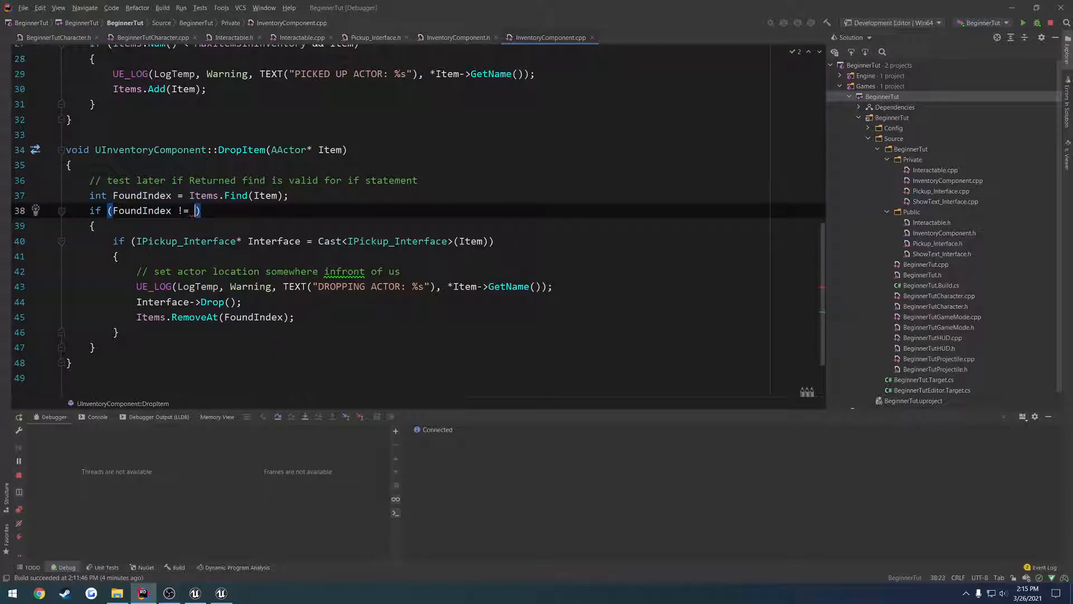
text(INDEX_NONE)
click(436, 301)
text(Execute_)
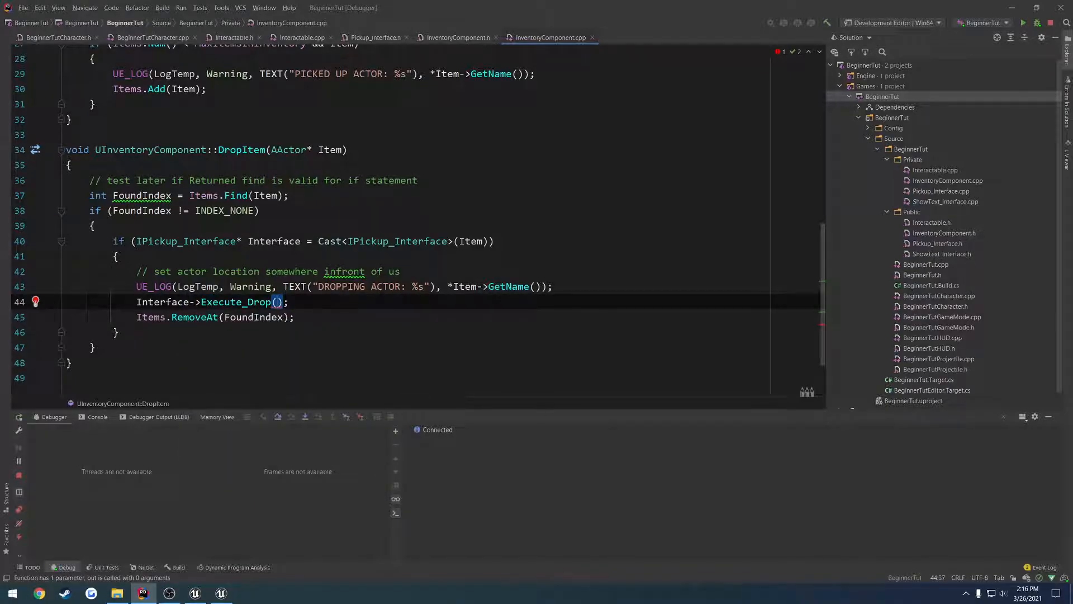
Step: Replace Interface->Drop() with IPickup_Interface::Execute_Drop(Item) in DropItem
text(Item)
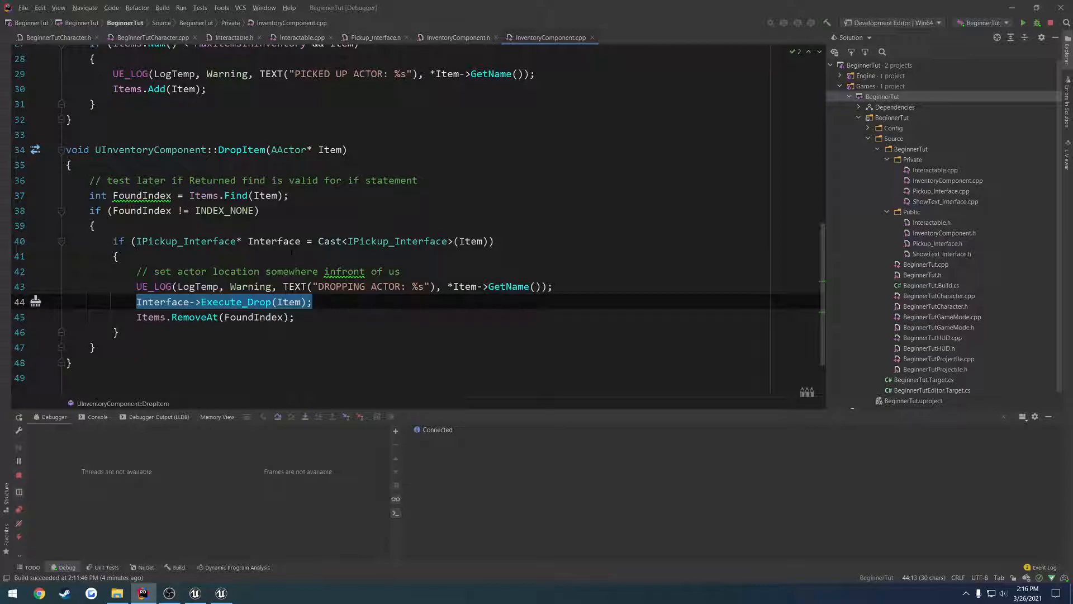
text(IPICK)
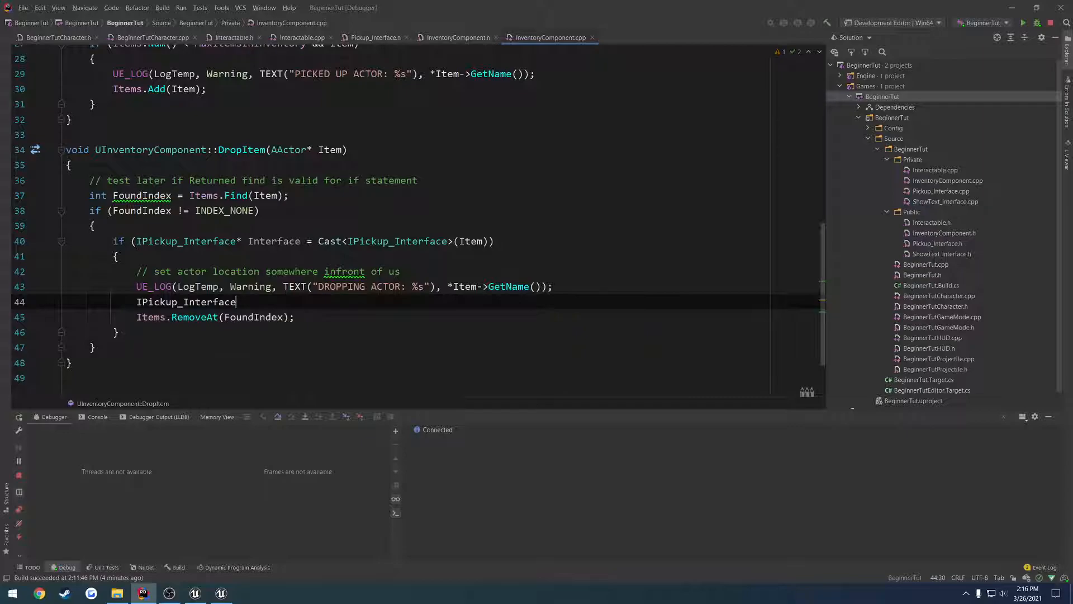
text(::)
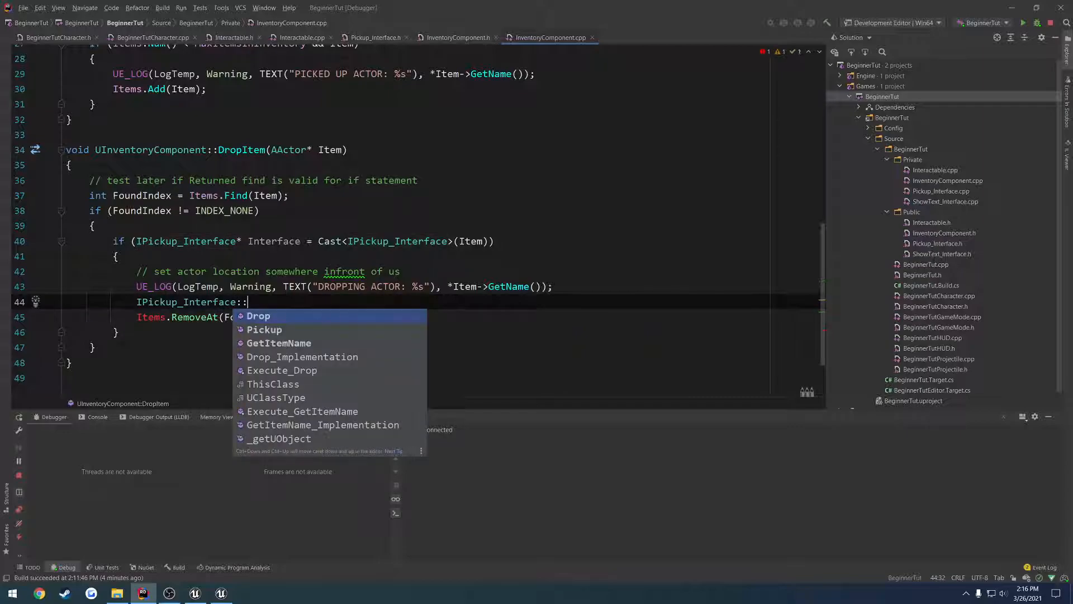
text(Execute_Drop();)
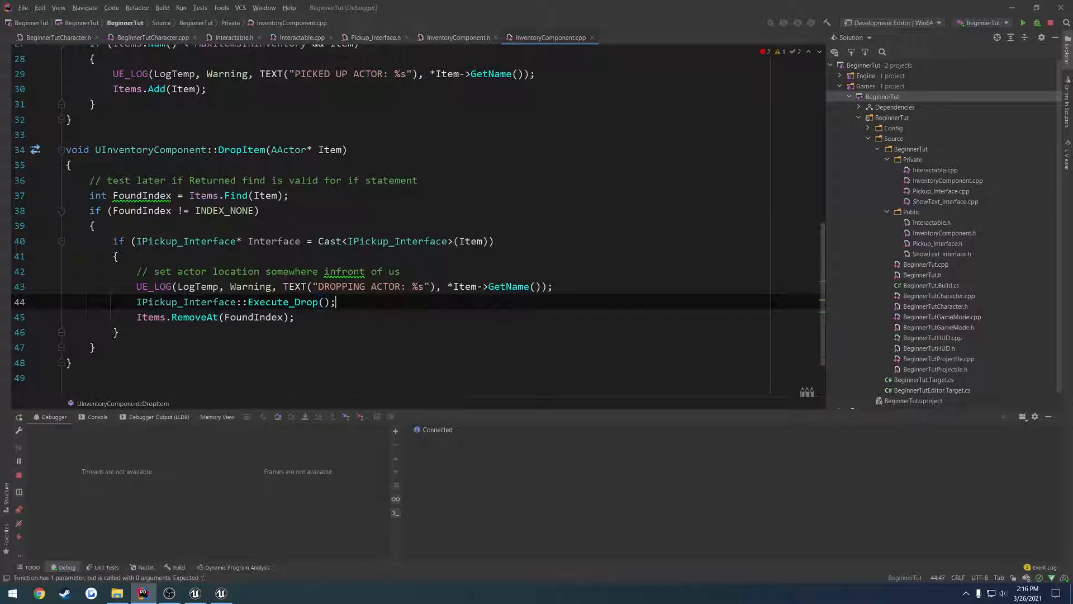
text(Item)
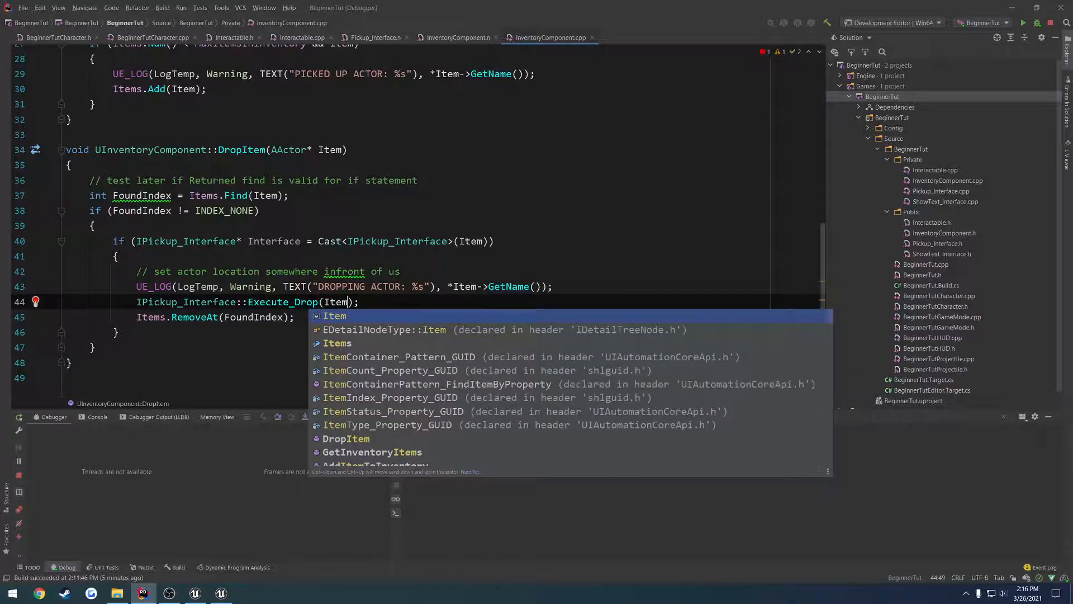
key(Escape)
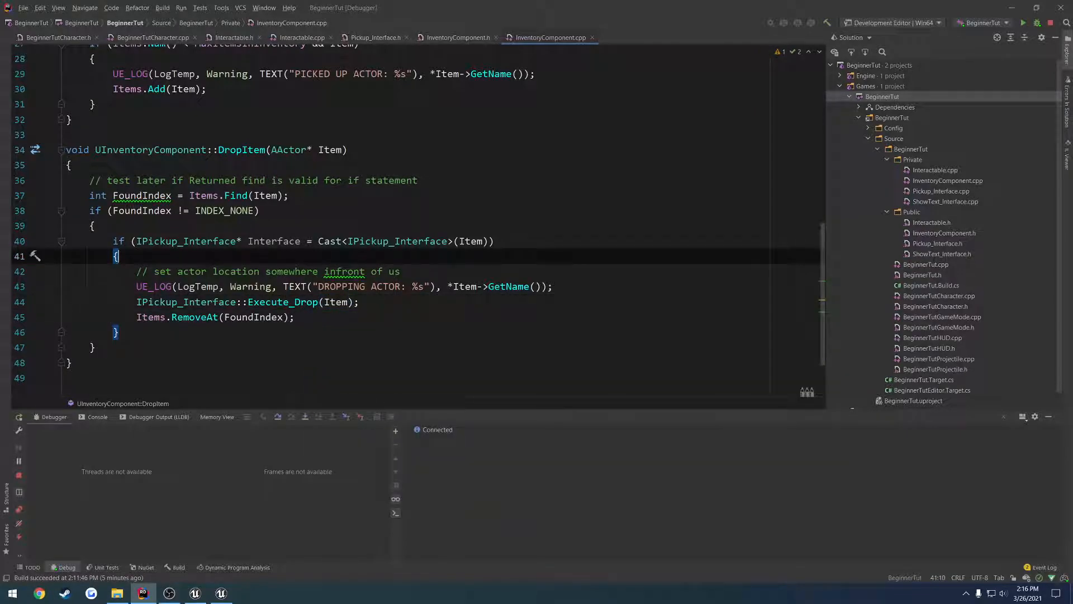
double_click(284, 301)
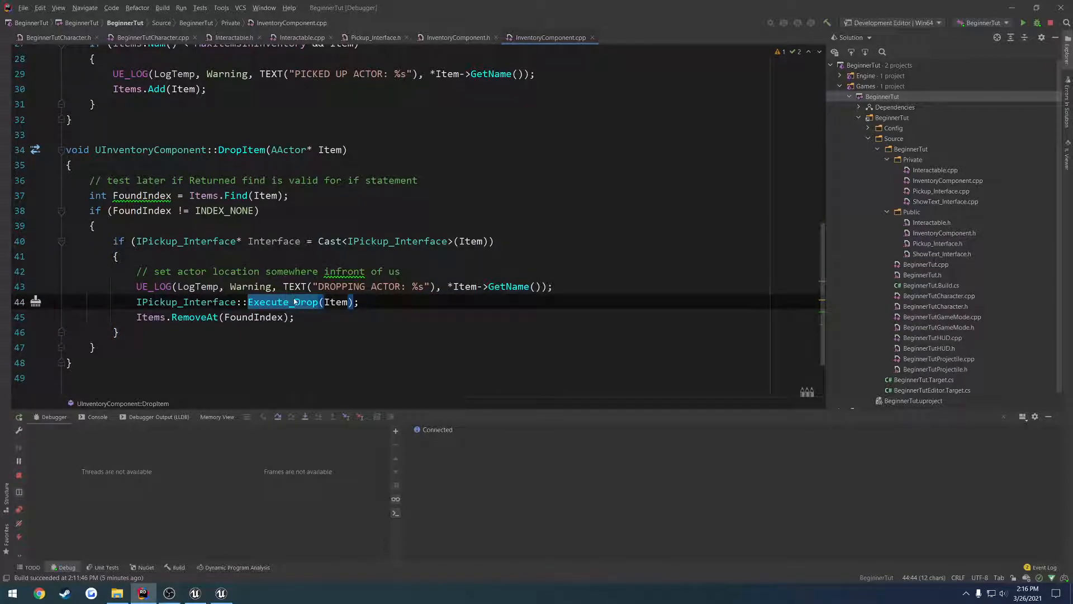
double_click(335, 302)
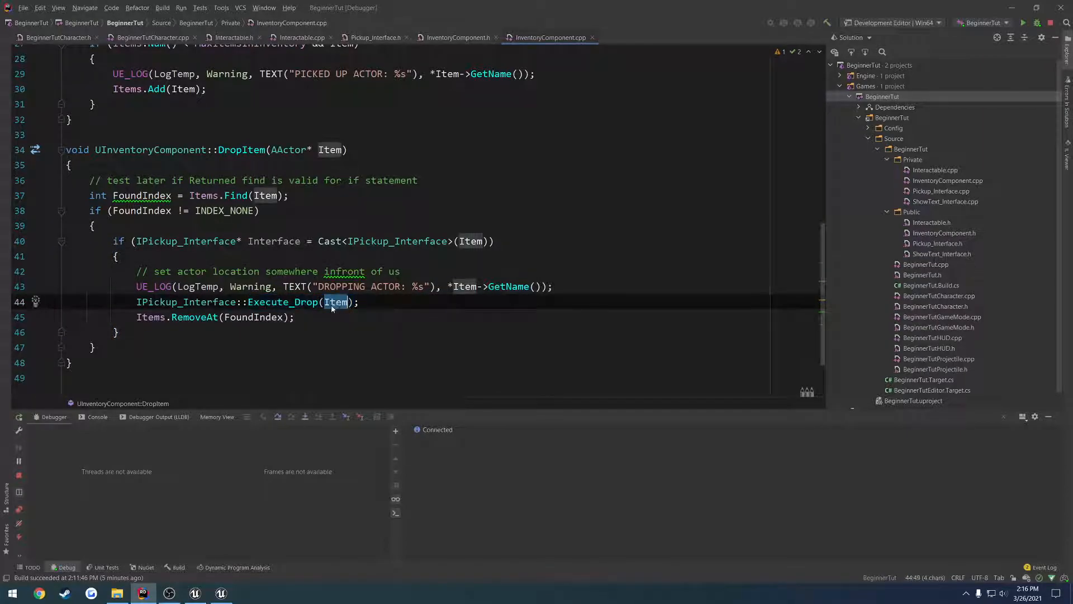
mouse_move(358, 395)
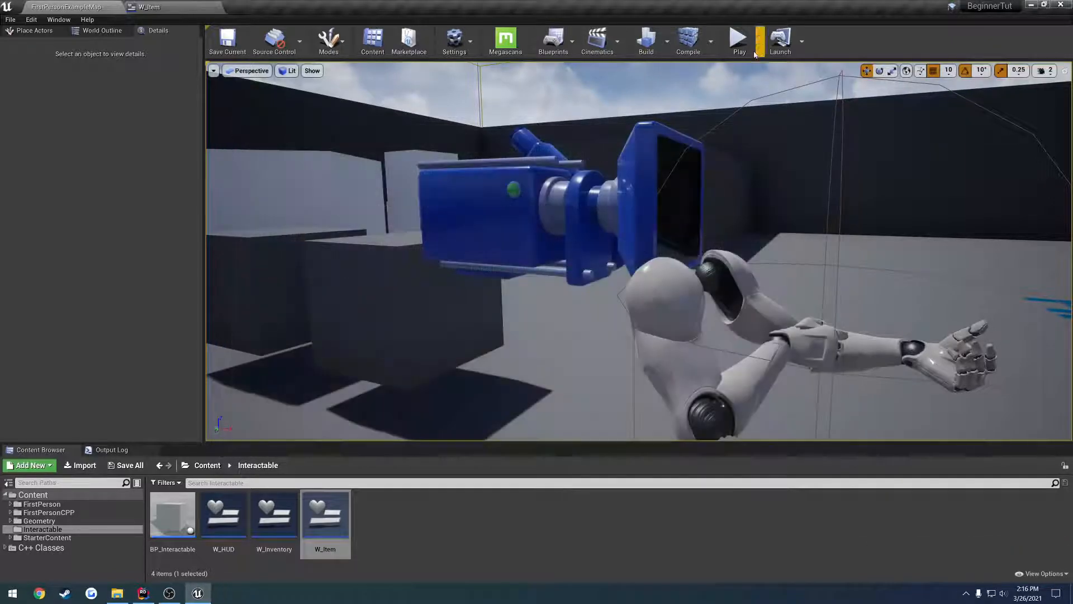
Step: Switch back to the Unreal Editor and head to the Interactable folder's W_Inventory widget
click(738, 38)
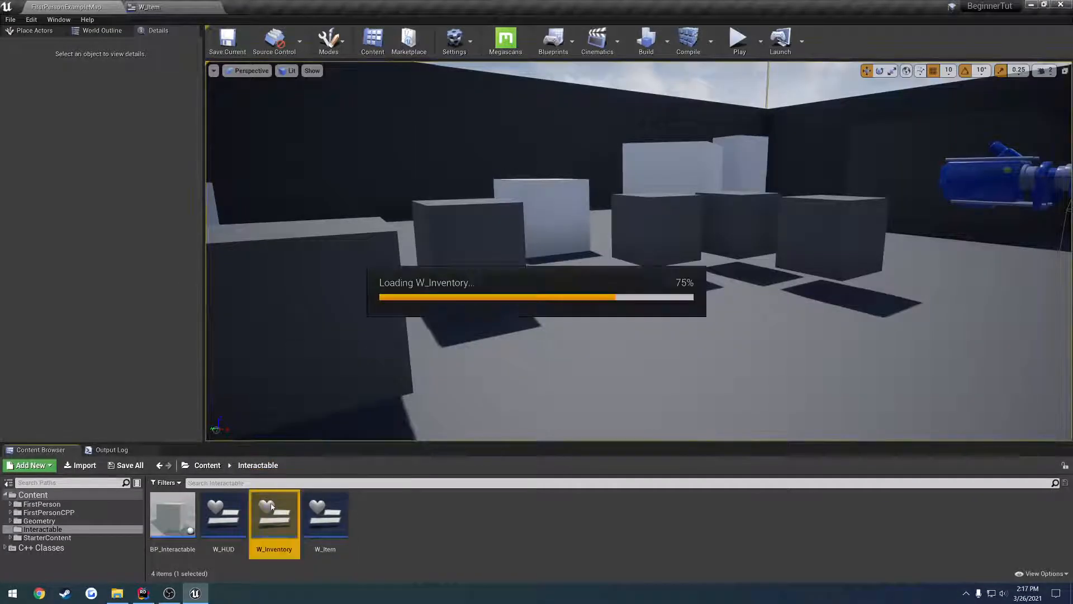
Step: Open W_Inventory's Setup Inventory graph, try Remove and Remove Child nodes off WB Inventory List, then discard them
double_click(275, 513)
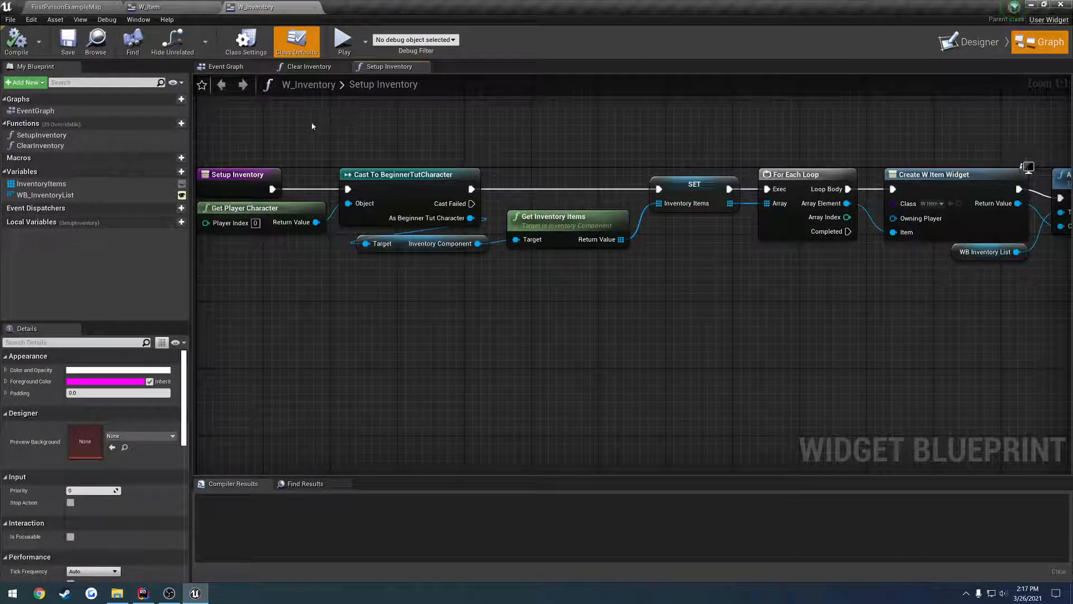
mouse_move(243, 128)
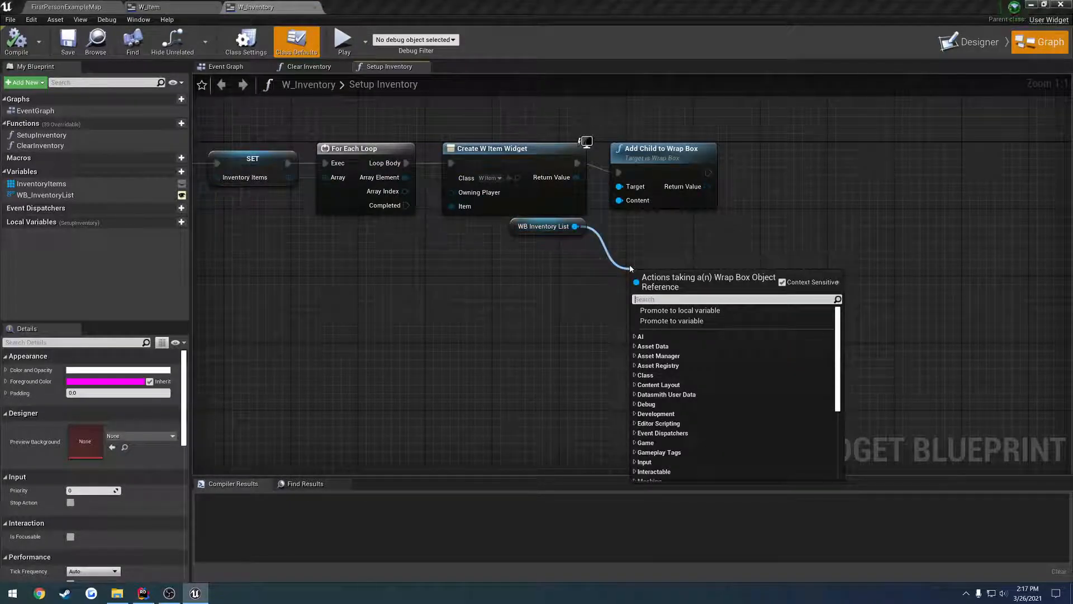
text(remove)
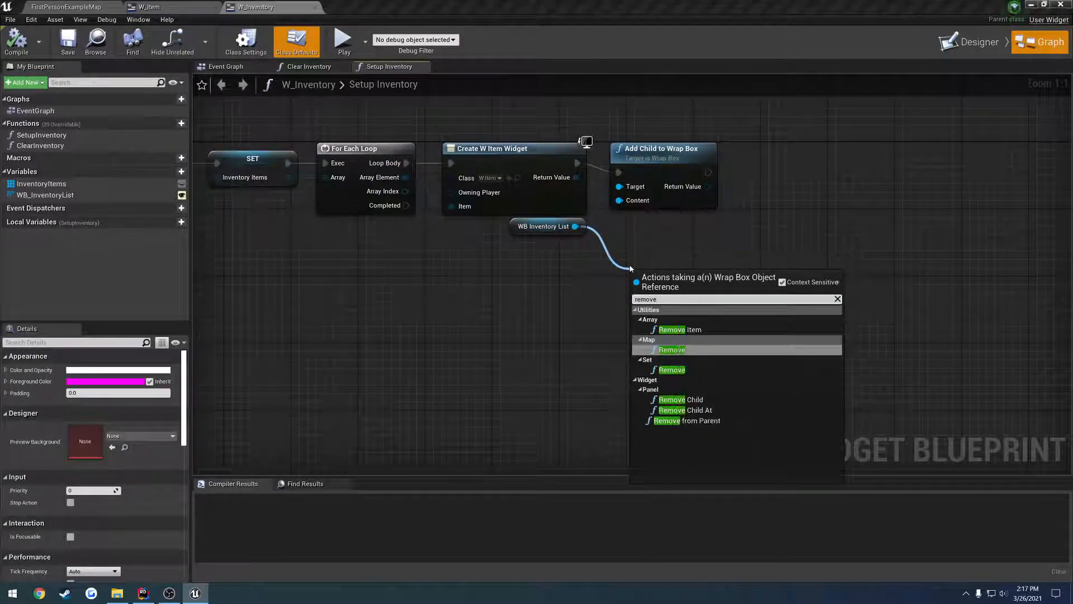
mouse_move(678, 328)
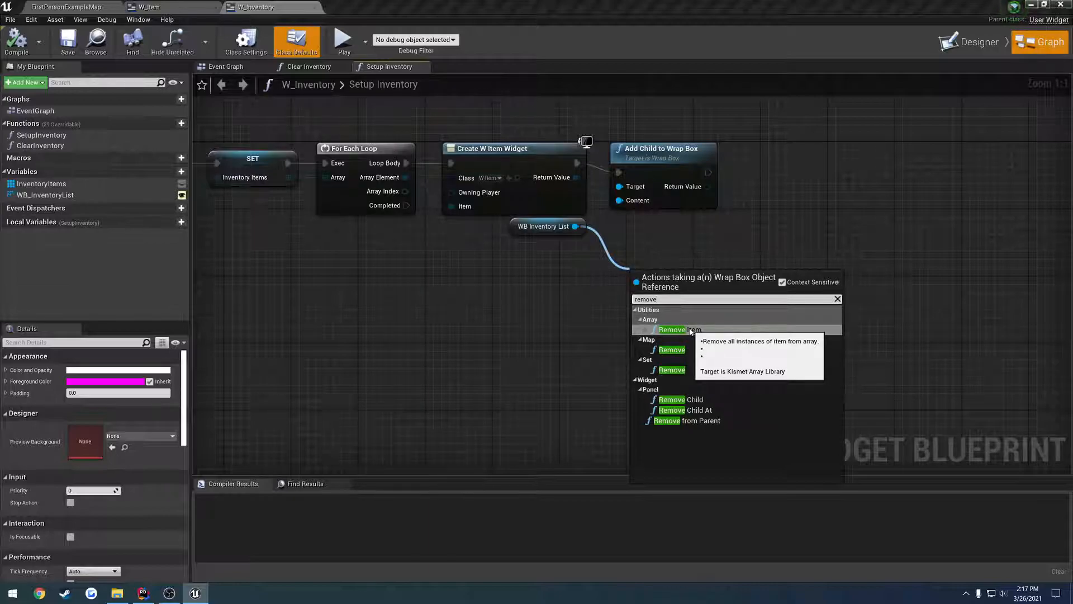
click(671, 329)
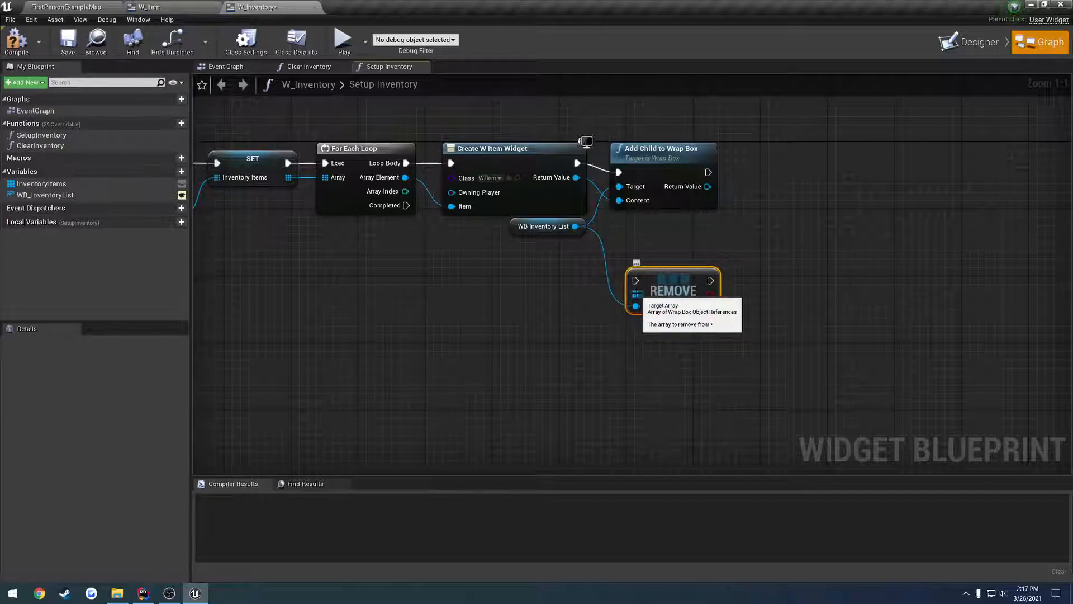
mouse_move(702, 342)
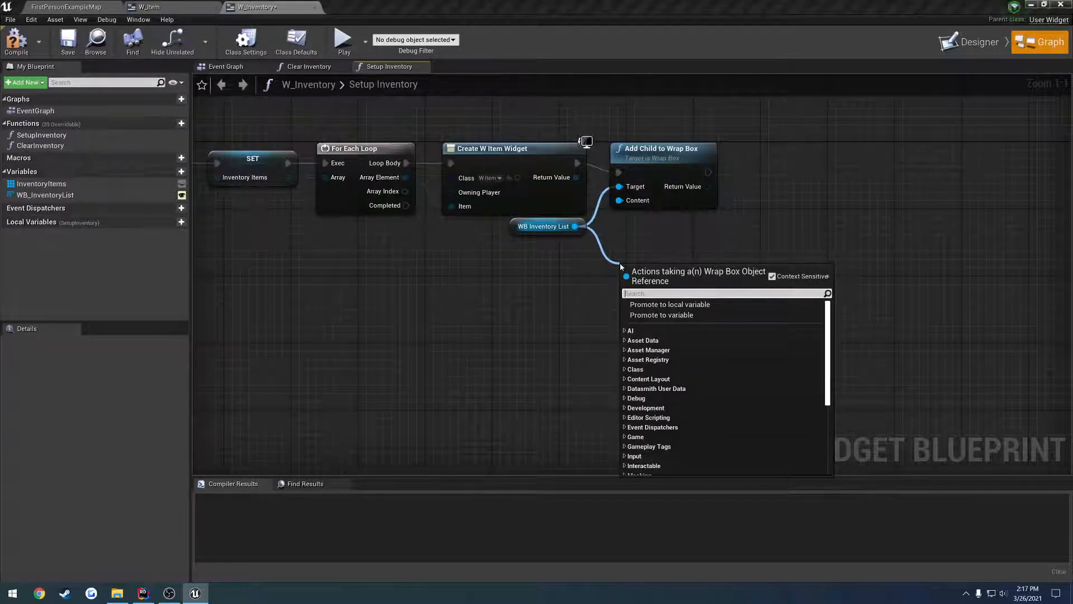
text(remove)
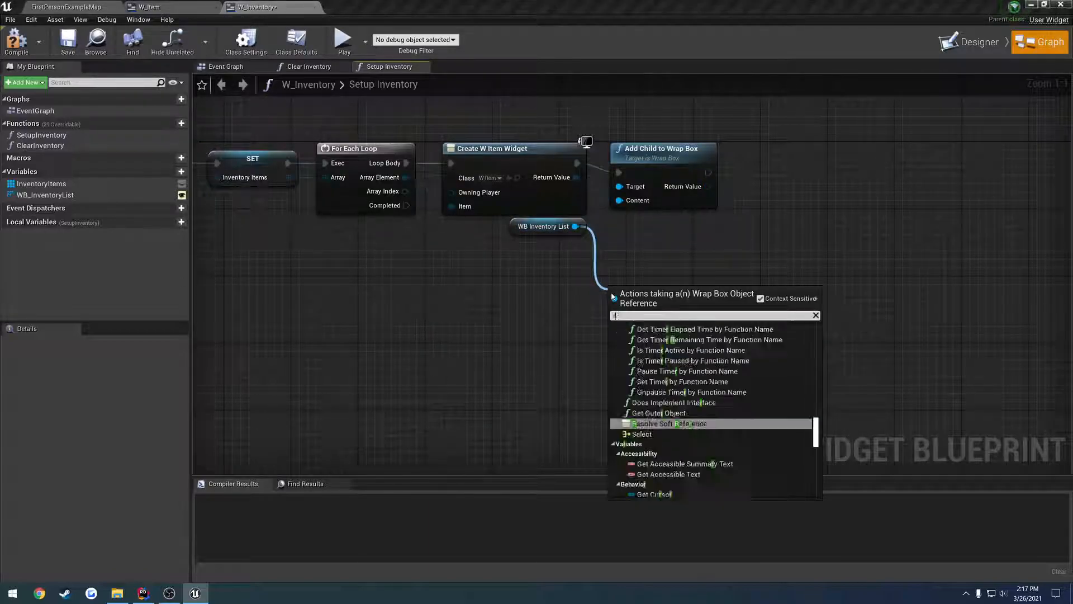
text(remove)
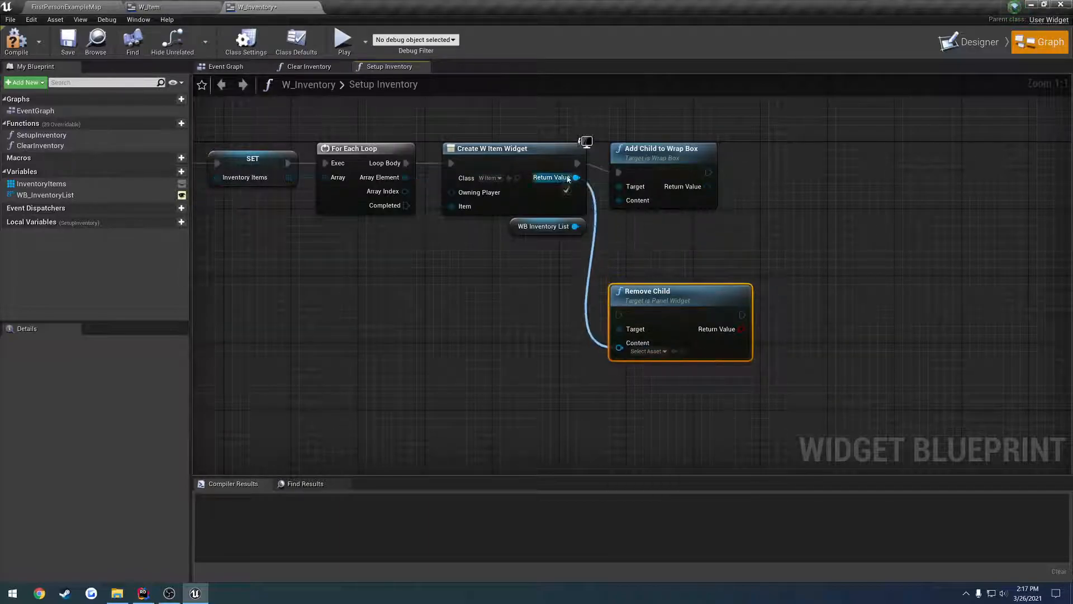
click(463, 314)
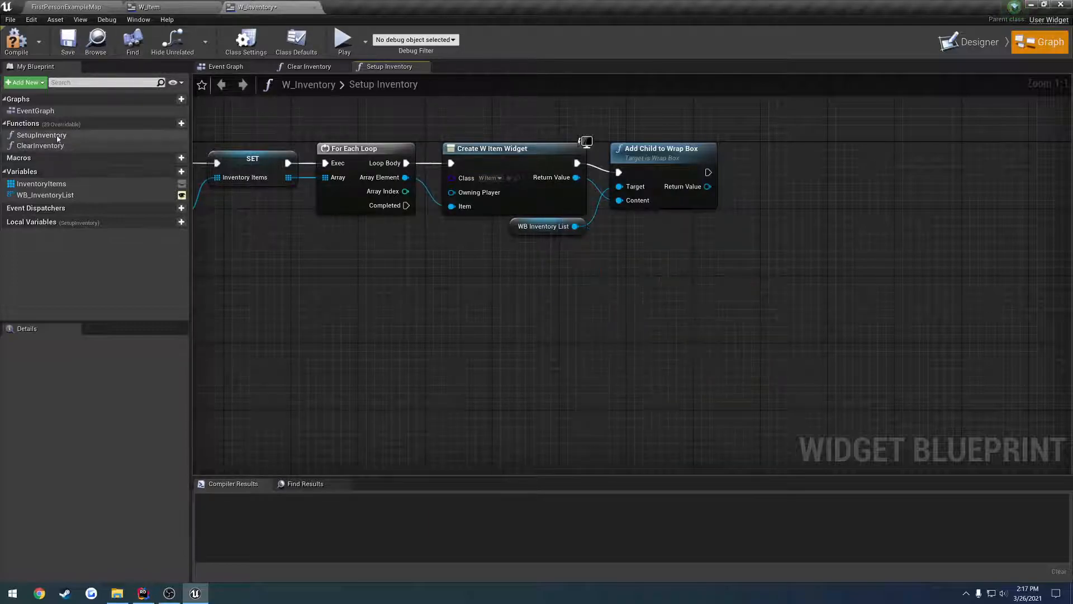
Step: Create a Remove Item function in W_Inventory with an input parameter named Item
click(171, 123)
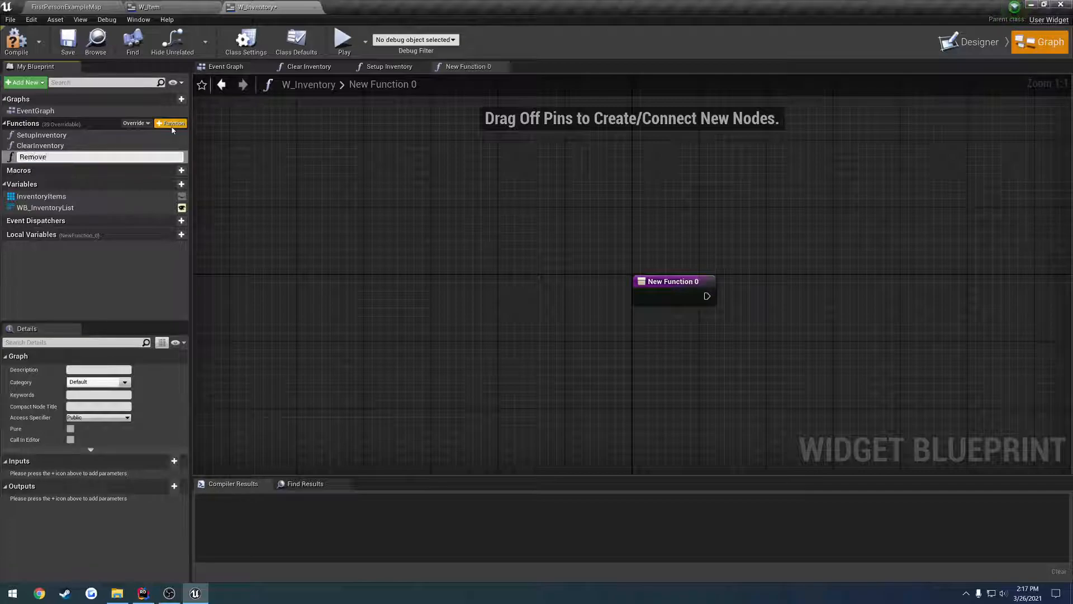
text(Remove Item)
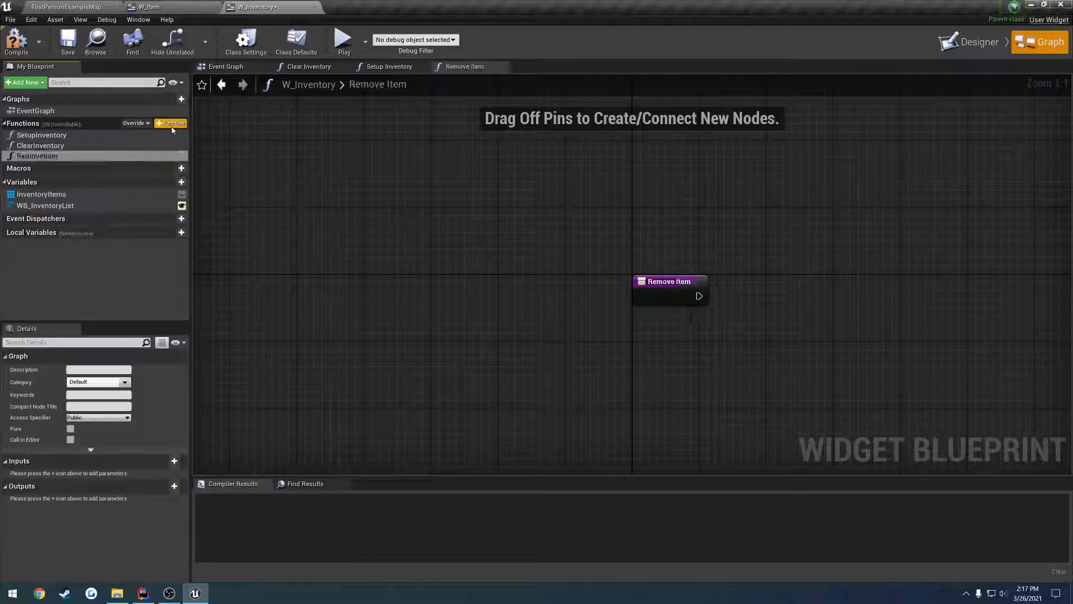
mouse_move(167, 464)
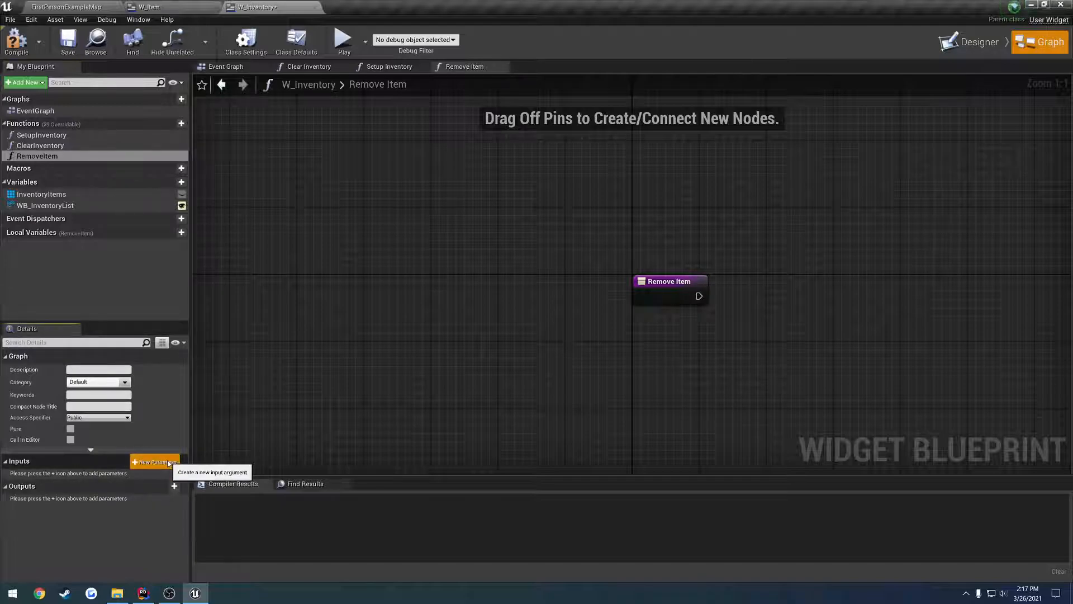
click(154, 461)
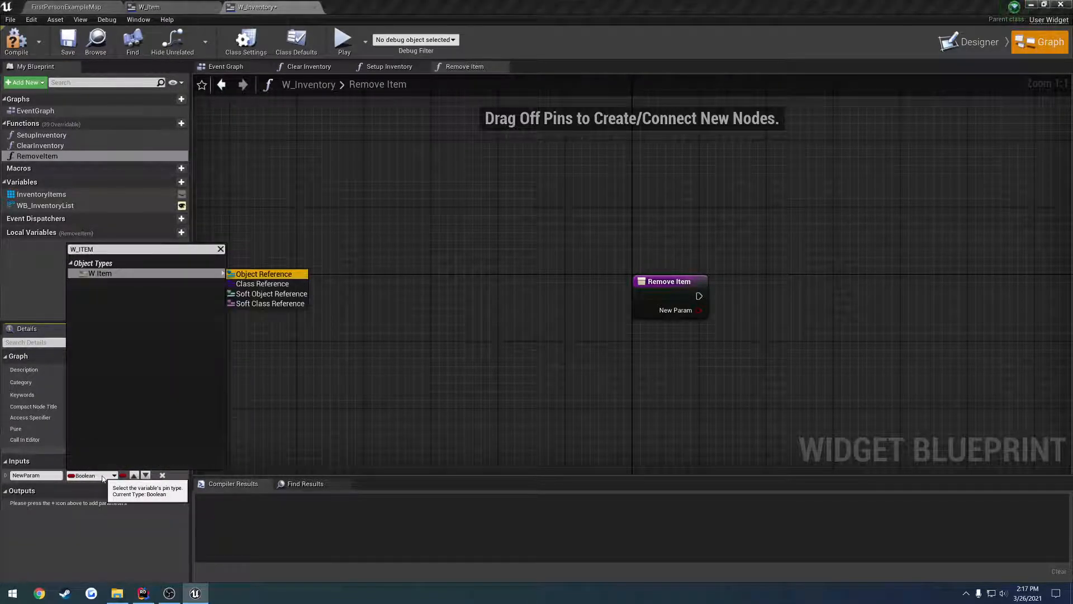
click(264, 274)
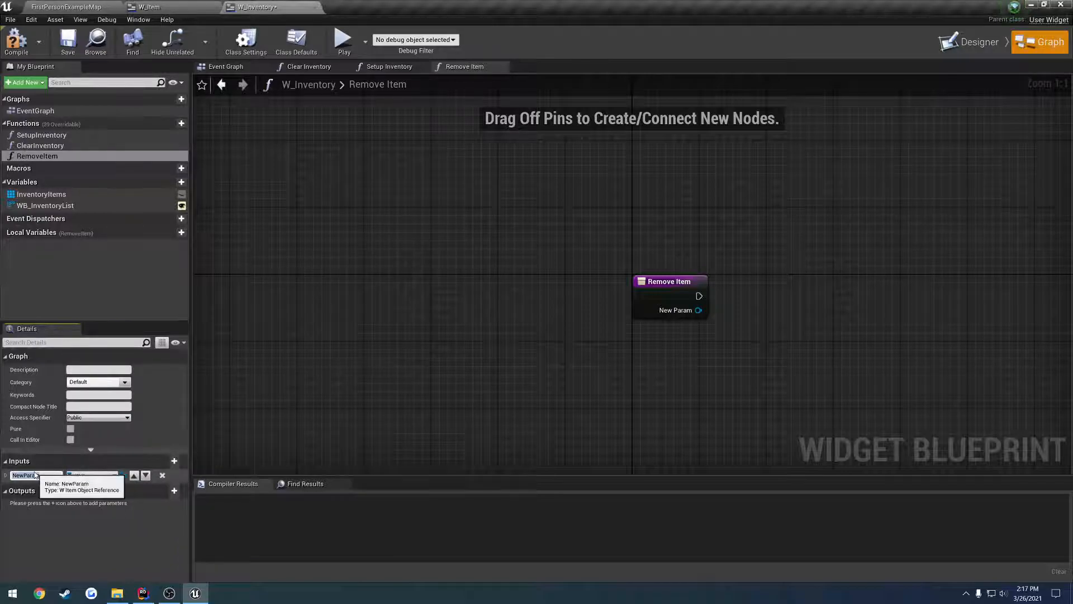
text(Item)
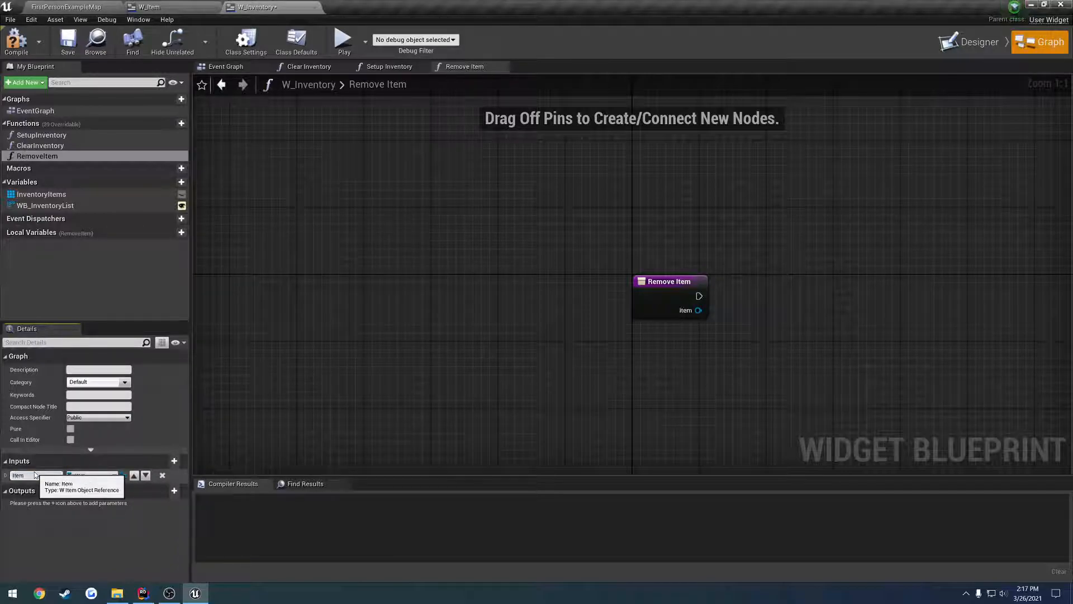
Step: Remove the Item child from the WB_InventoryList wrap box via a Remove Child node
click(45, 206)
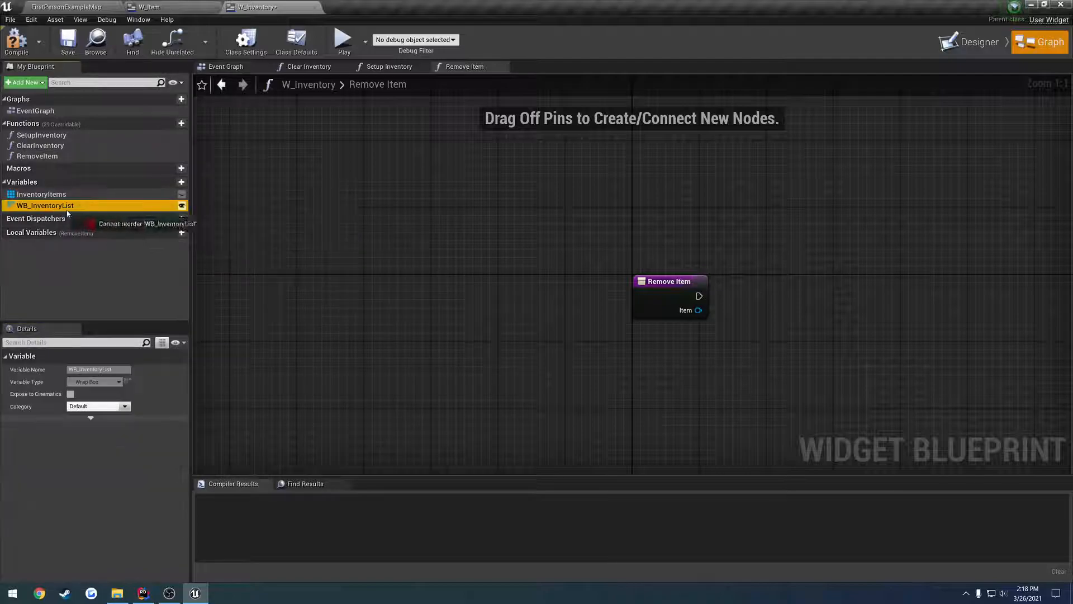
drag(44, 206, 752, 316)
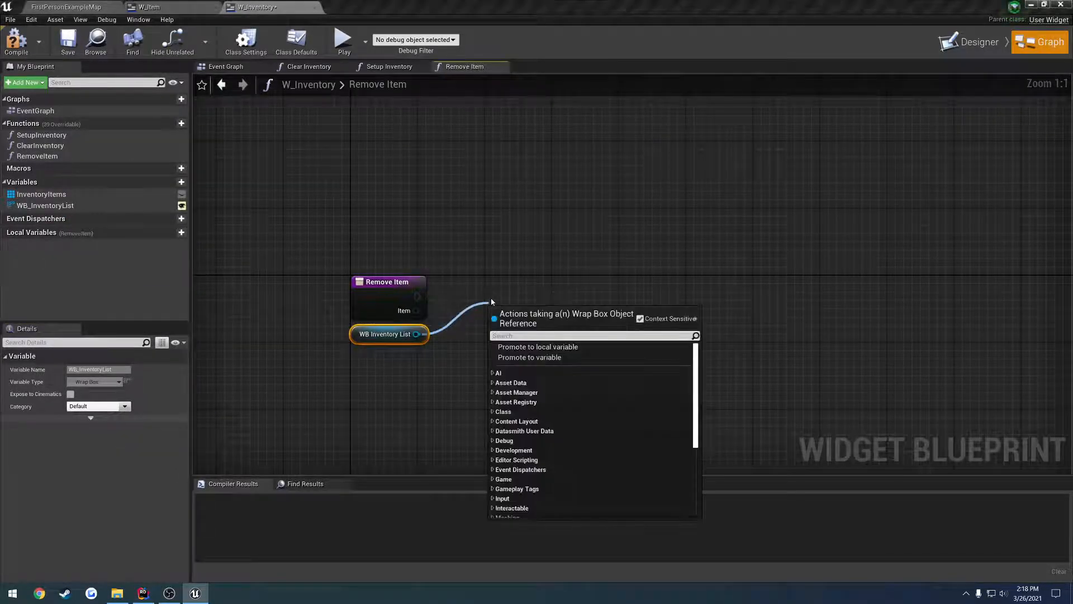
text(remove)
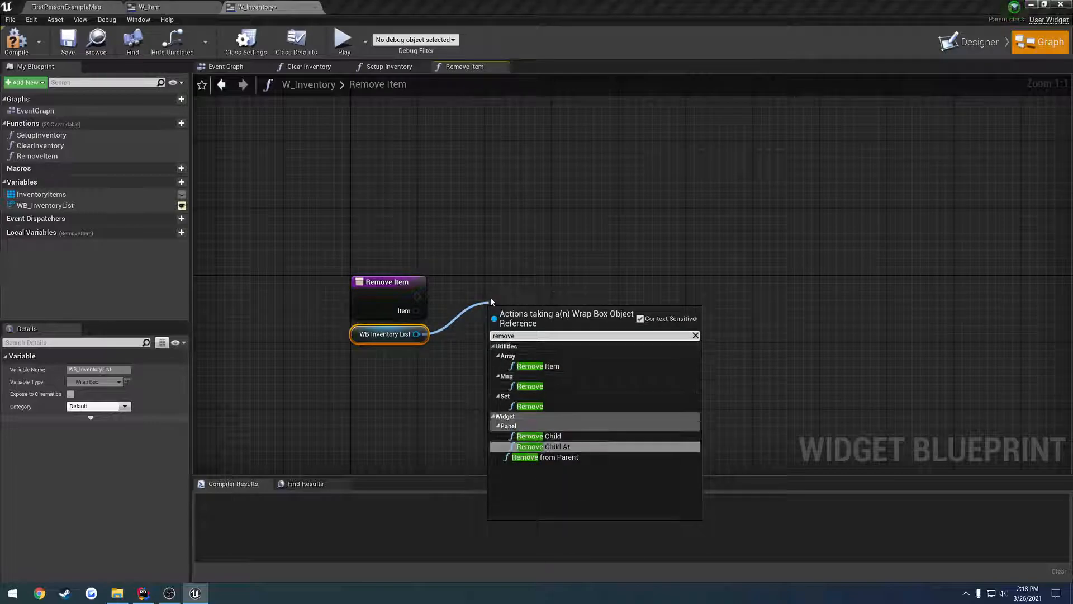
click(536, 435)
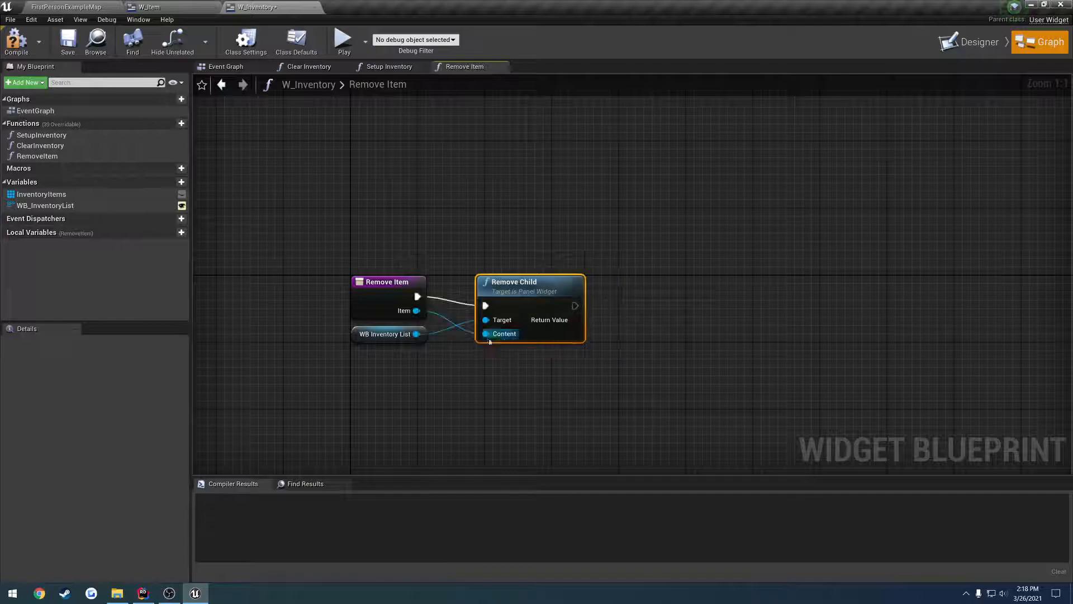
mouse_move(557, 319)
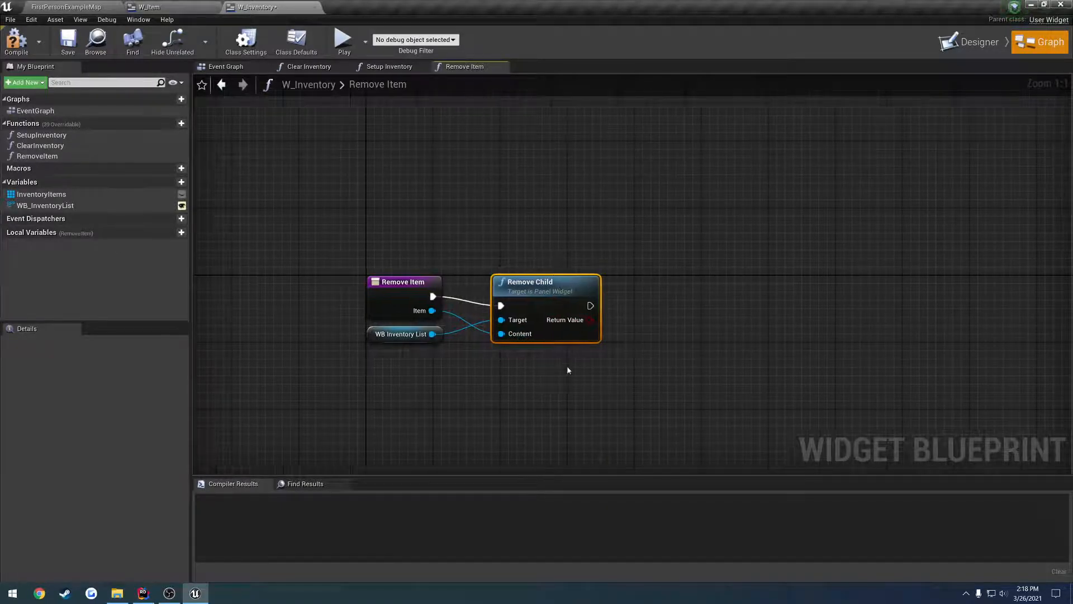
click(16, 38)
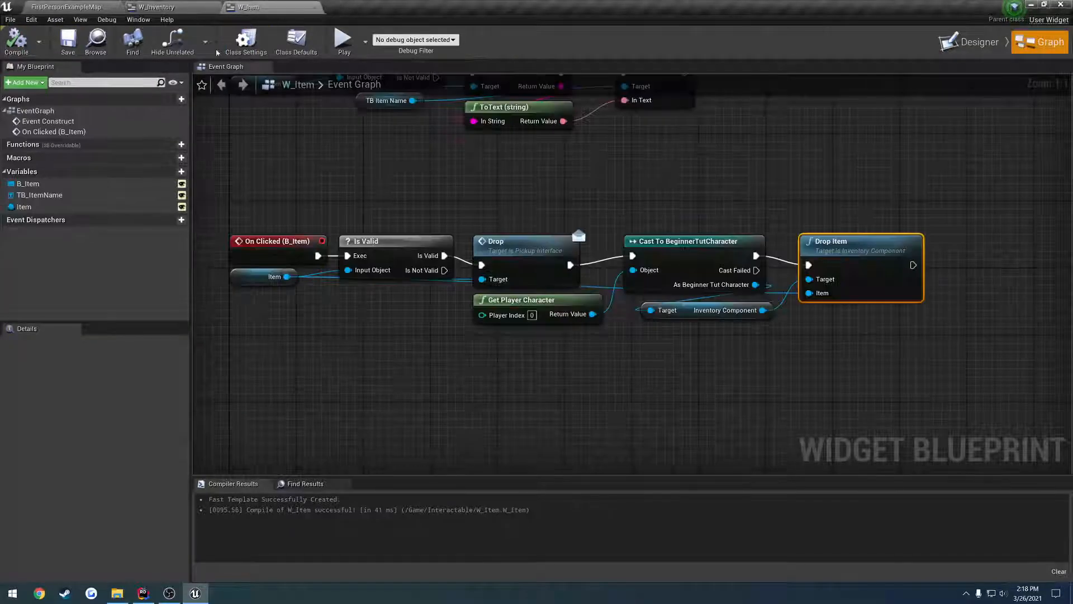
mouse_move(407, 188)
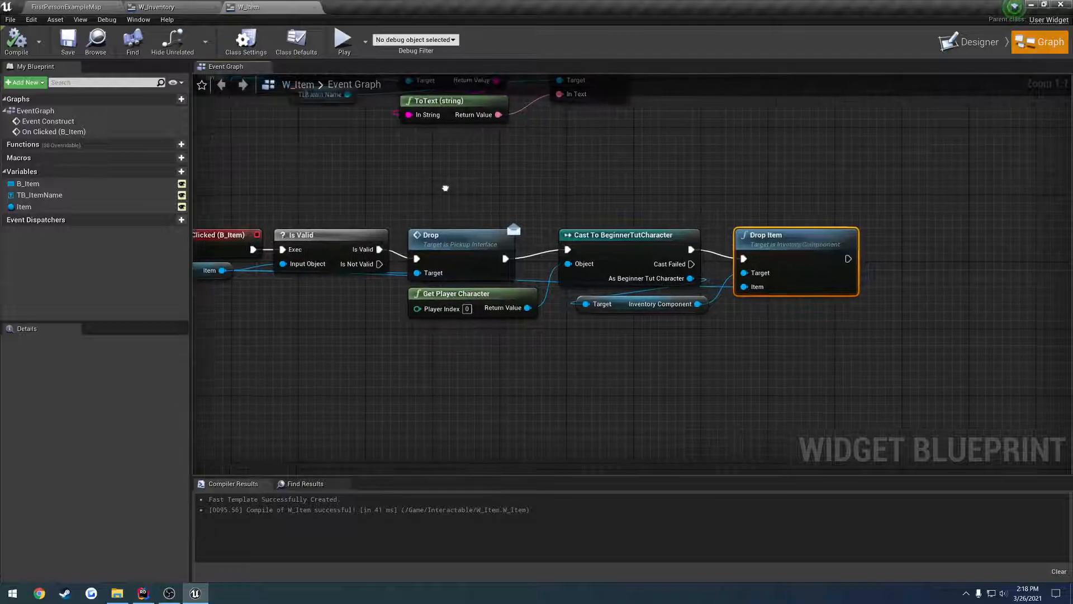
Step: Add an Inventory variable of type W_Inventory to W_Item, instance editable and exposed on spawn, and compile
right_click(565, 312)
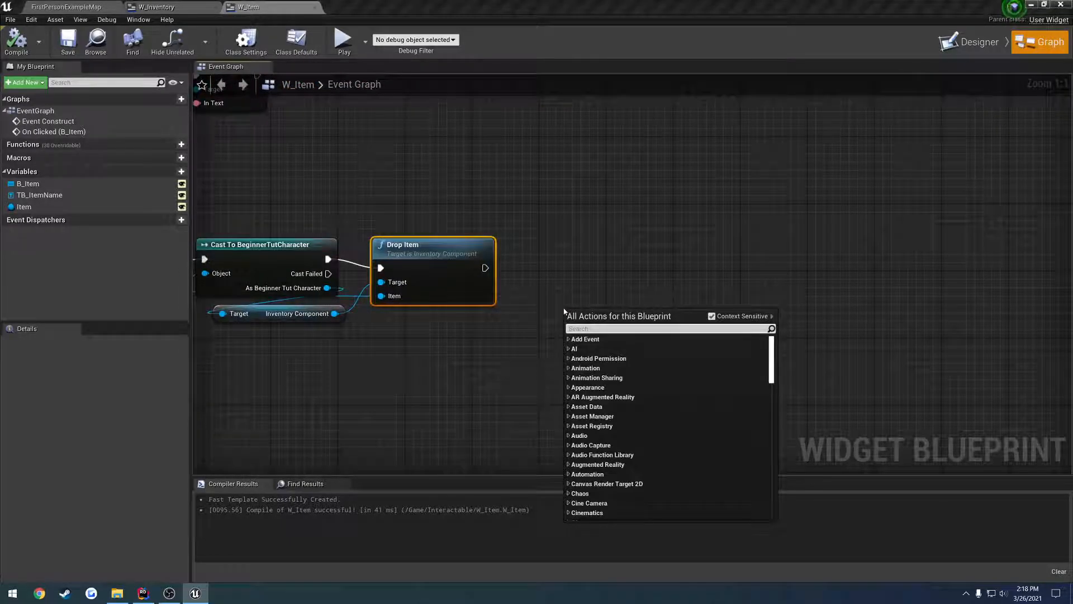
text(owner)
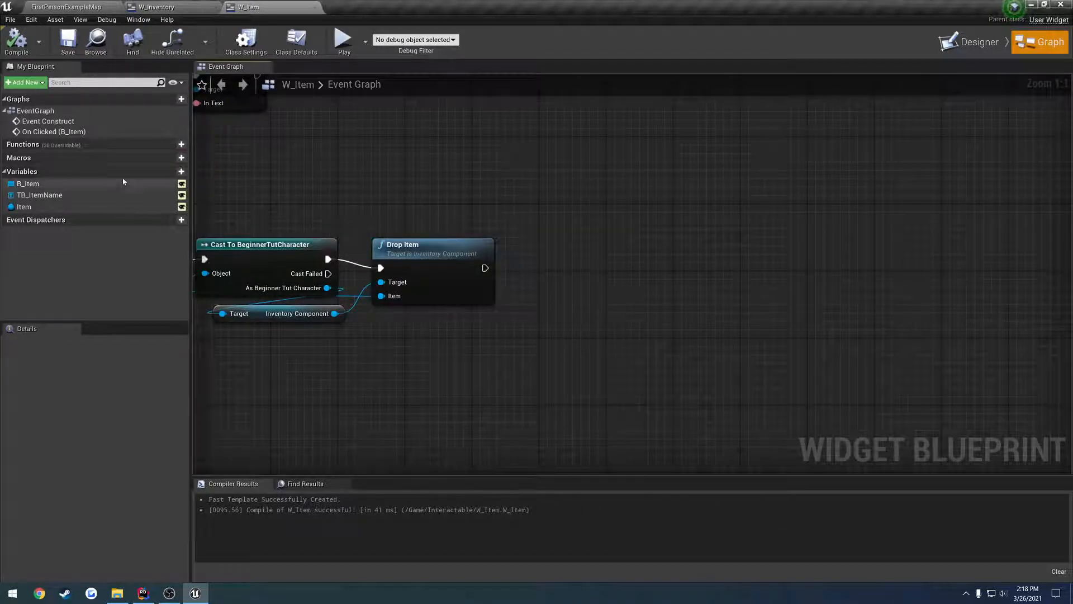
click(181, 171)
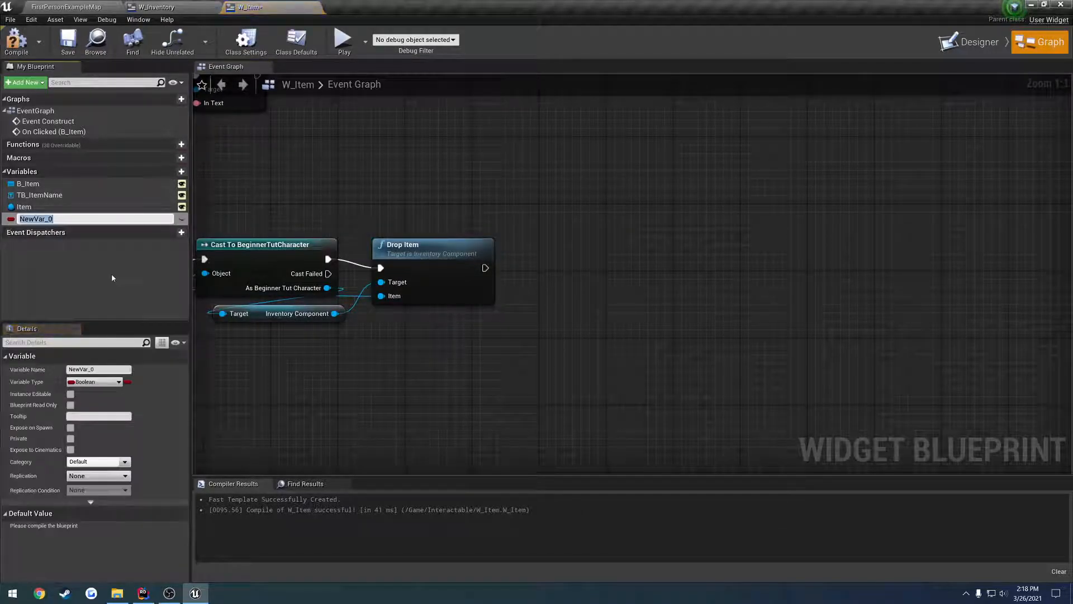
mouse_move(109, 272)
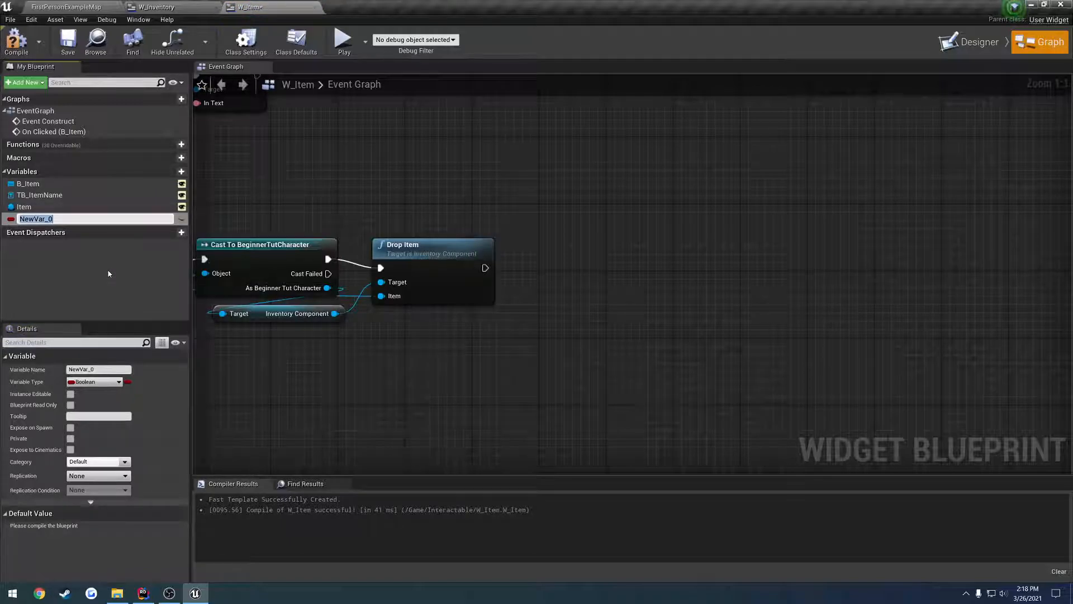
text(Inventory)
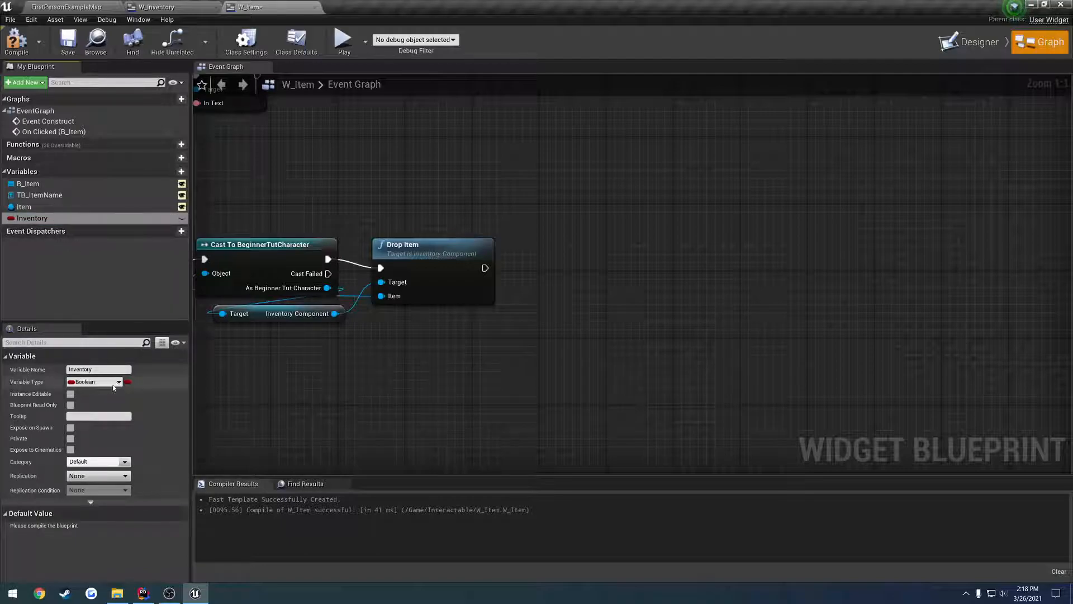
click(94, 383)
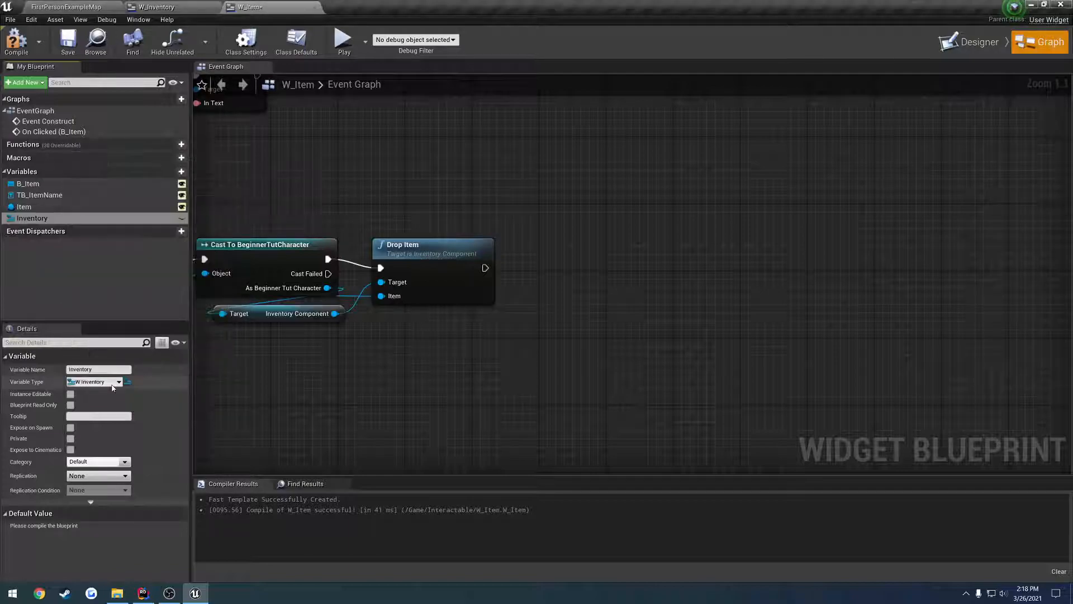
mouse_move(69, 394)
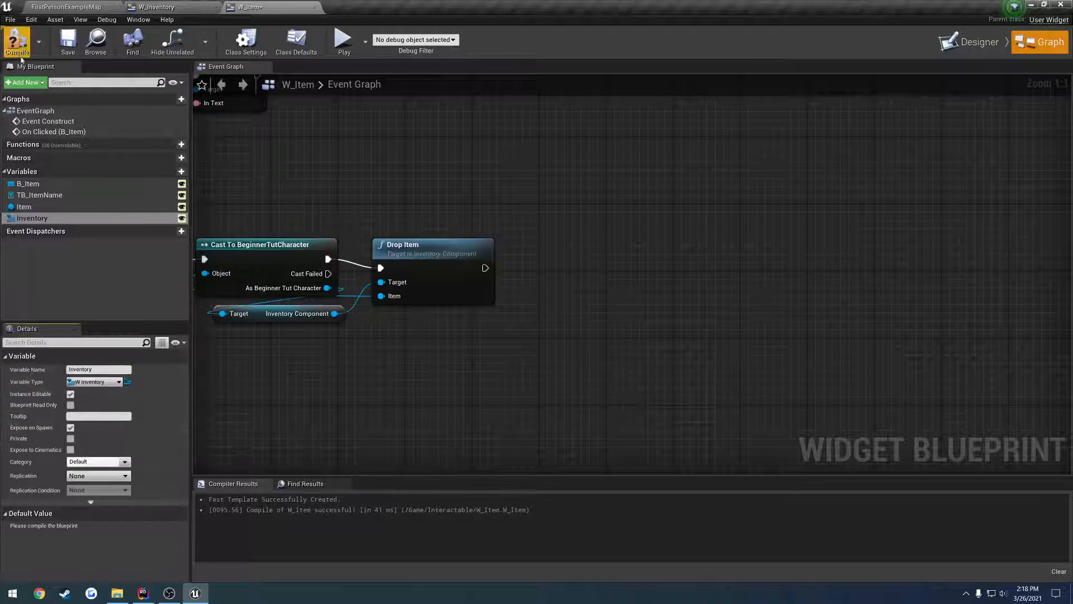
click(17, 39)
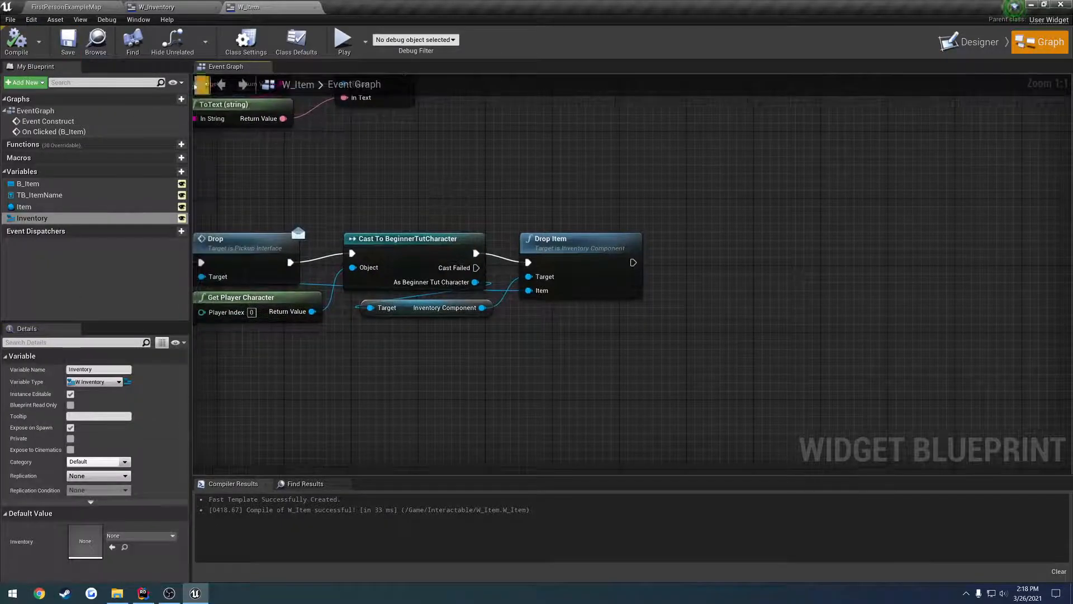
Step: In W_Inventory's Setup Inventory graph, feed Self into each created item widget's Inventory pin
click(160, 6)
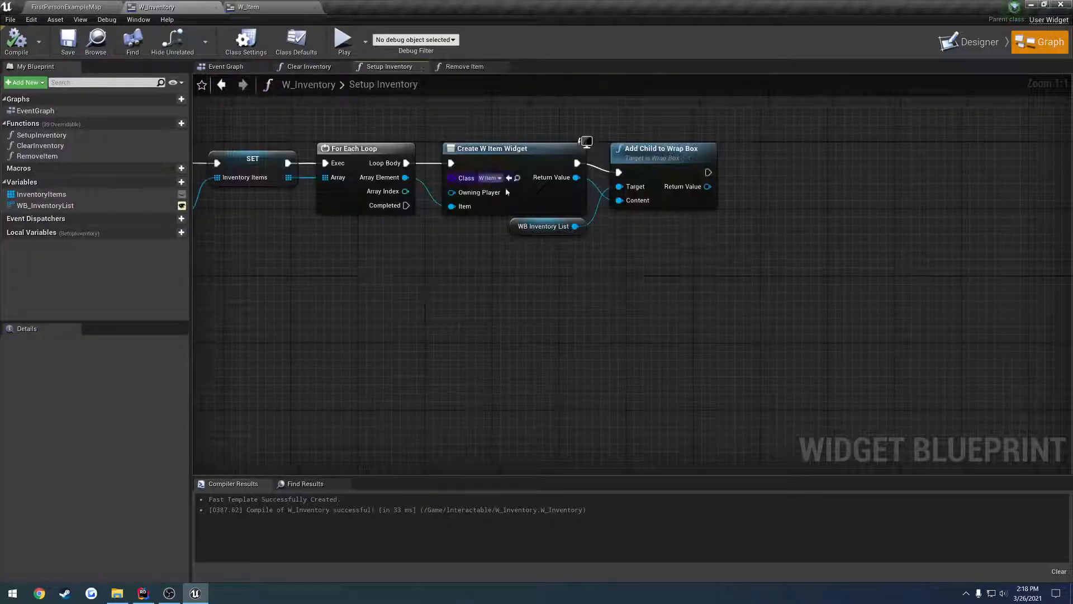
click(498, 148)
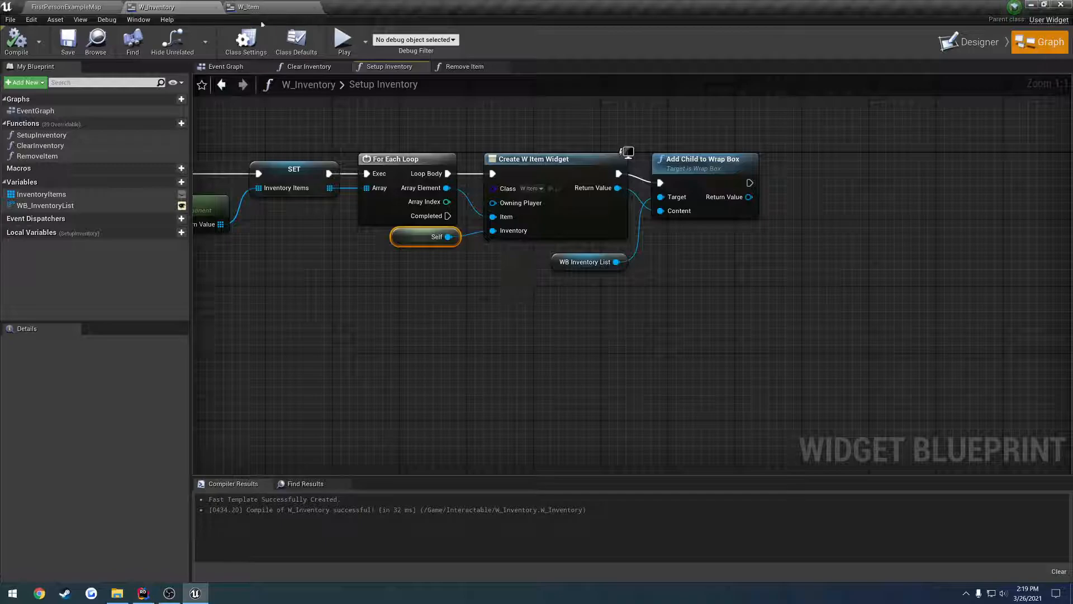
Step: In W_Item, call Remove Item on the Inventory variable, wired after Drop Item in the click chain
click(244, 7)
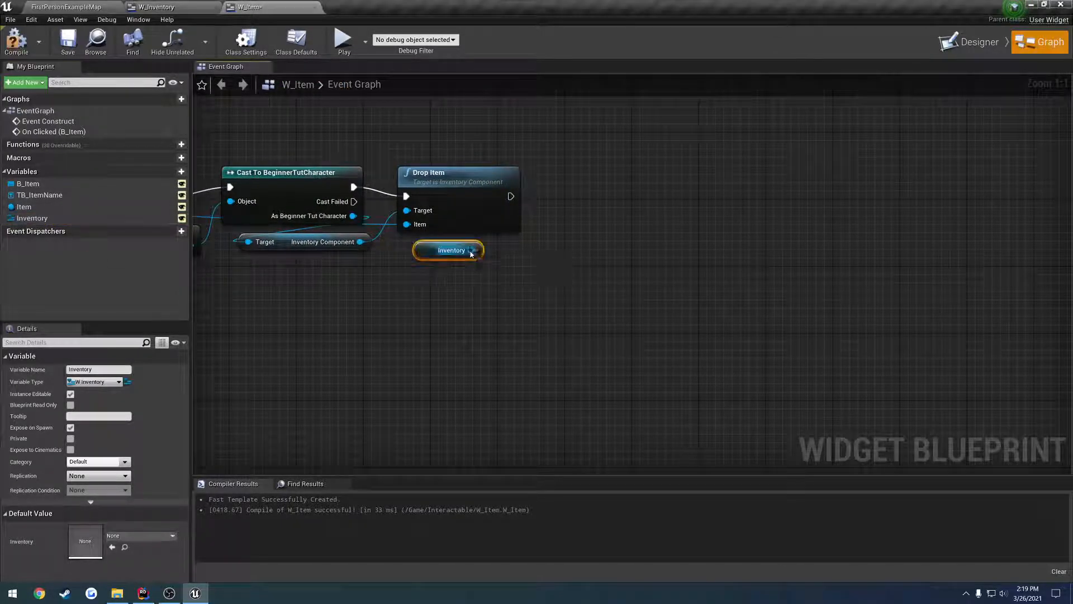
drag(470, 249, 543, 236)
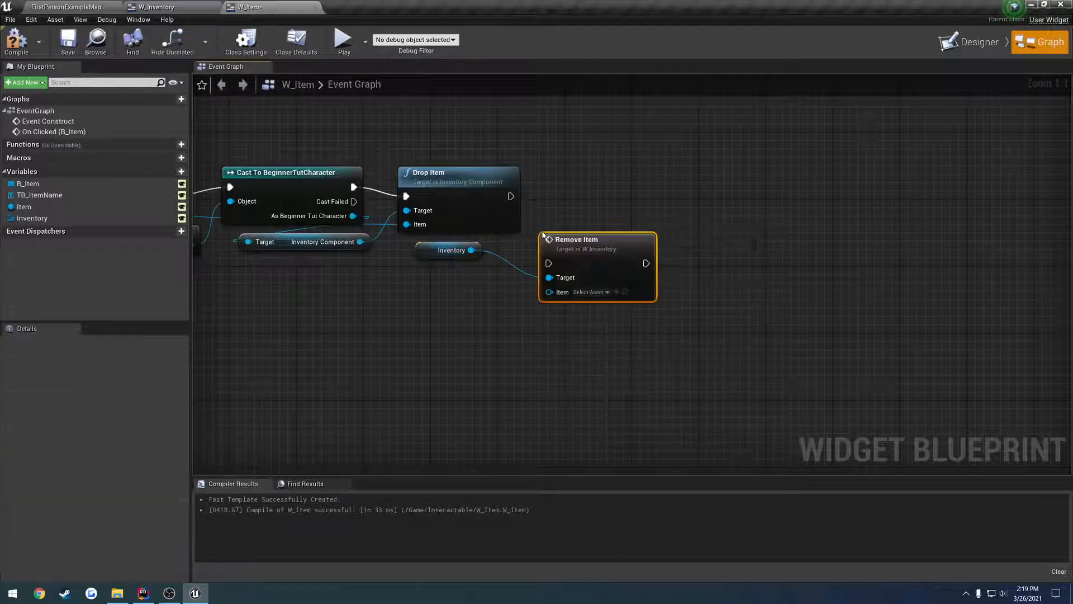
drag(576, 239, 584, 230)
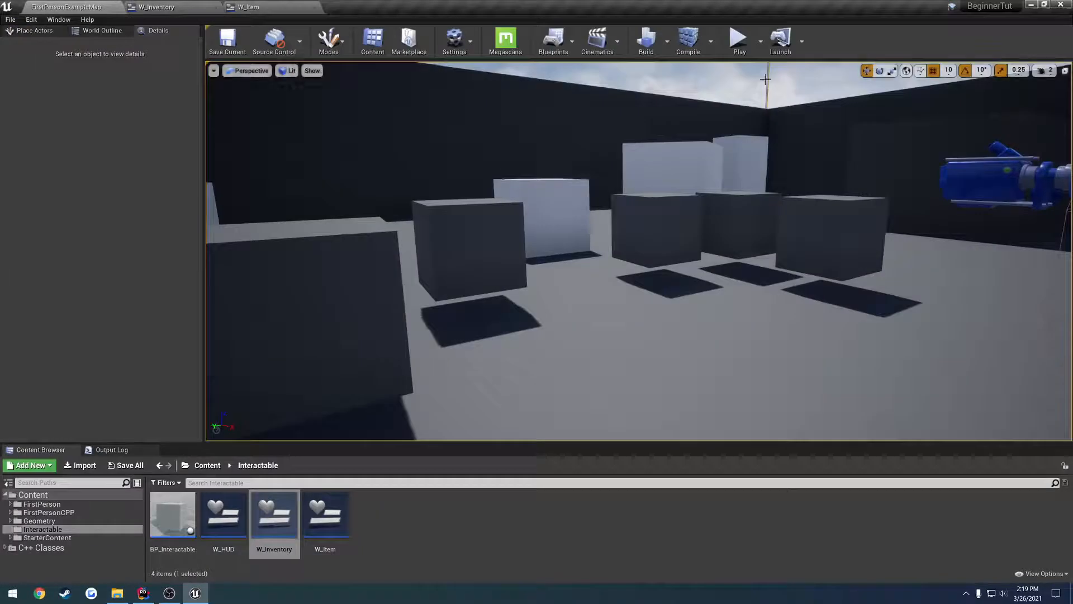
Step: Play the level and drop the 'Another' item from the inventory to test removal
click(739, 38)
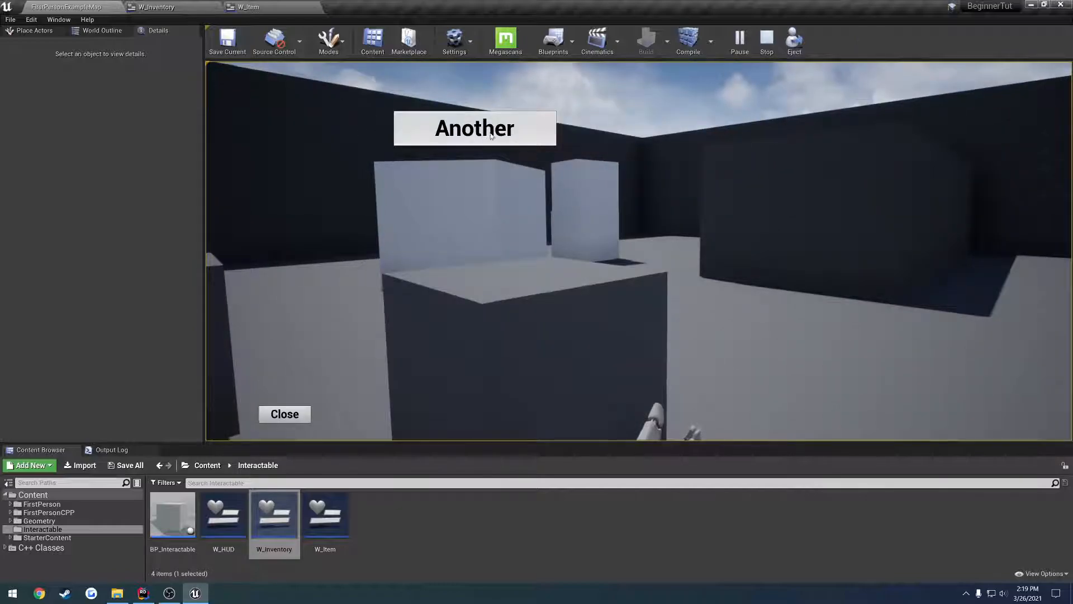
click(285, 413)
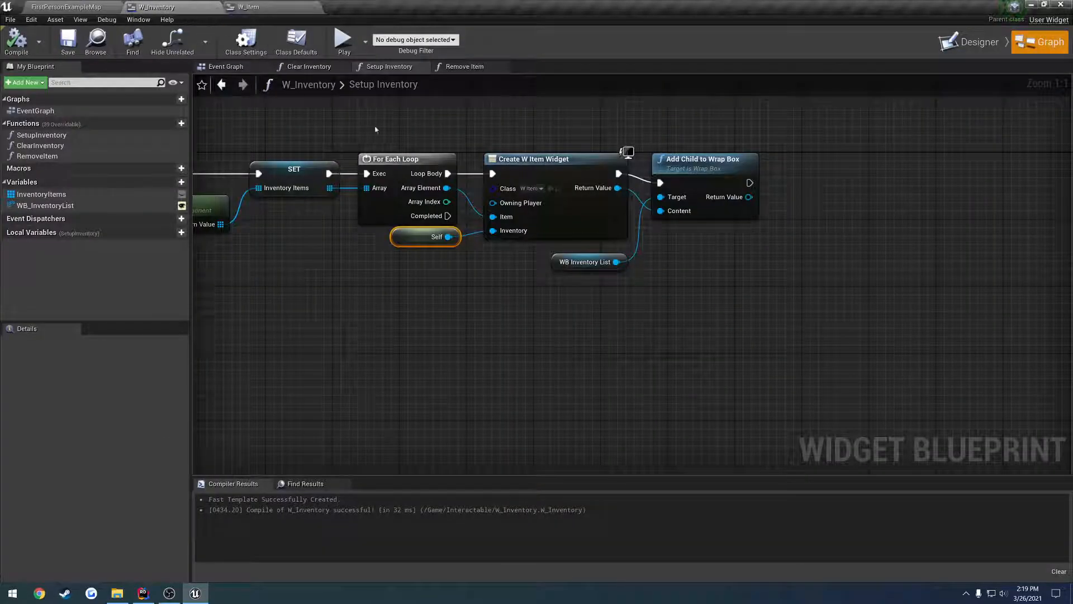
Step: Review W_Item's click chain ending in Remove Item, then return to InventoryComponent.cpp in Rider
click(239, 6)
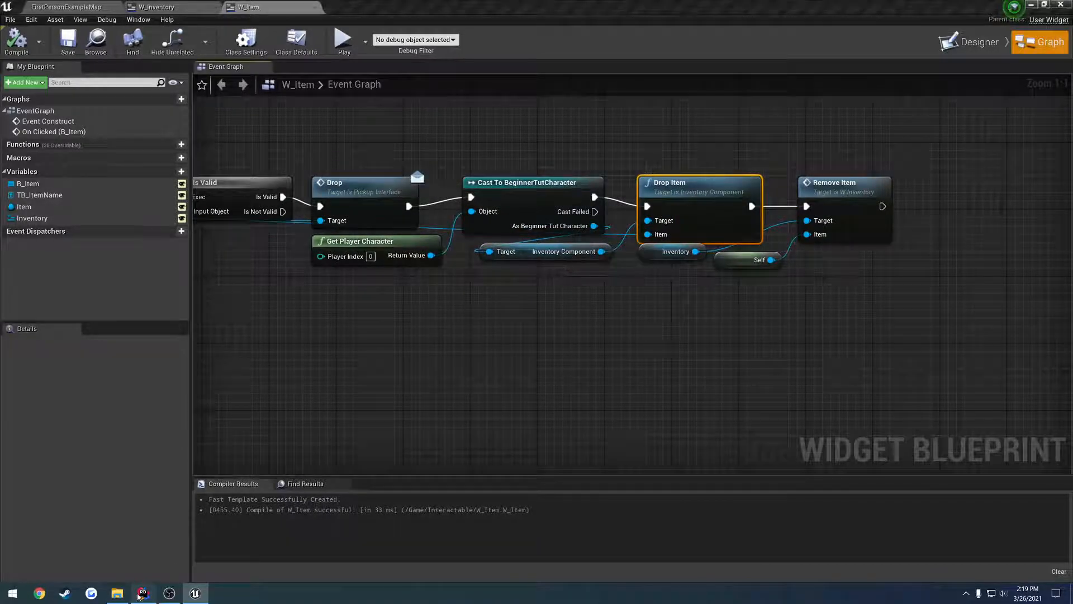
click(143, 592)
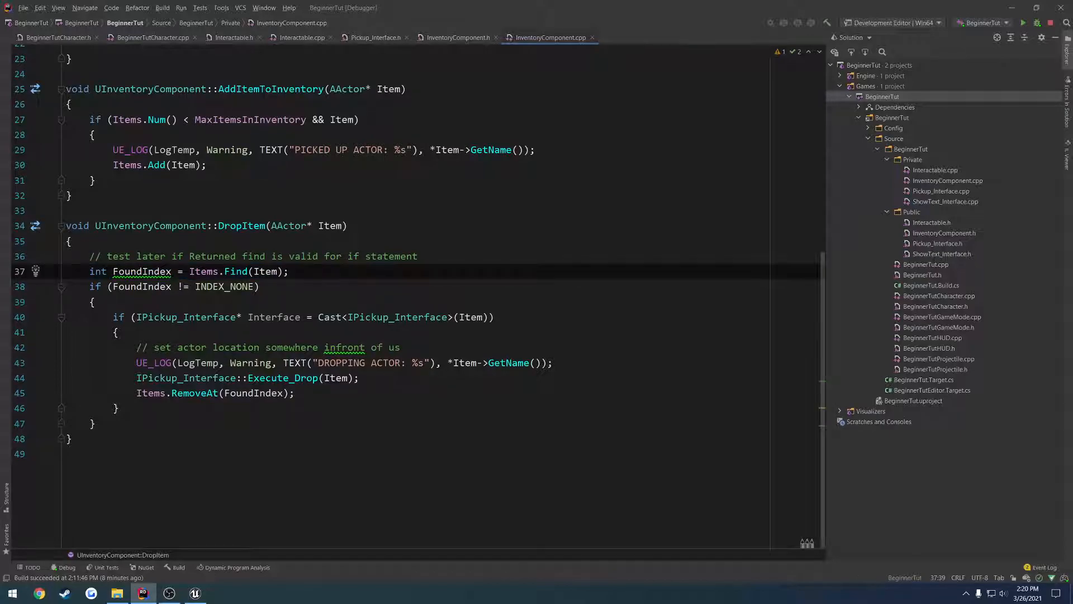
double_click(236, 270)
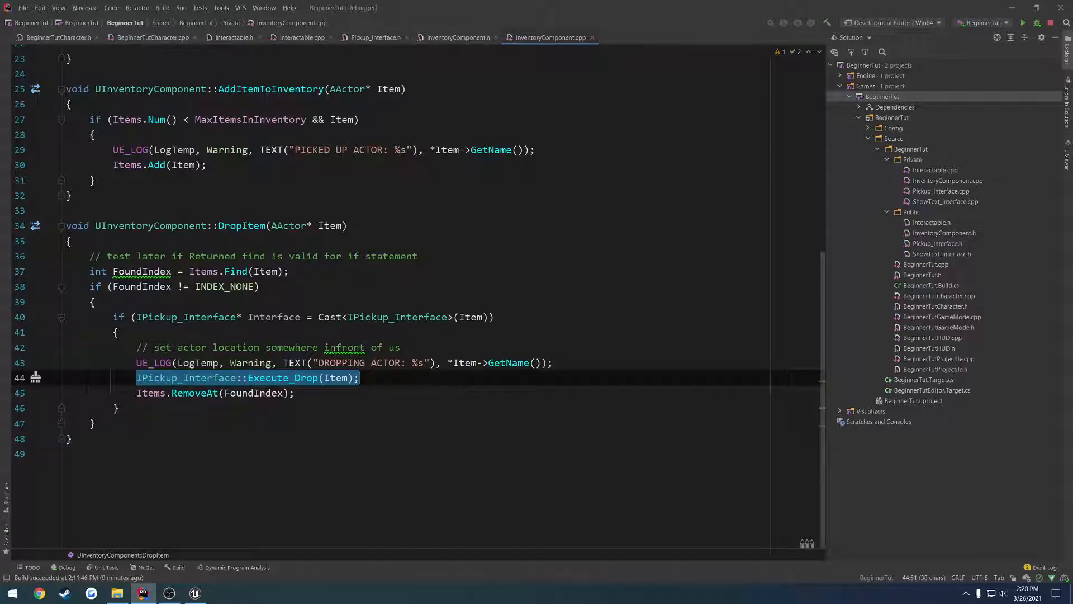
click(214, 392)
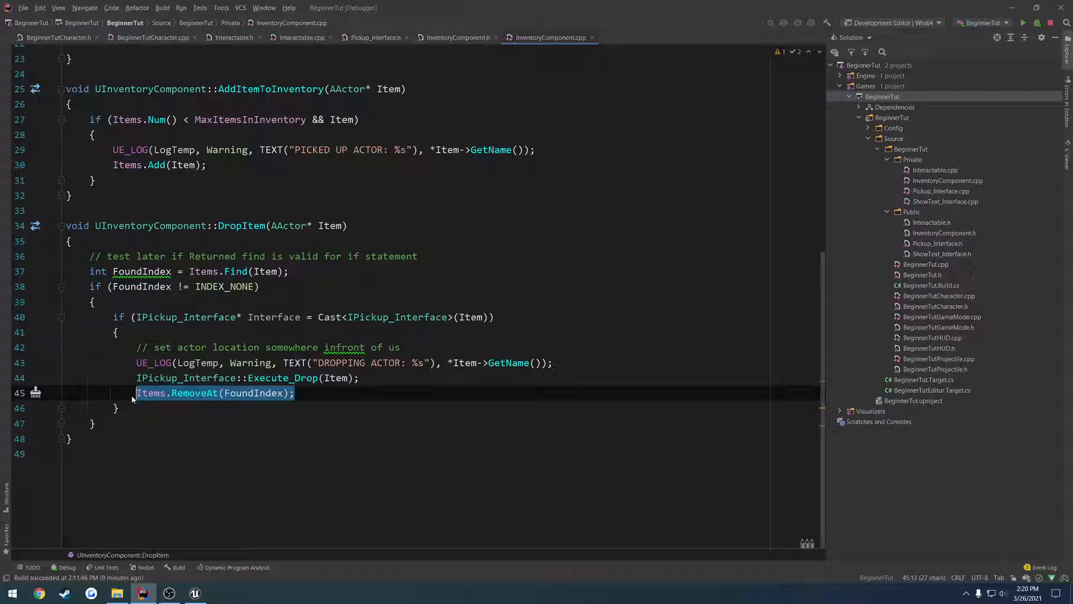
click(295, 394)
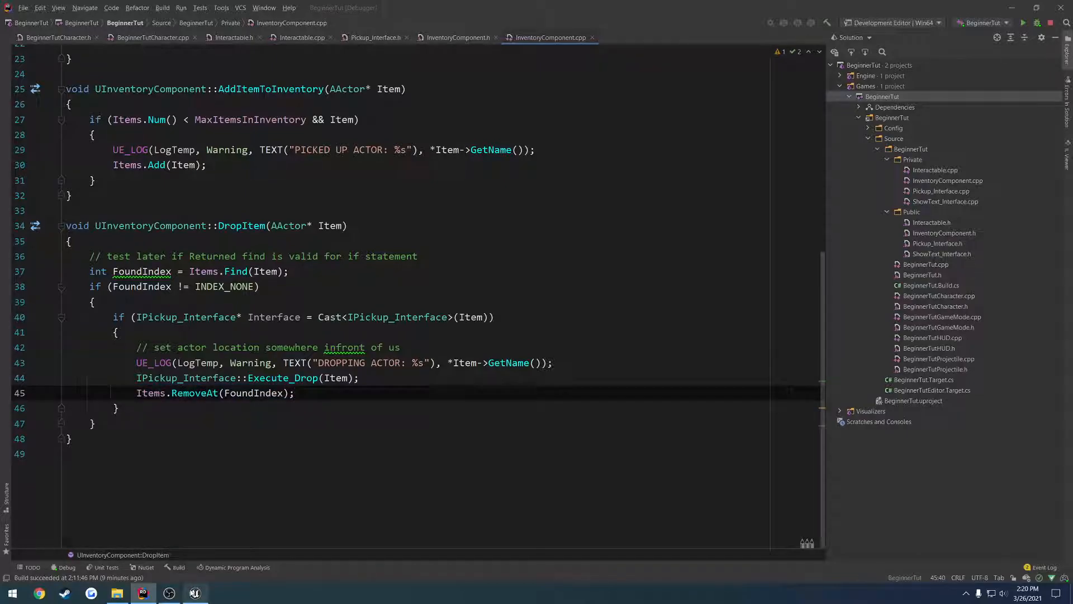
click(194, 592)
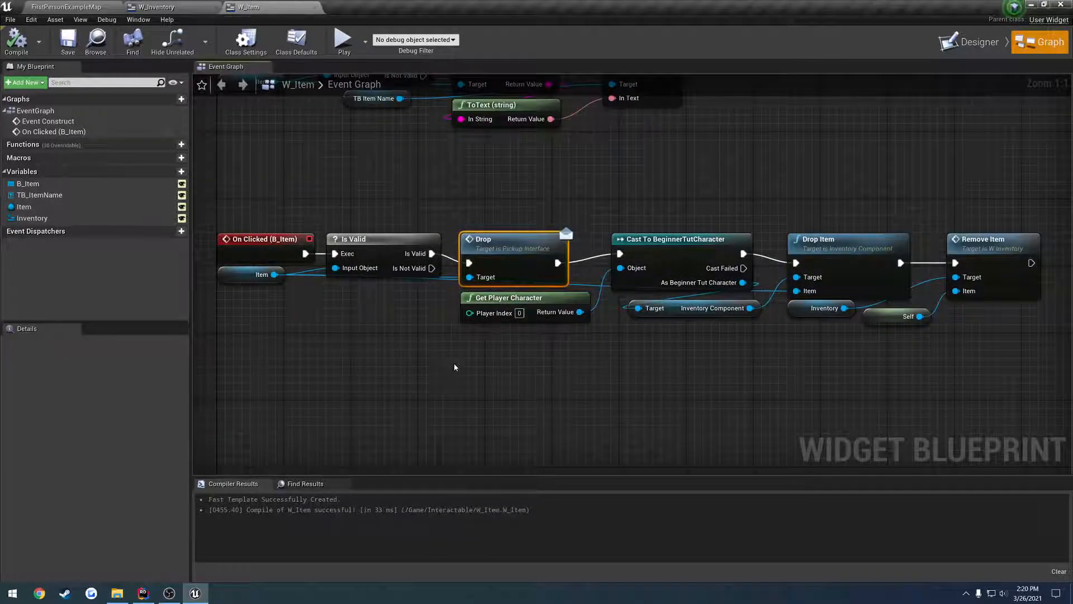
mouse_move(454, 357)
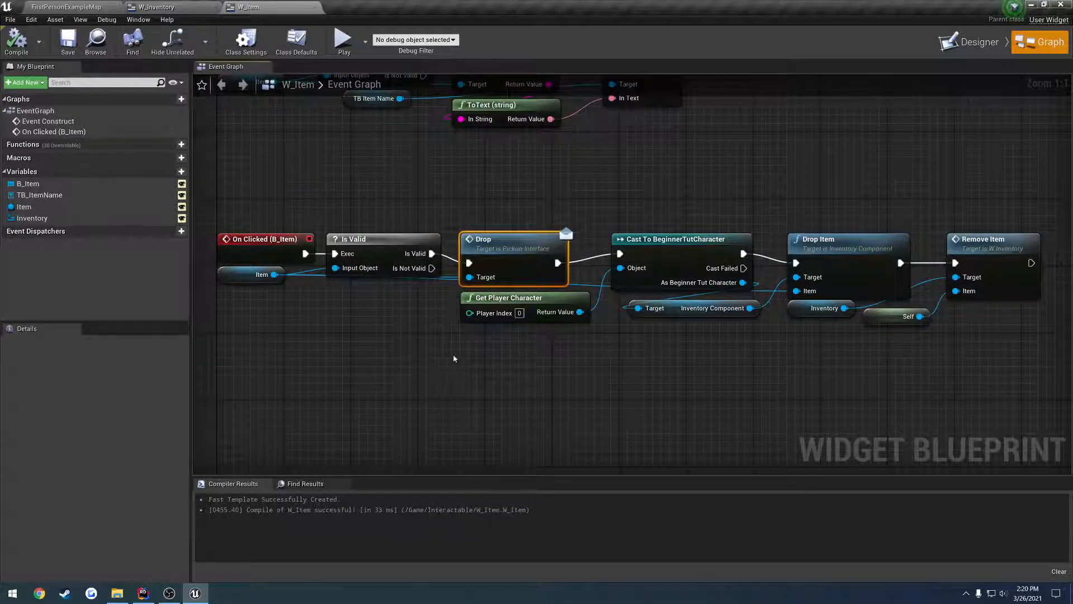
Step: Delete the redundant Drop node from W_Item's click graph, rewiring Is Valid to the cast, and recompile
click(143, 593)
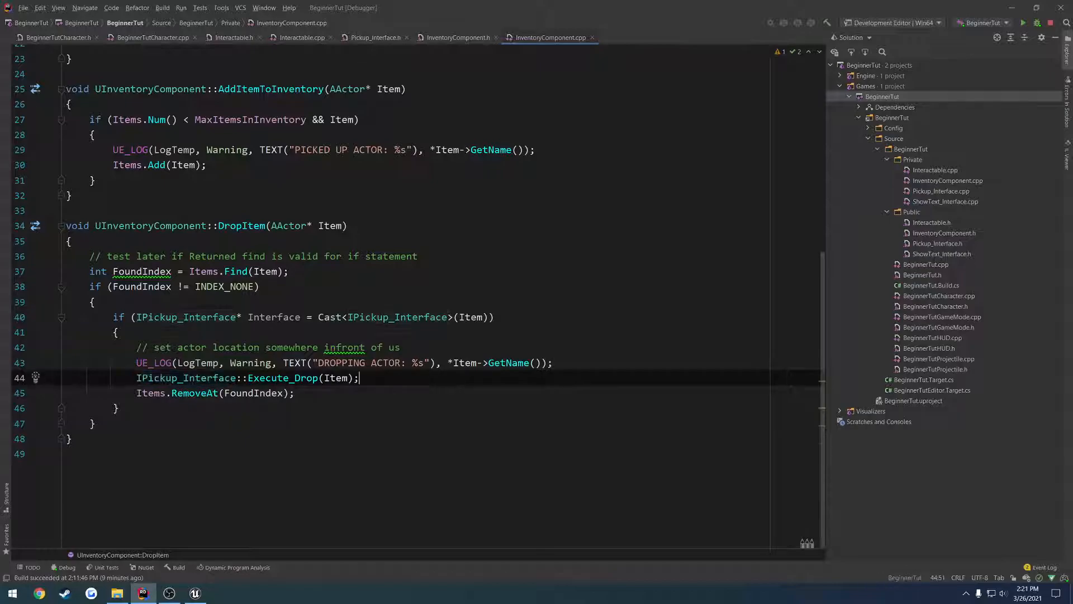
text(IPickup_Interface::)
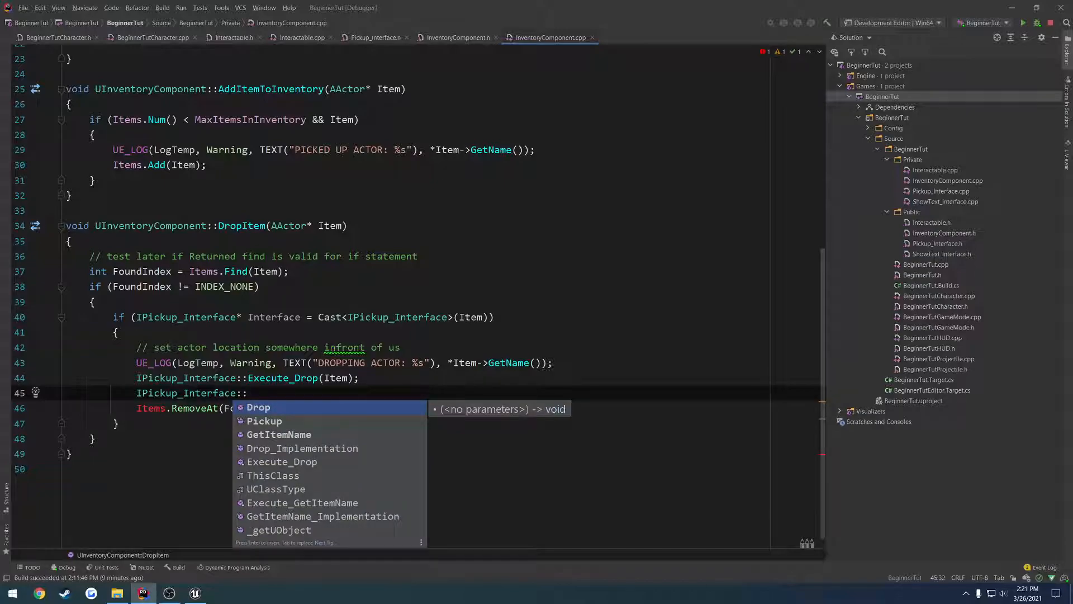
text(Ex)
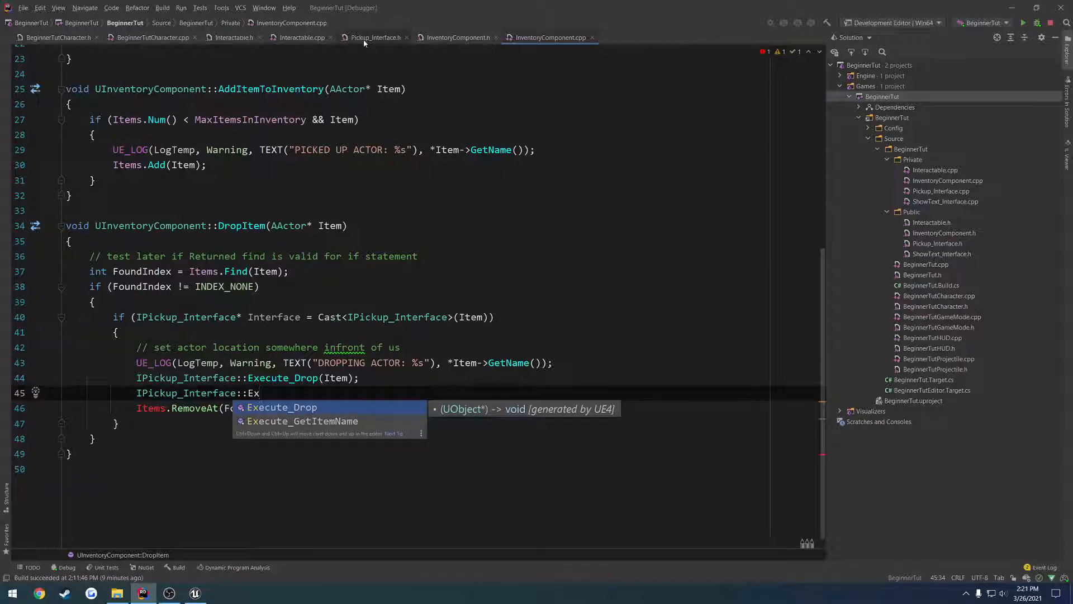
click(376, 37)
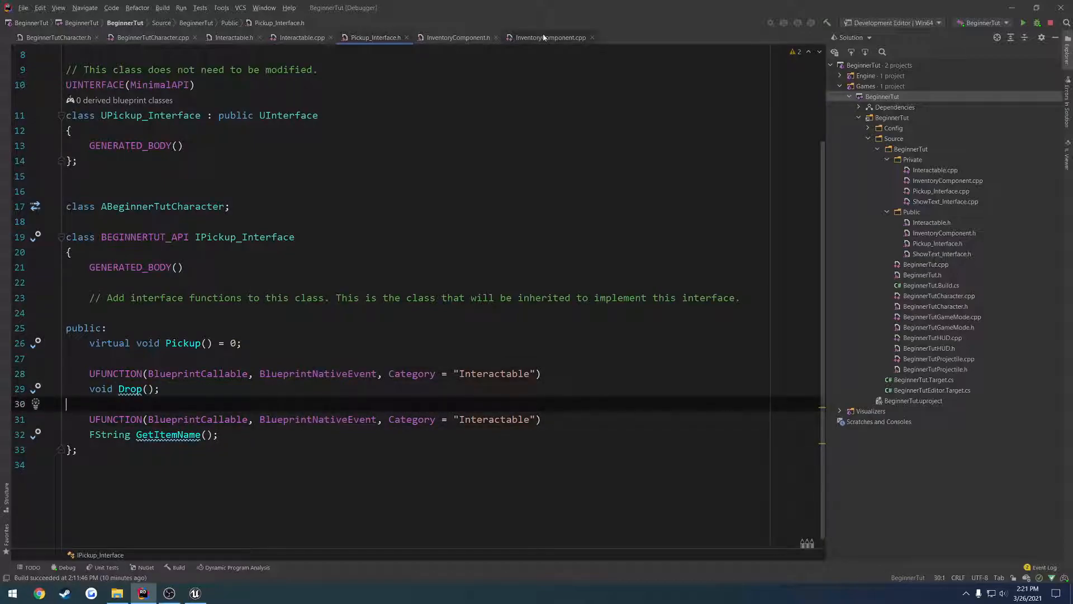
click(550, 36)
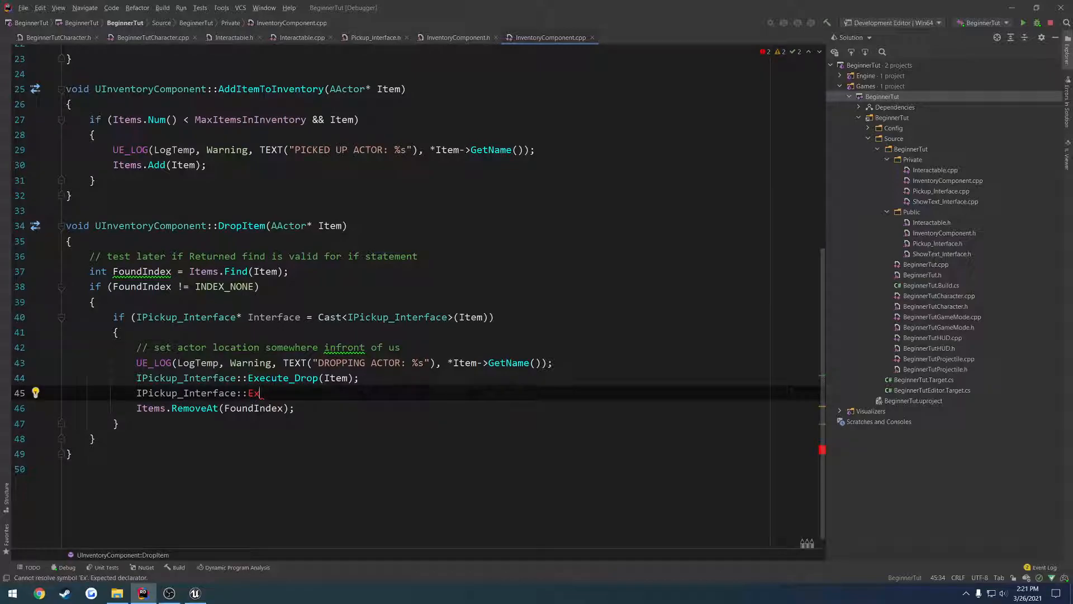
key(BackSpace)
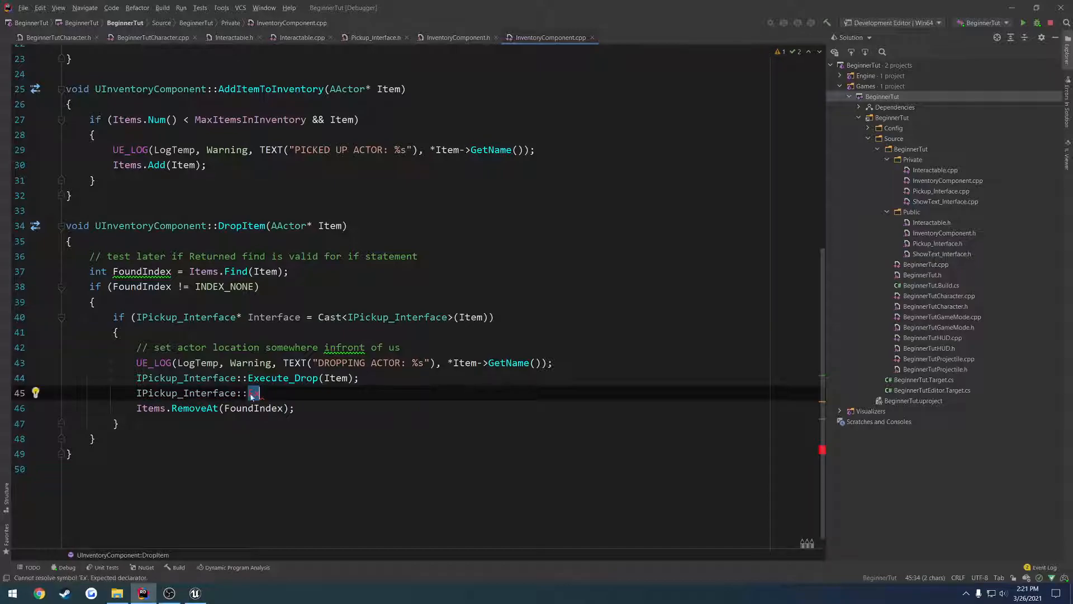
key(Ctrl+Shift+K)
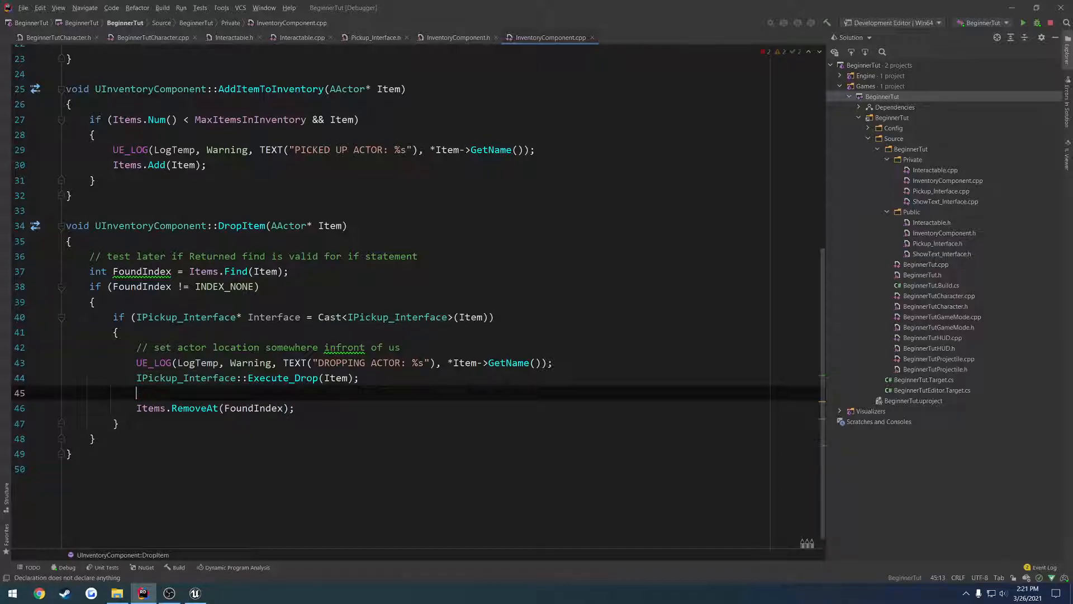
text(Interface->Dr)
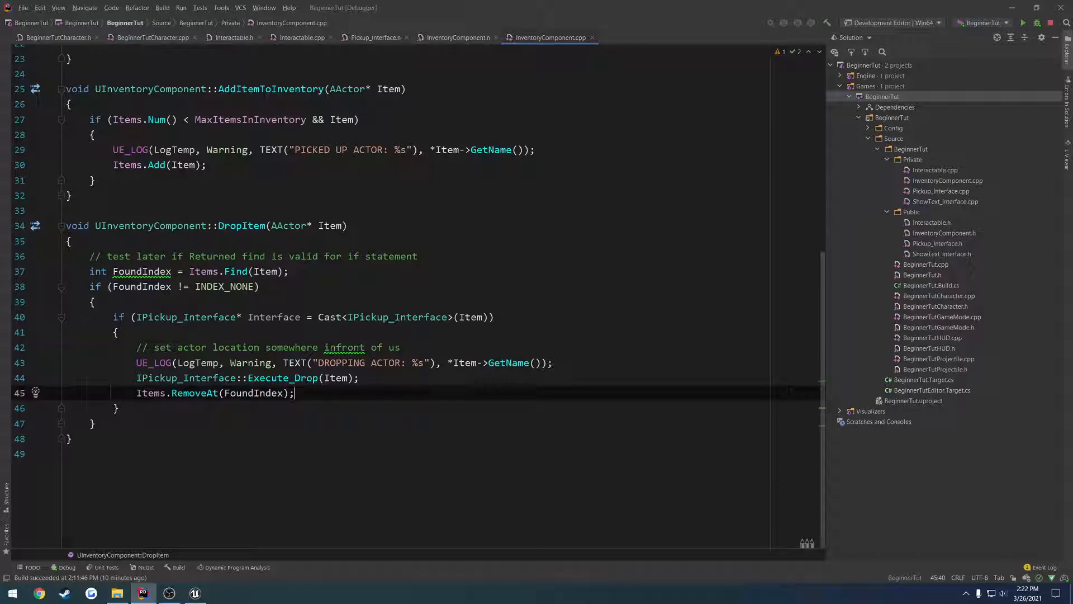
Step: Confirm W_Item's graph no longer calls Drop, then bring up Drop_Implementation in Interactable.cpp
click(195, 592)
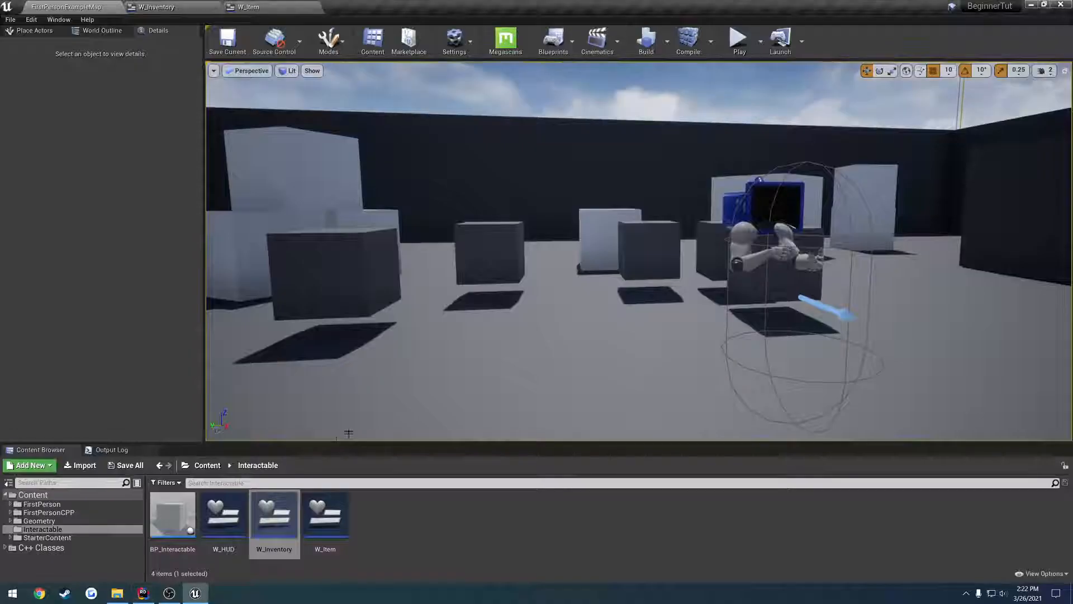
click(244, 7)
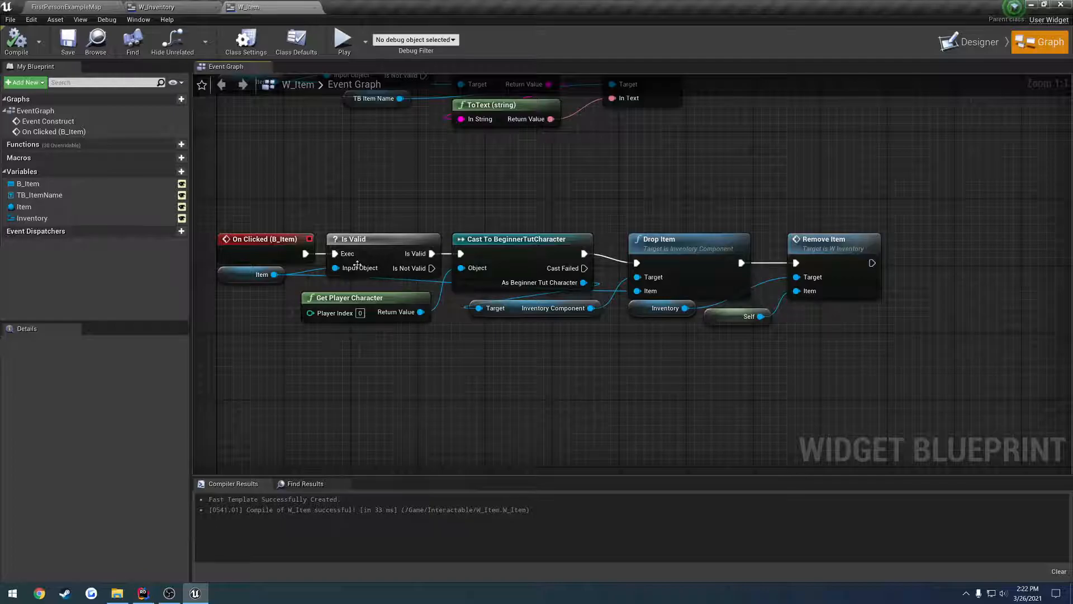
click(143, 592)
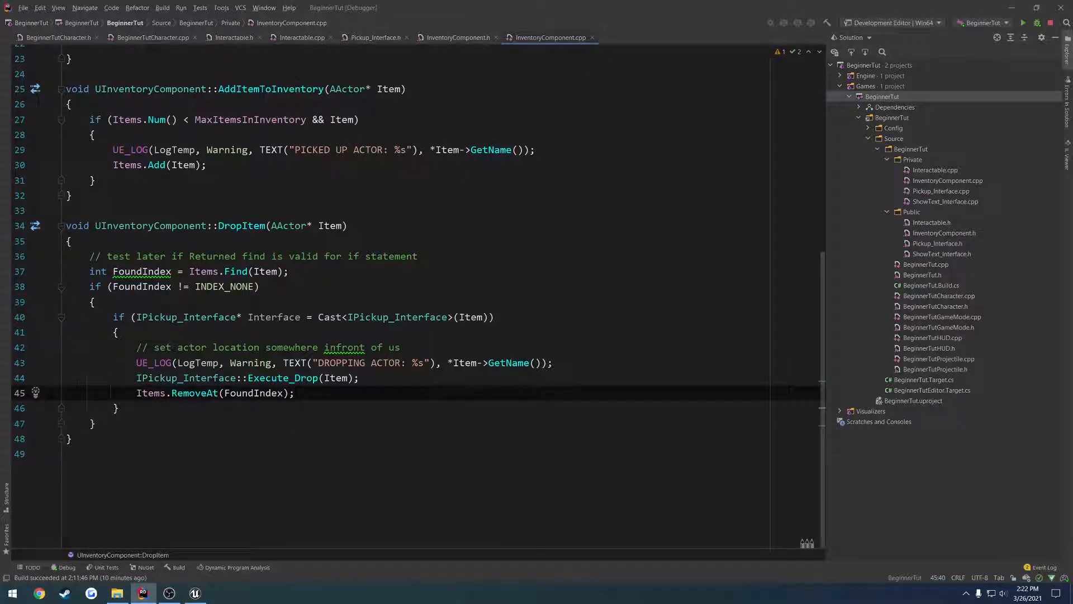
click(297, 38)
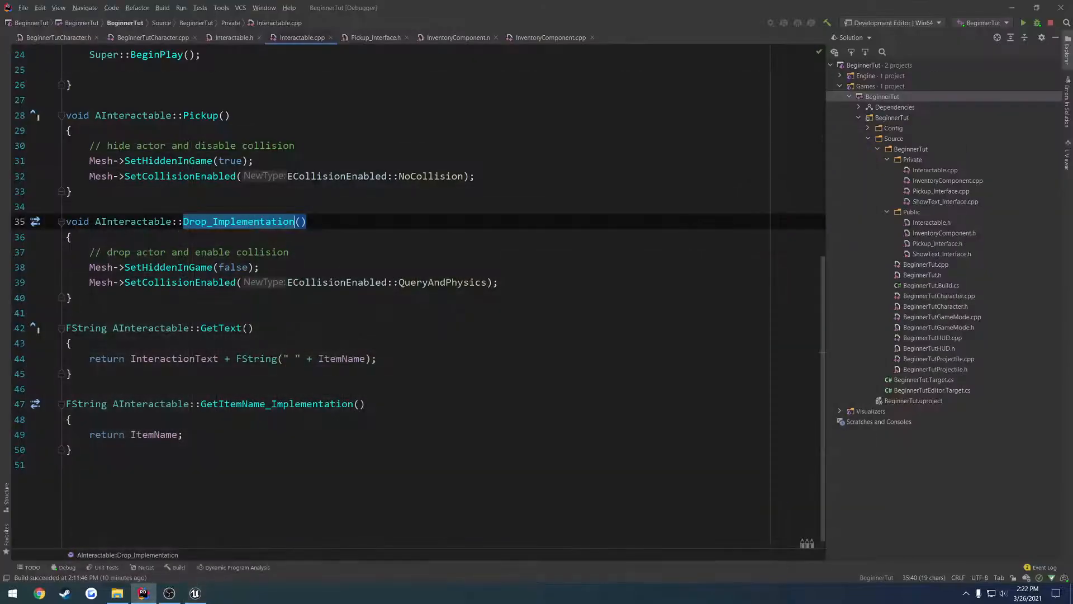
Step: Add a '//move item infront of player' comment at the end of Drop_Implementation
click(194, 593)
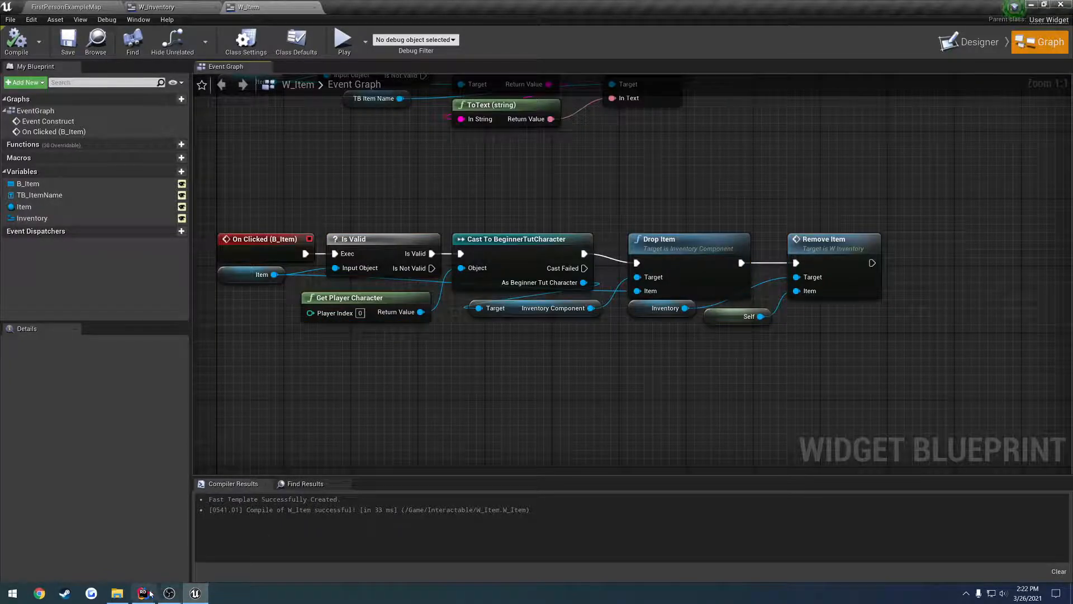
click(143, 592)
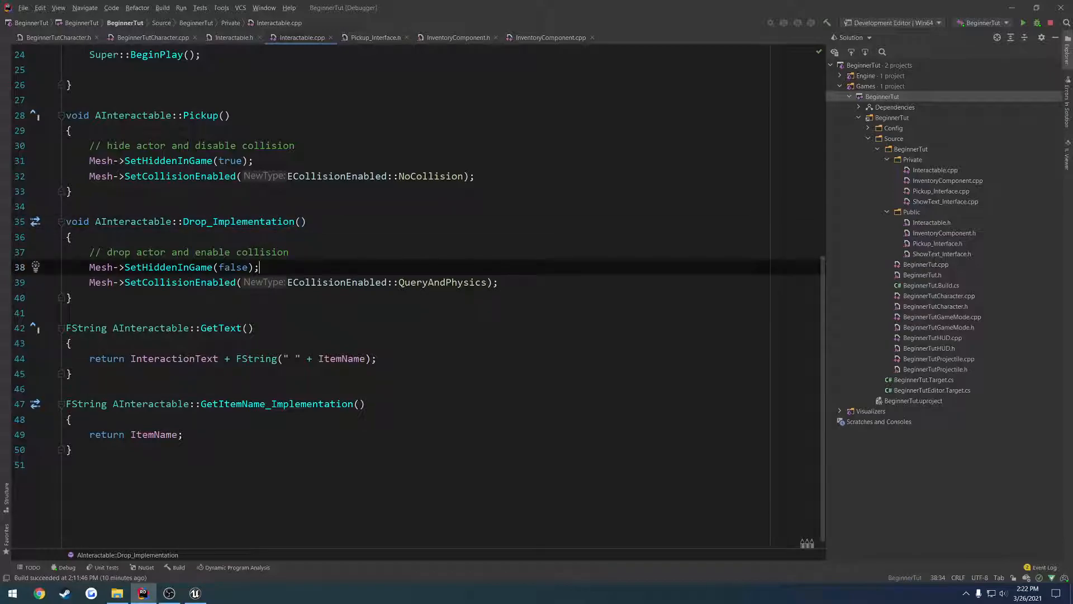
key(Enter)
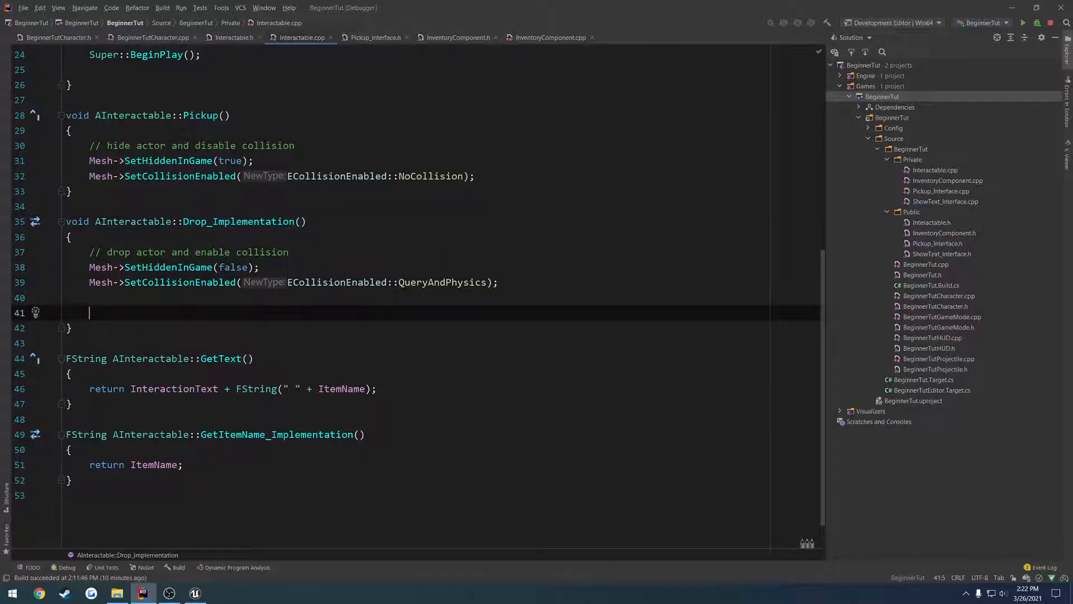
text(//move item infront of player)
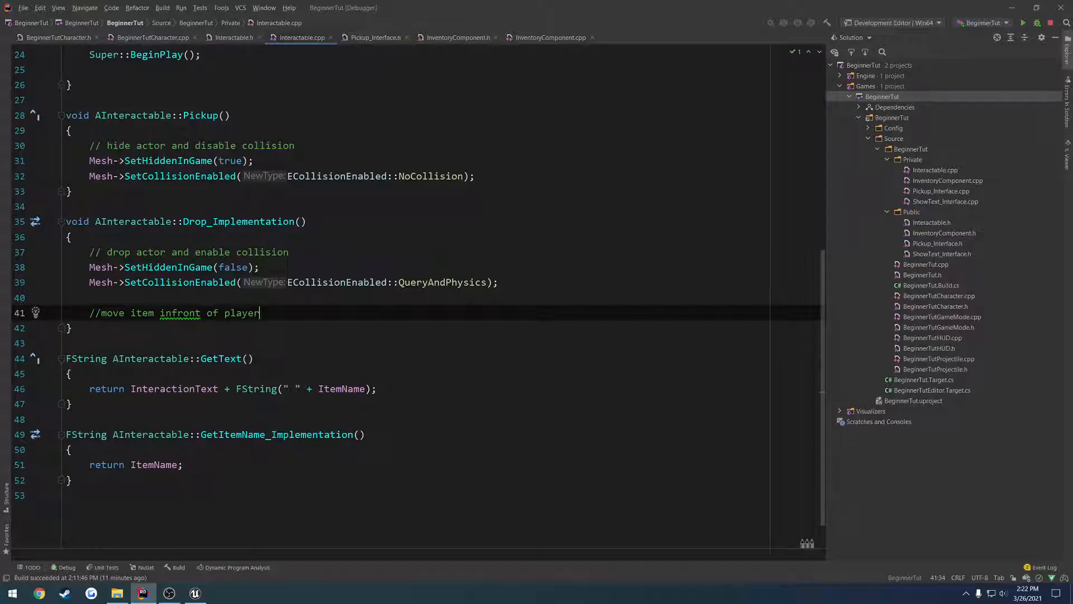
mouse_move(195, 594)
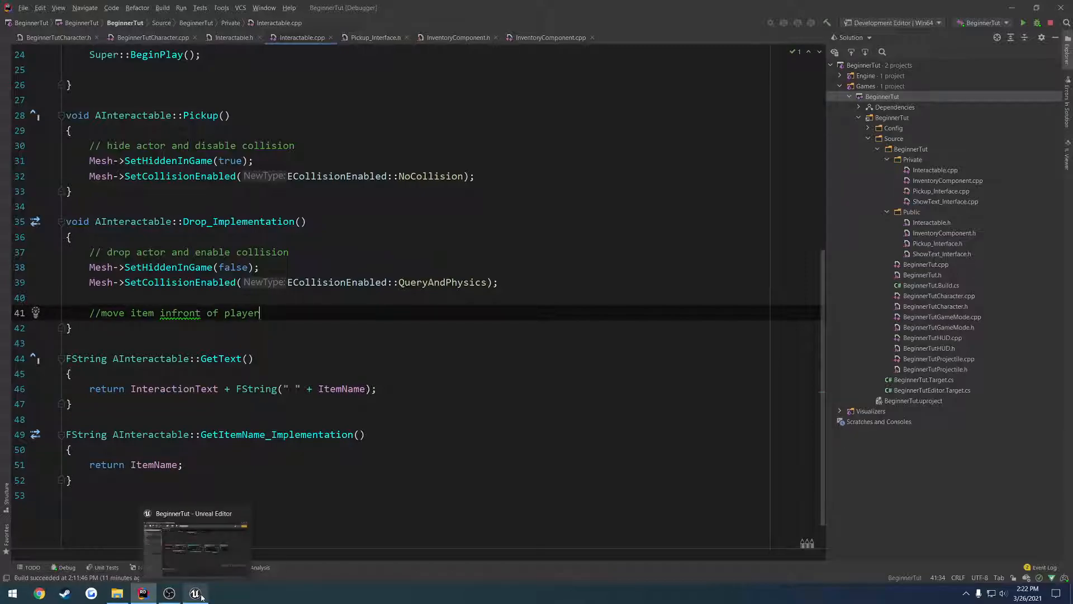
Step: Start a play session in the Unreal Editor and close the inventory panel to walk the level
click(195, 592)
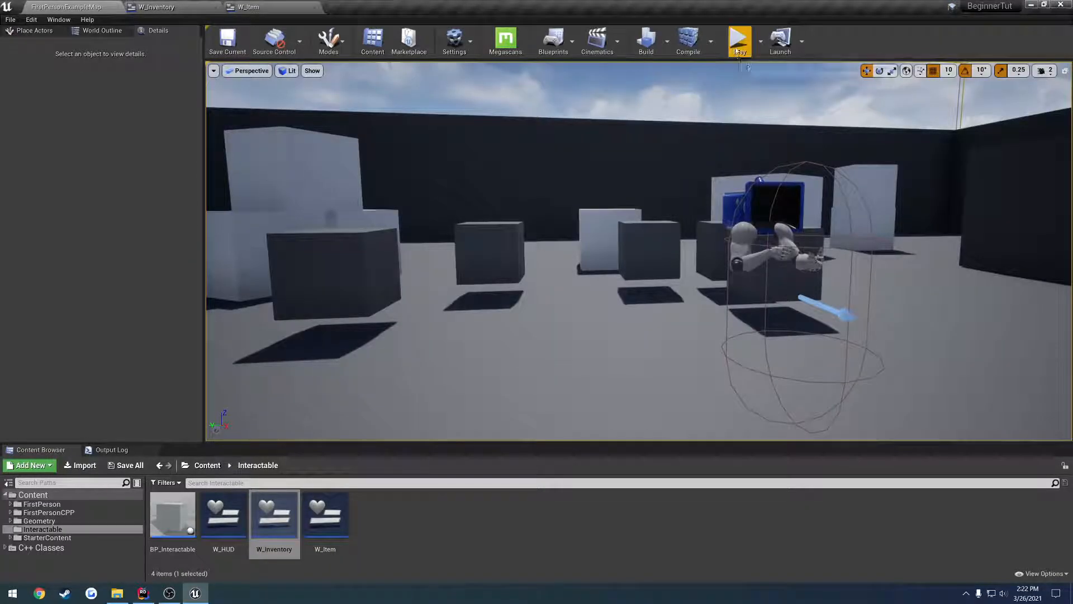
click(739, 38)
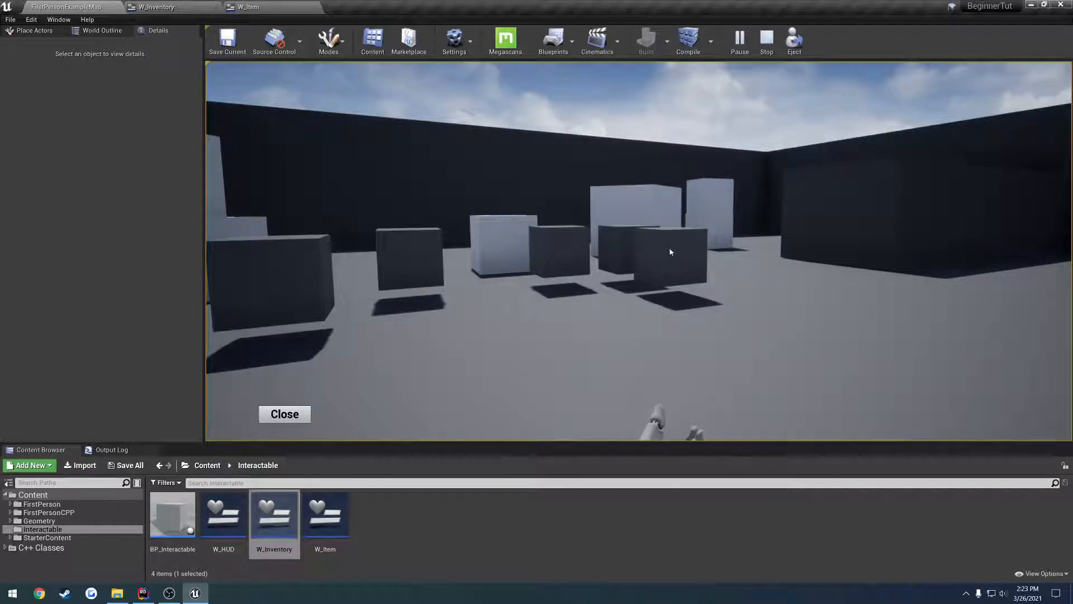
click(285, 414)
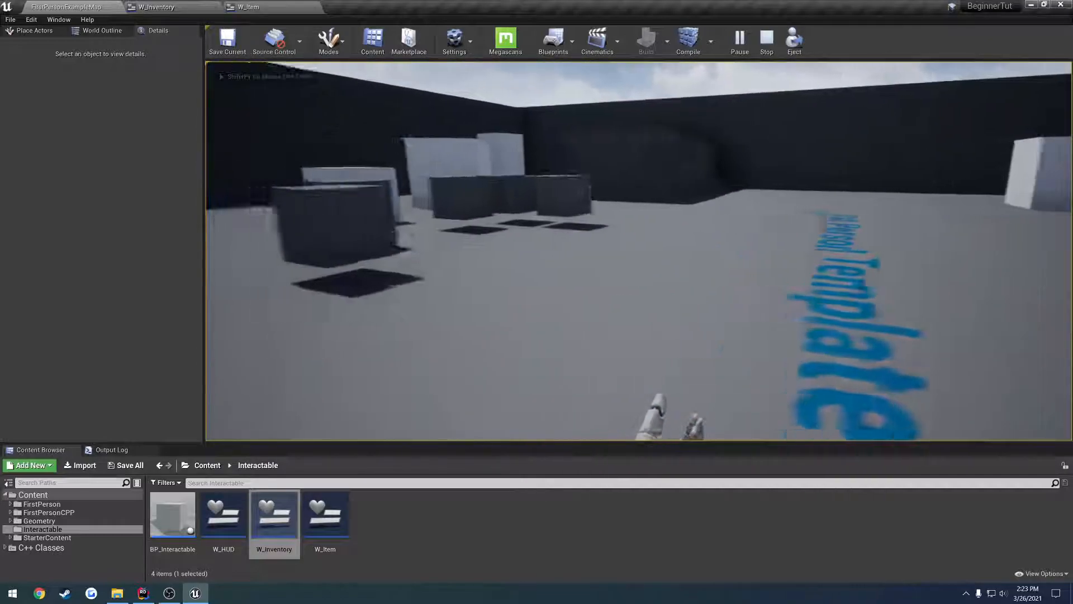
Step: Test picking up and dropping items in the running game, then stop Play In Editor
click(766, 37)
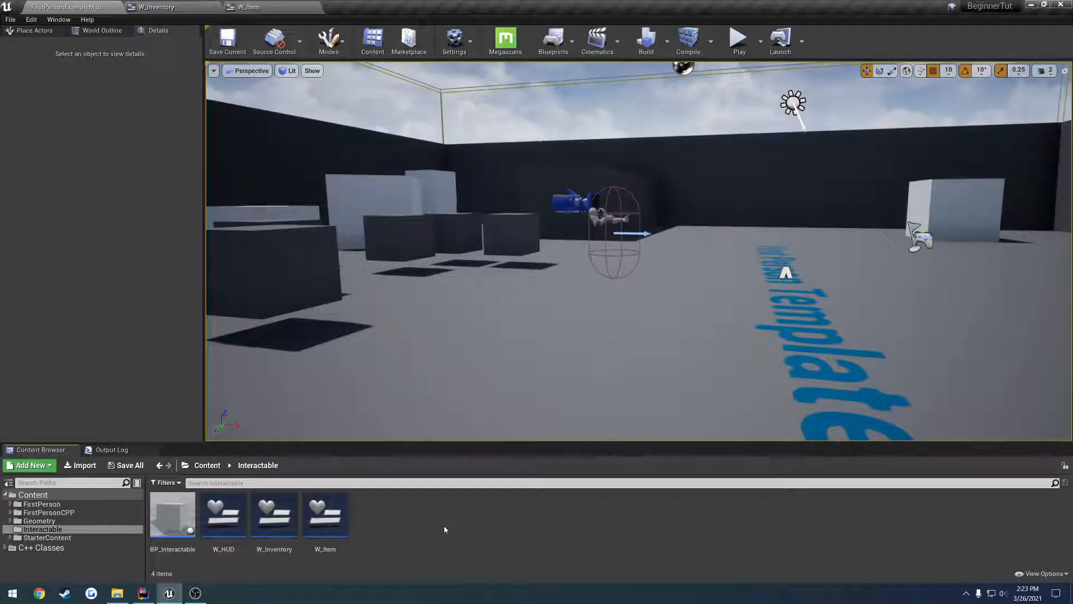
mouse_move(464, 595)
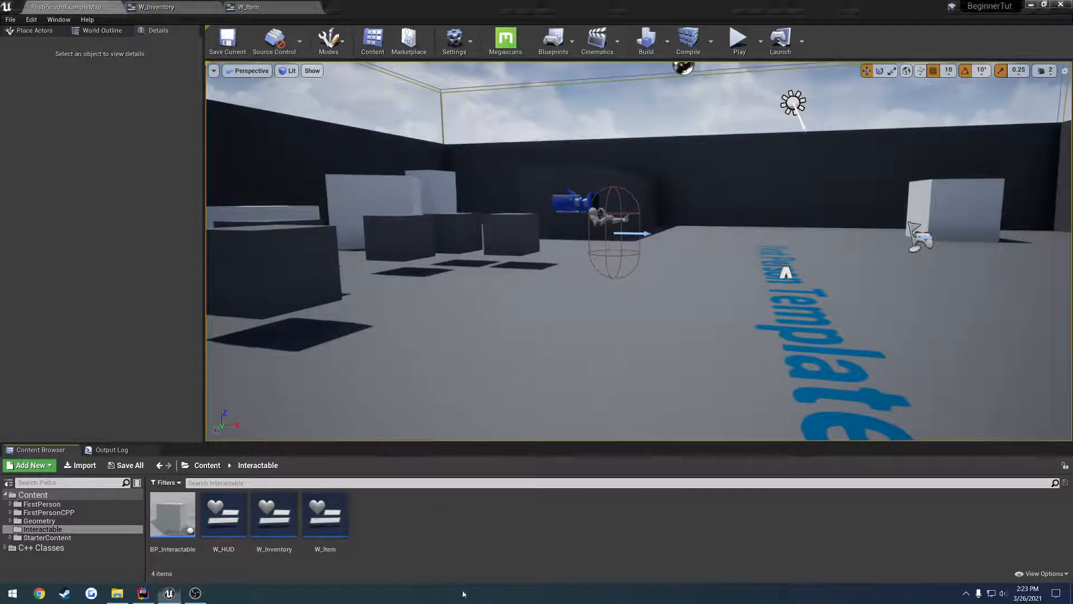